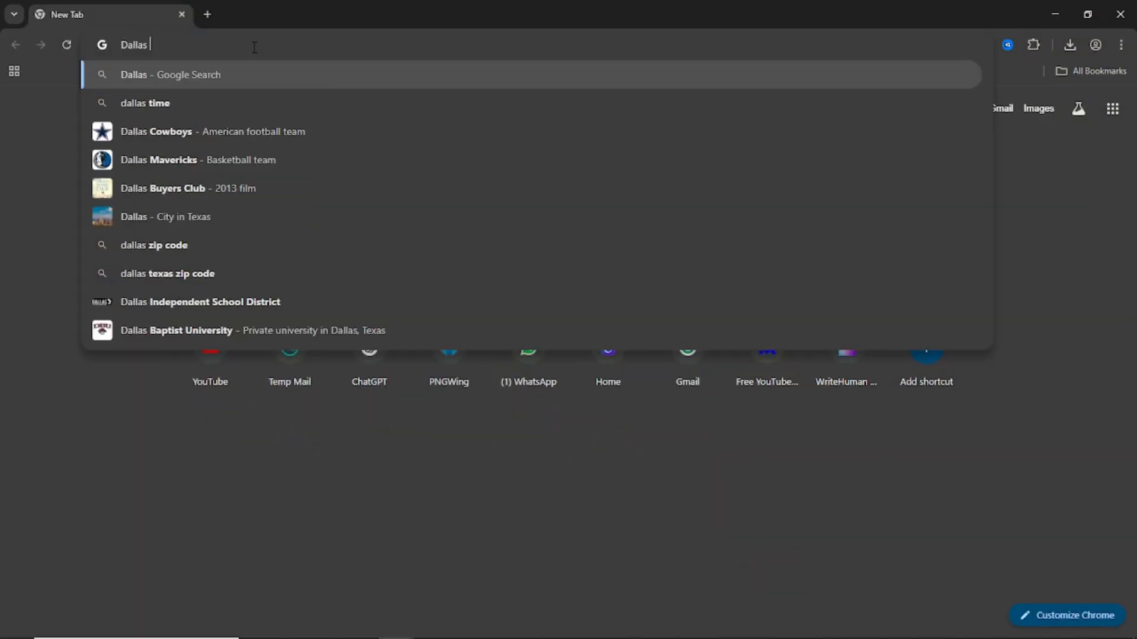
Step: Search Google for 'Dallas college' and open the sponsored Apply Today result
type("college&oq=")
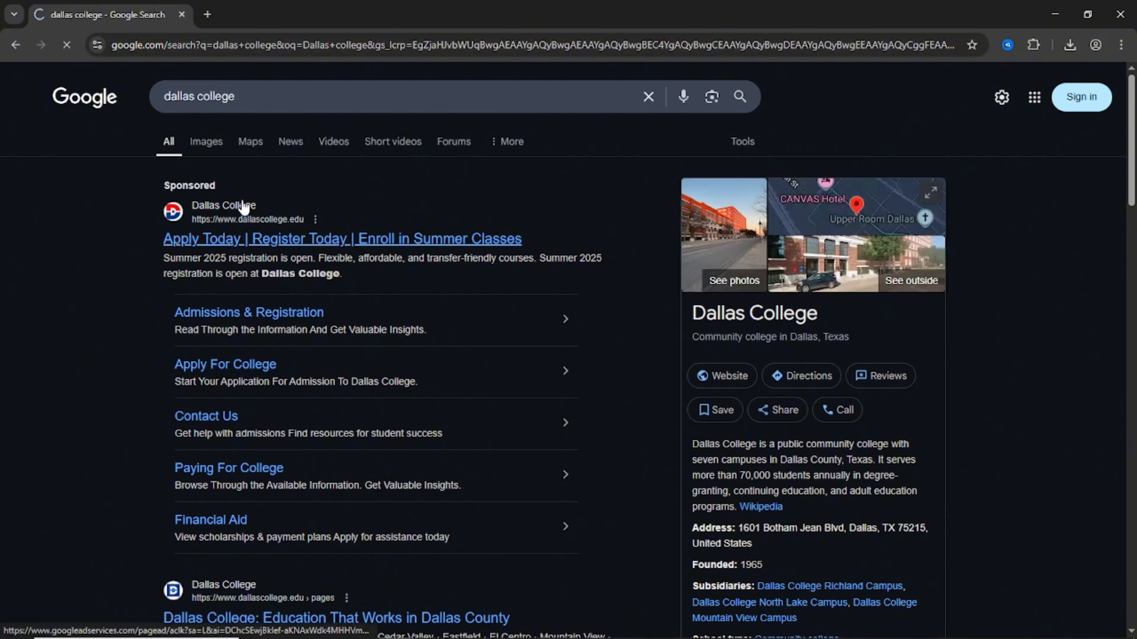
left_click(341, 239)
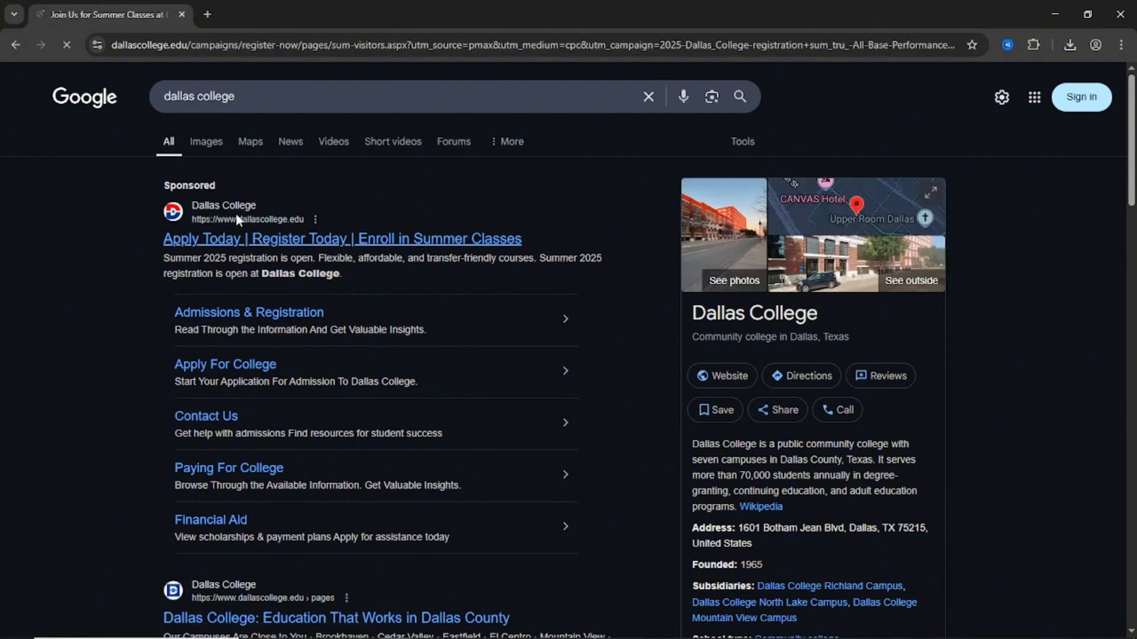
Step: Scroll through the summer classes page and reach the Dallas College homepage
left_click(341, 238)
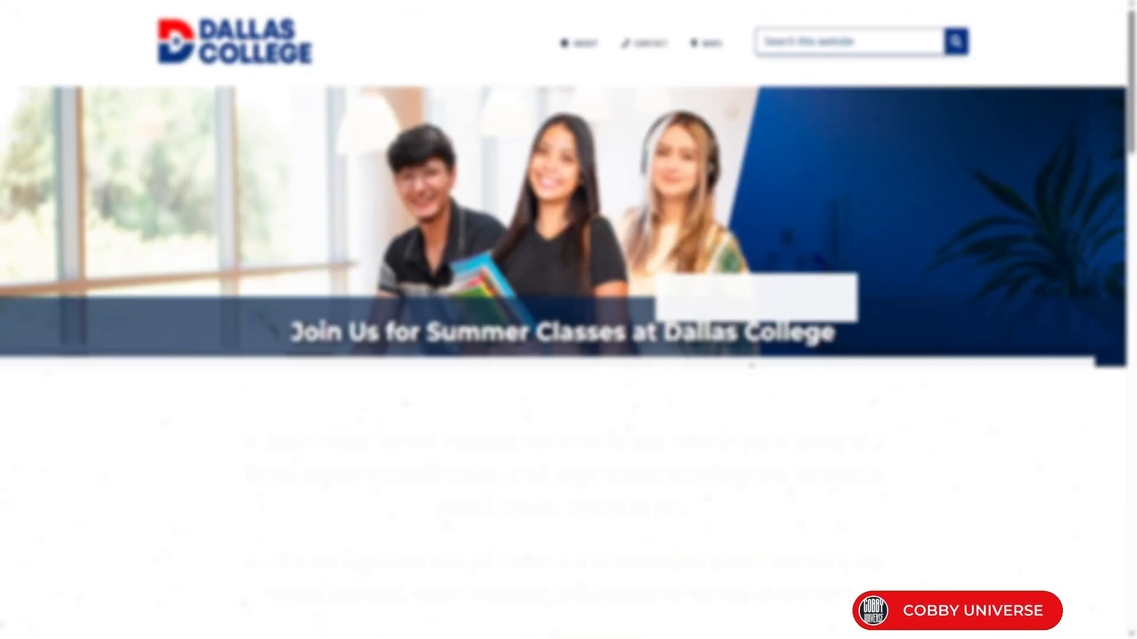
scroll("down", 3)
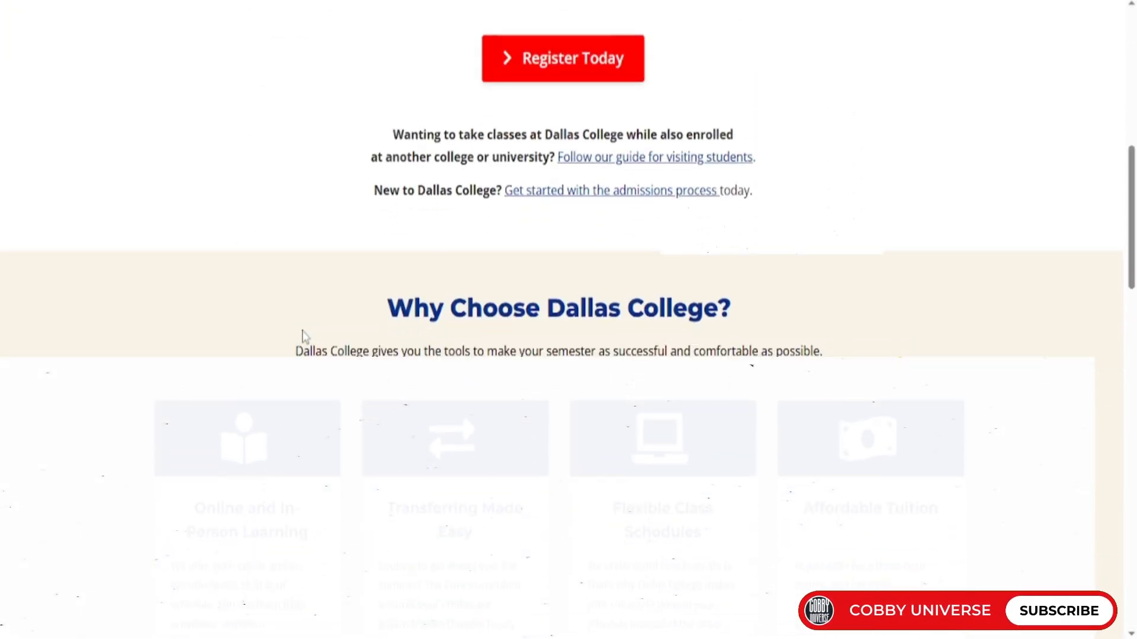
scroll("down", 3)
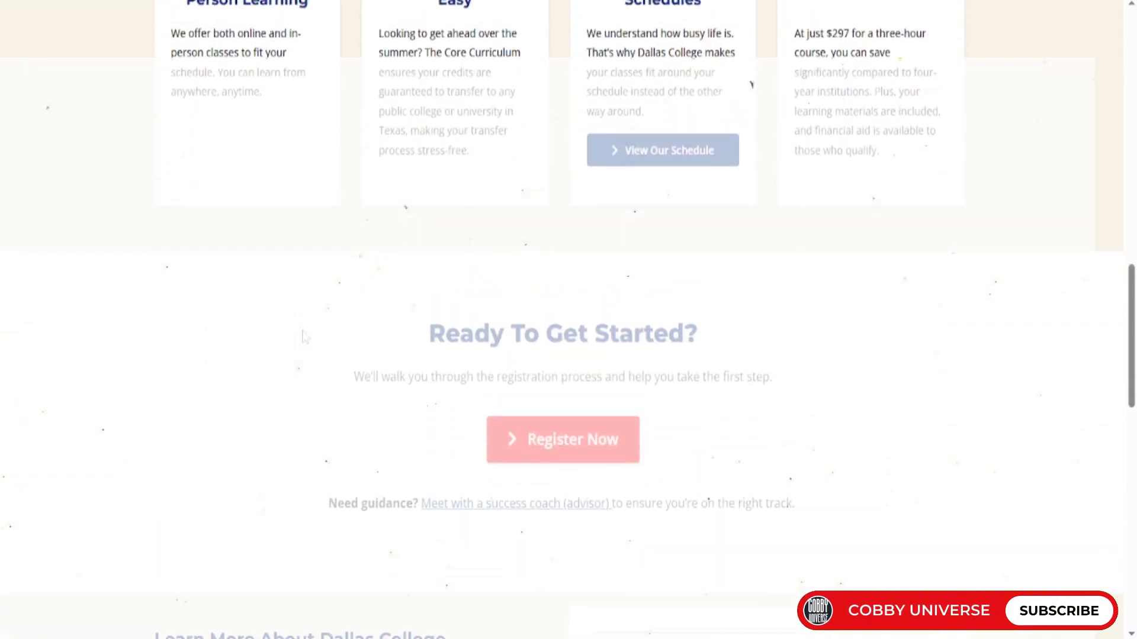
scroll("up", 3)
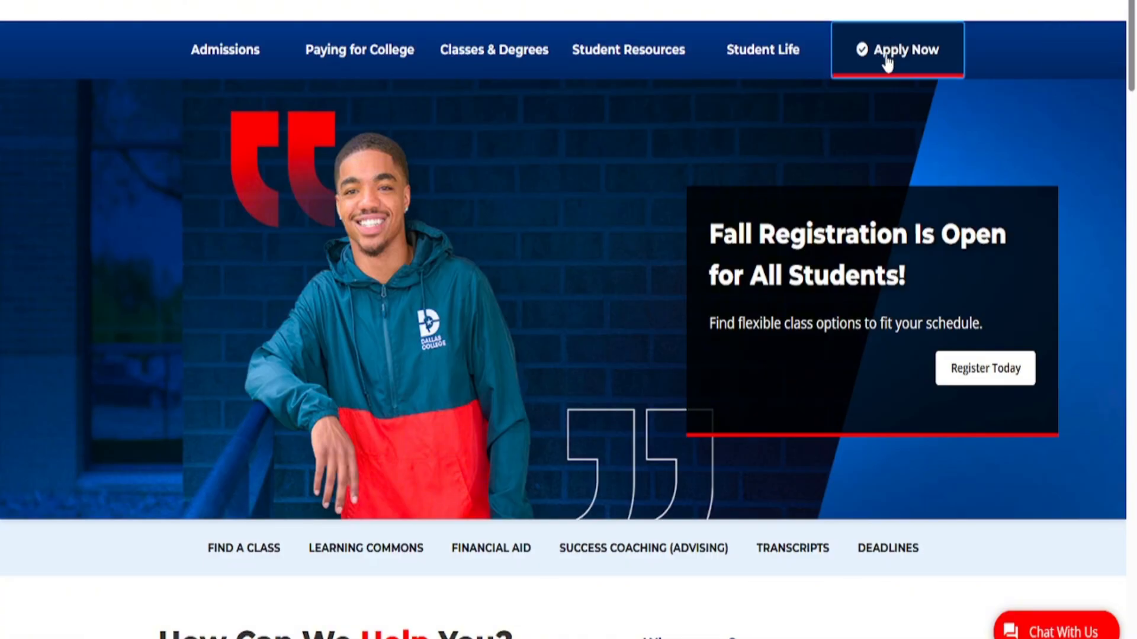
Step: Go through Apply Now to New College Student Enrollment's '1. Apply to College' step
left_click(897, 49)
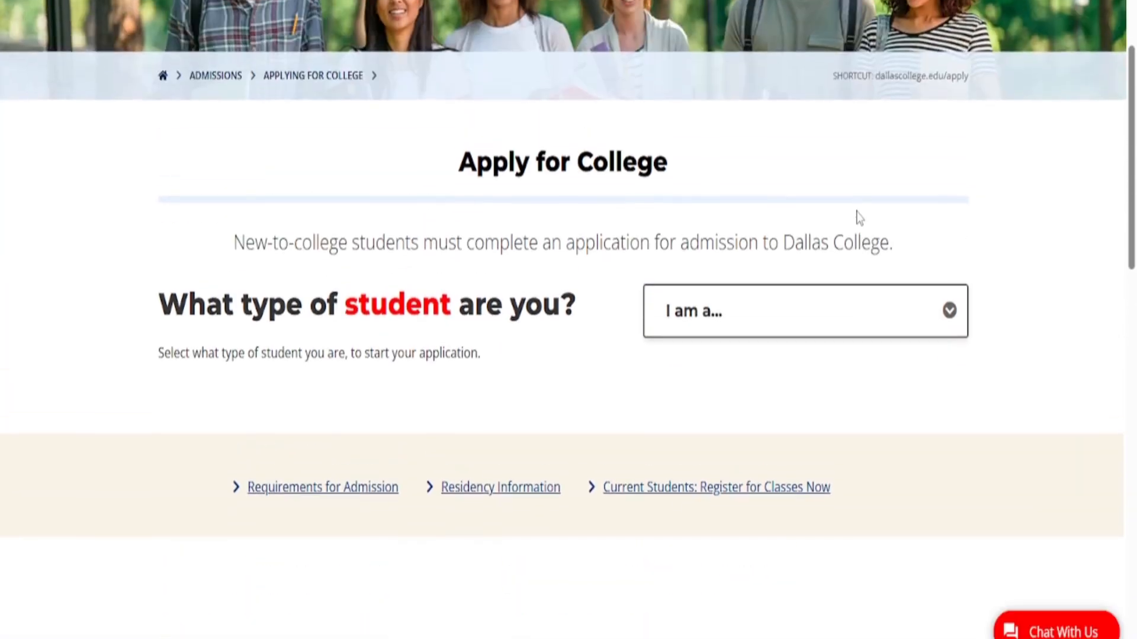
scroll("down", 3)
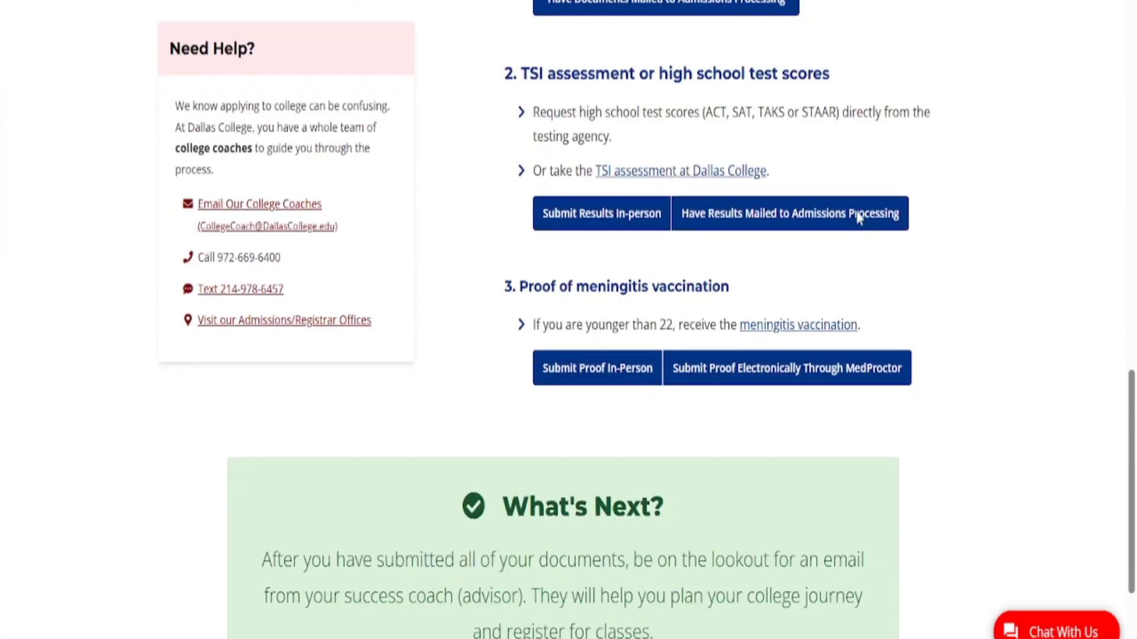
scroll("up", 3)
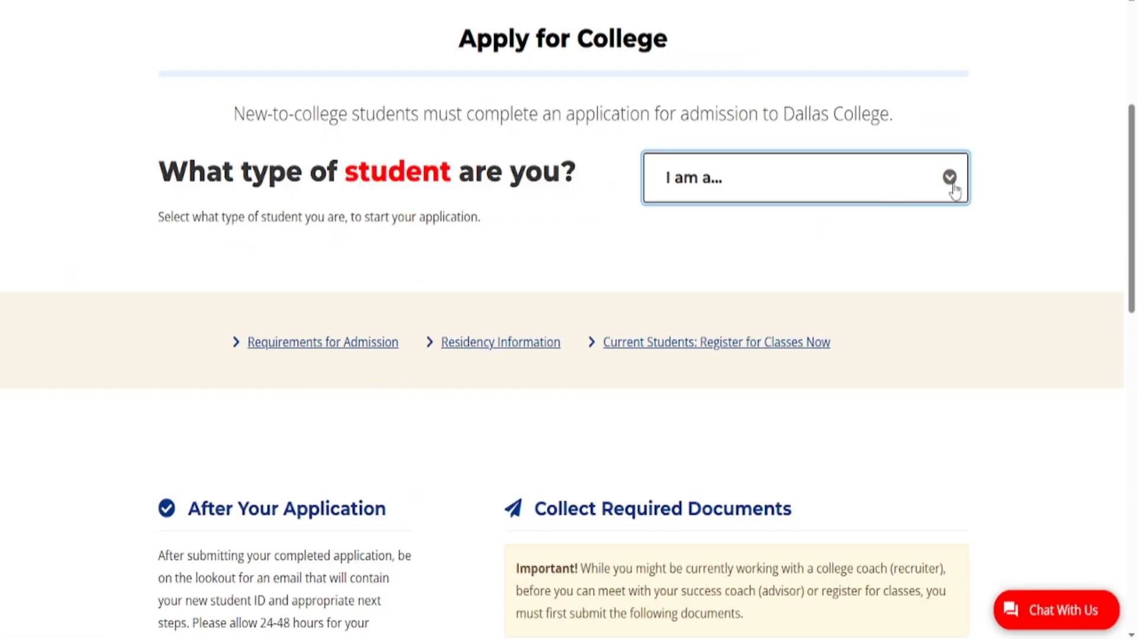
scroll("down", 3)
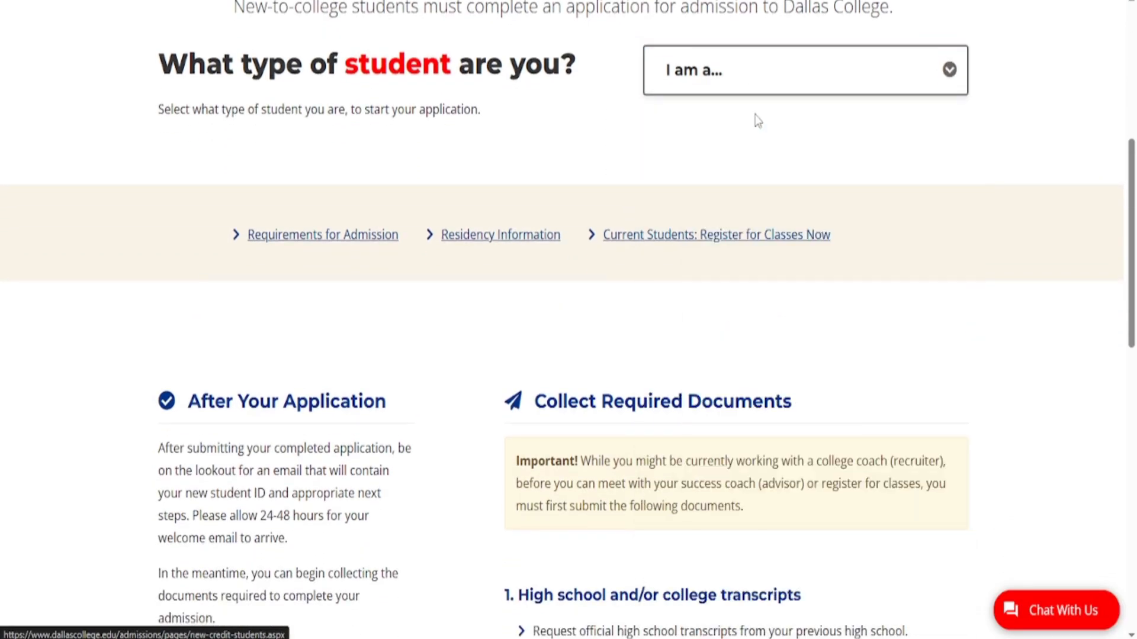
scroll("up", 3)
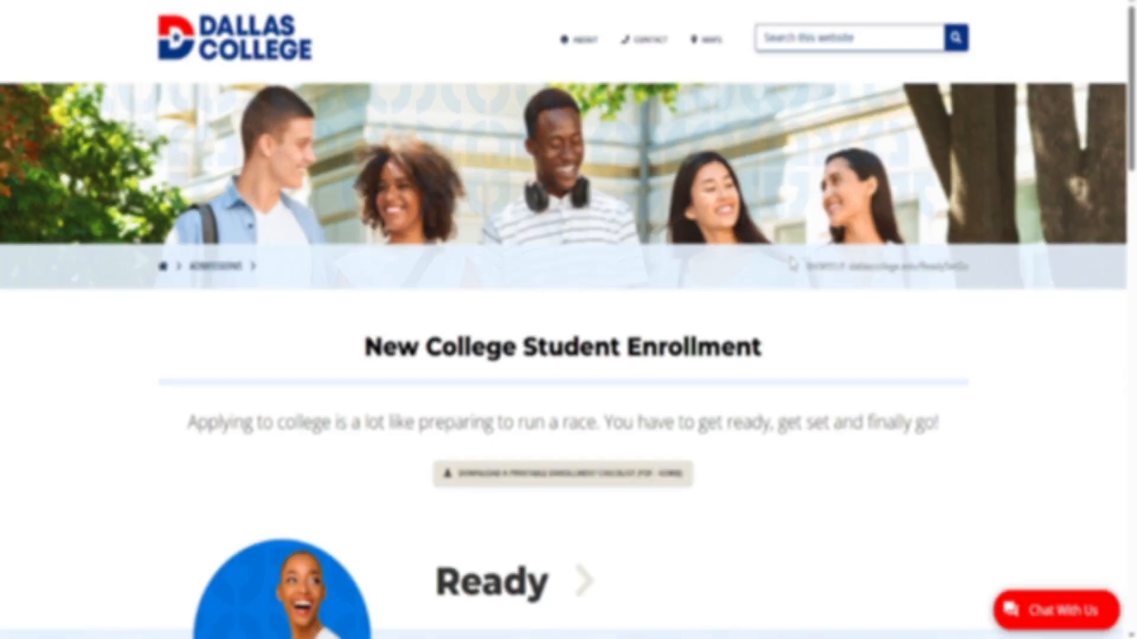
scroll("down", 3)
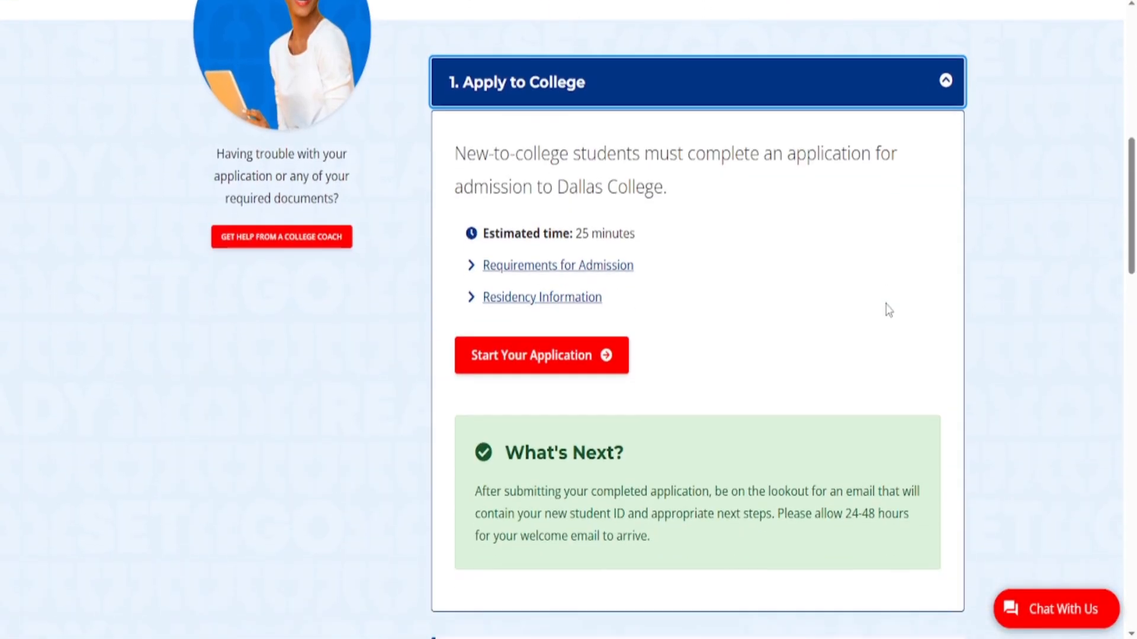
scroll("down", 3)
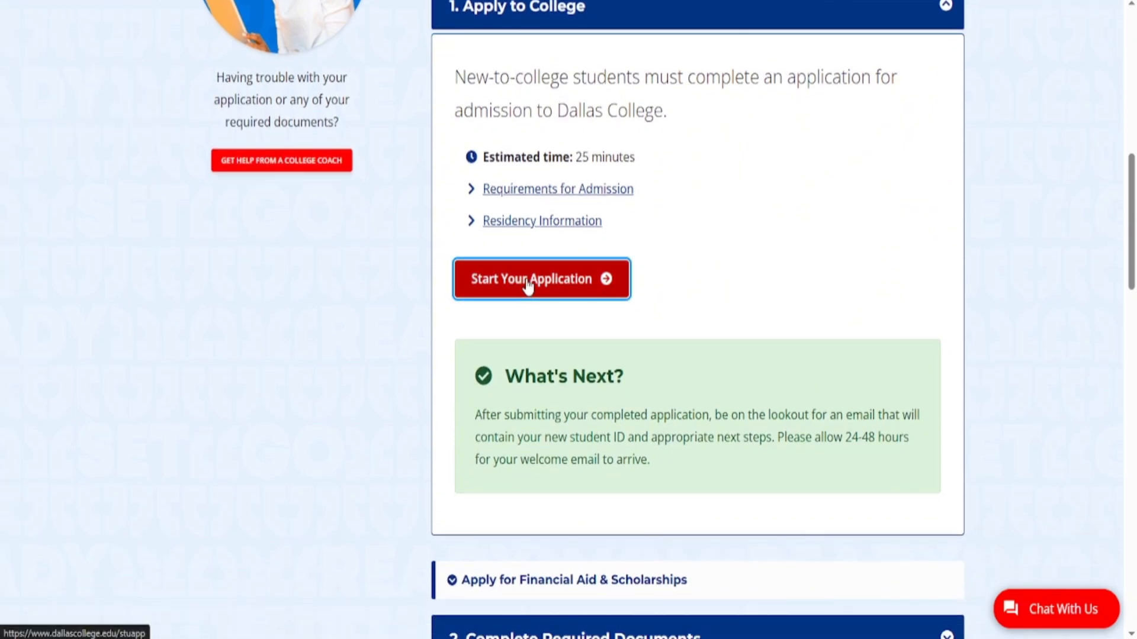
Step: Start Your Application and bring up the Workday welcome page's Sign In dialog
left_click(541, 278)
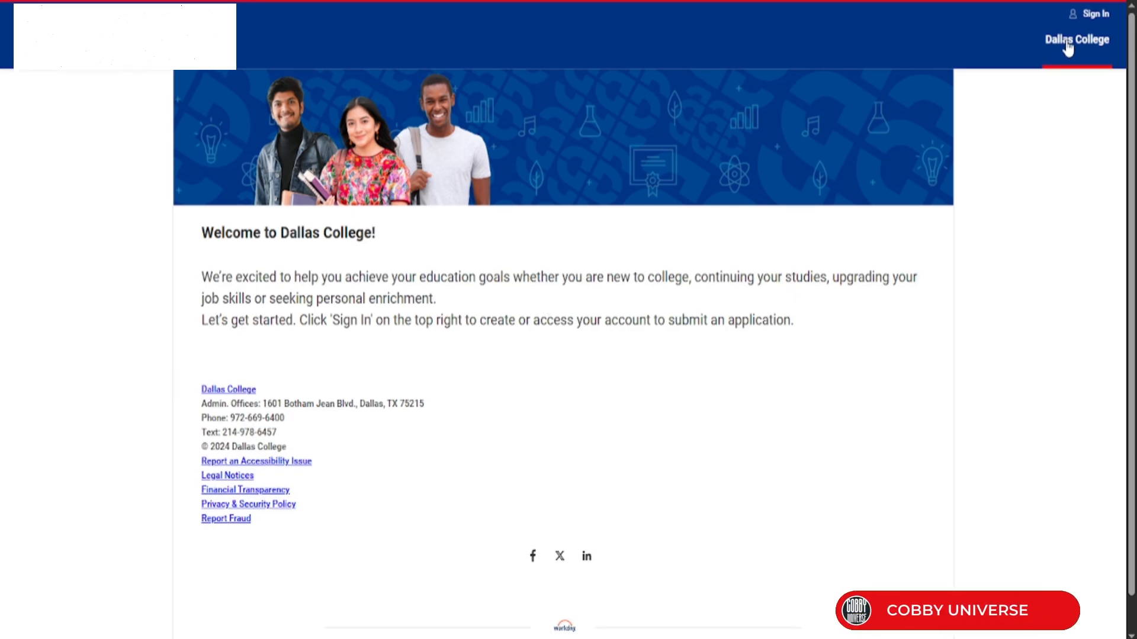
scroll("down", 3)
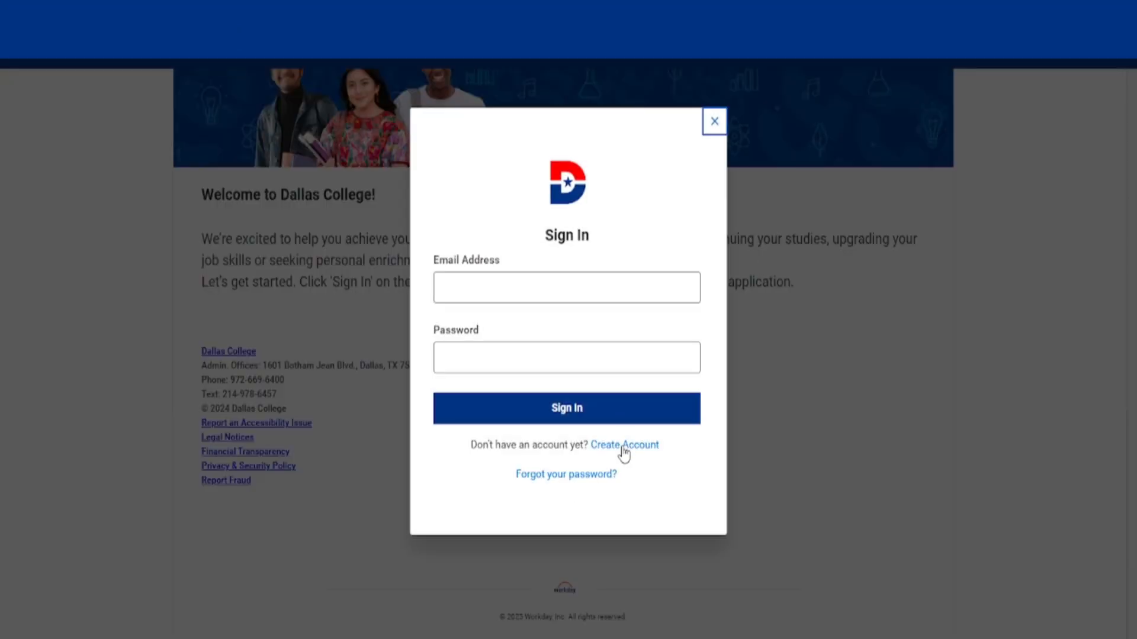
Step: Create a Workday applicant account with the 'csentprise0…' email and a verified password
left_click(624, 445)
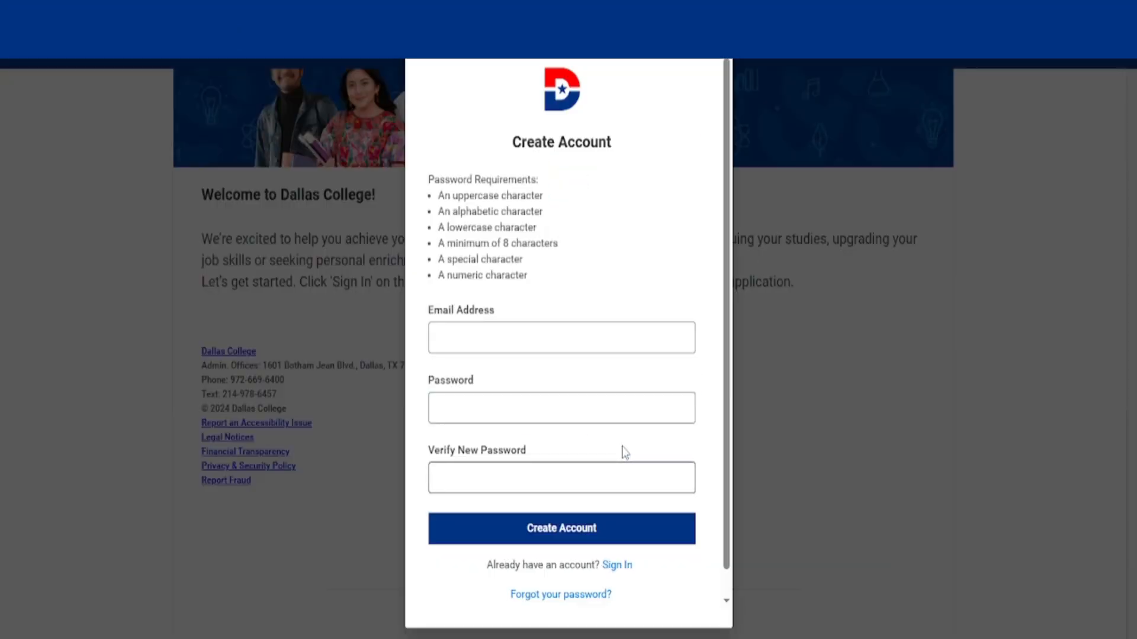
type("csentprise0")
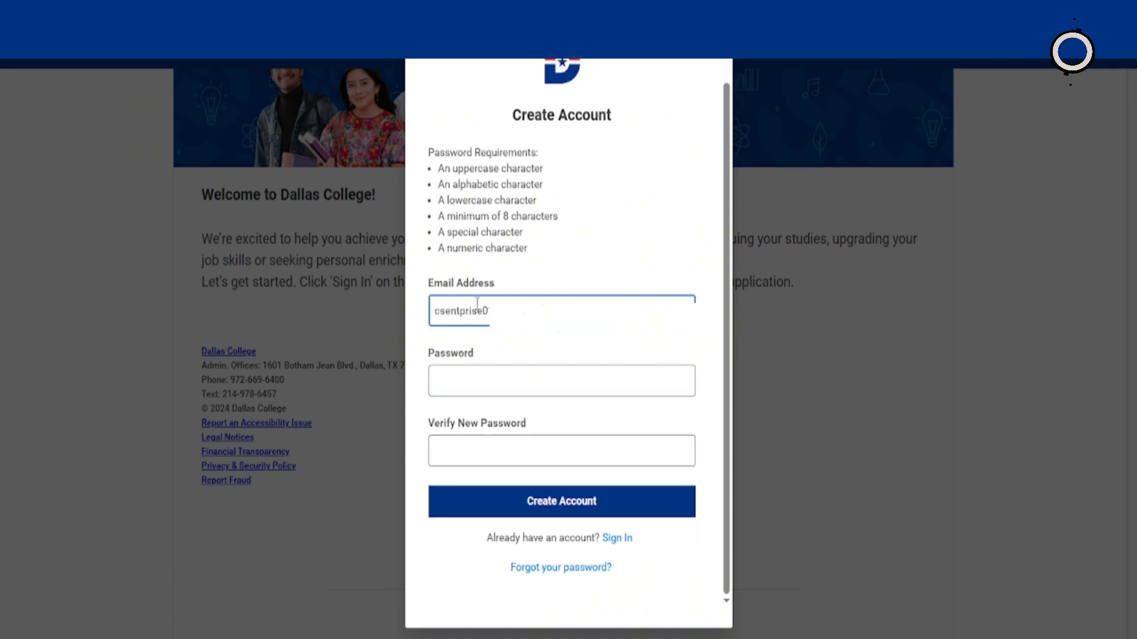
left_click(561, 381)
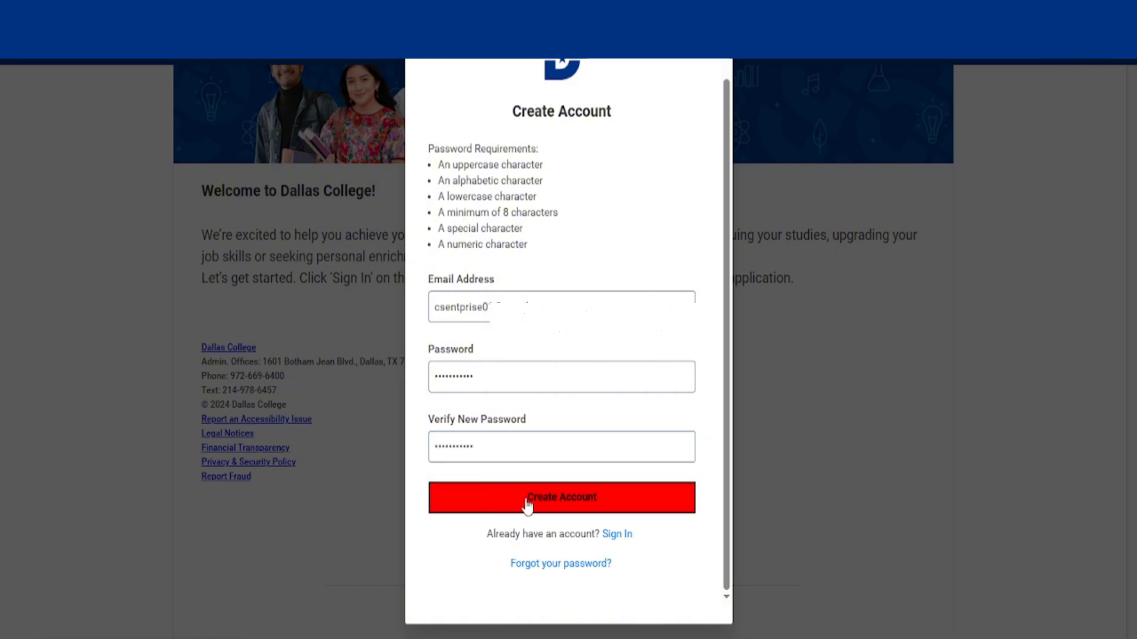
left_click(562, 497)
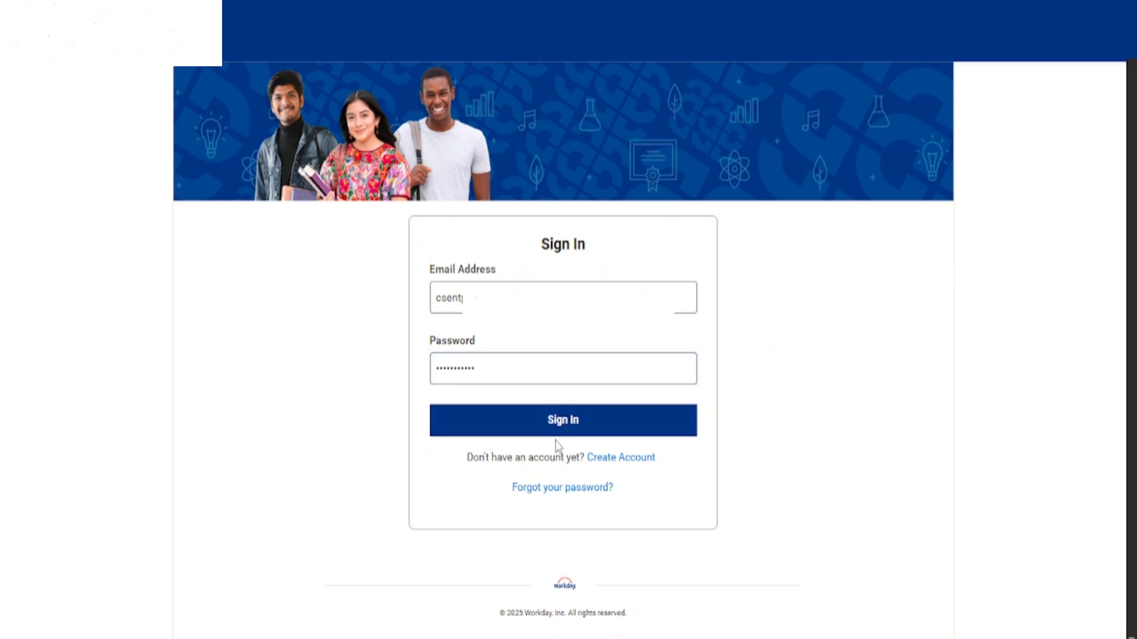
Step: Sign in with the new account and go to Undergraduate Applicant Home under Admissions
left_click(562, 419)
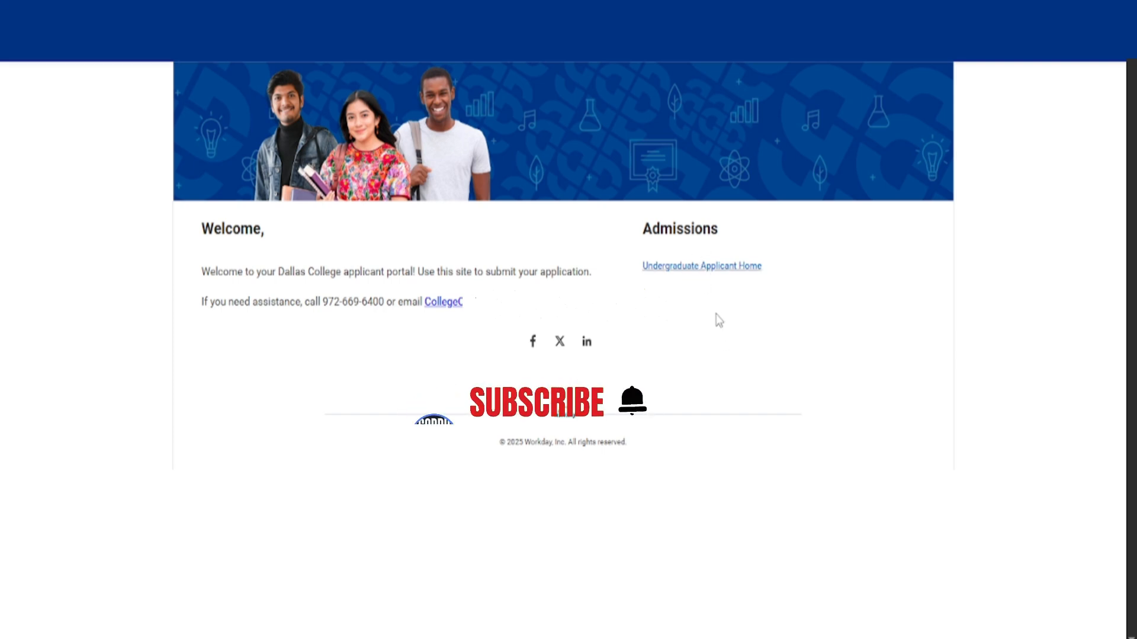
left_click(700, 265)
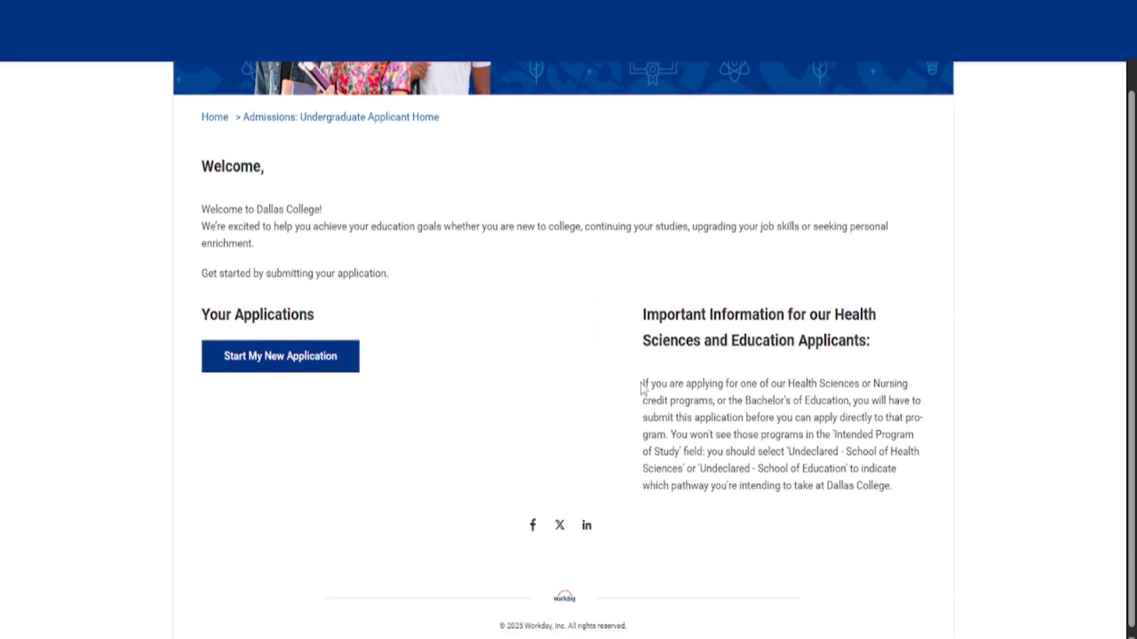
scroll("up", 3)
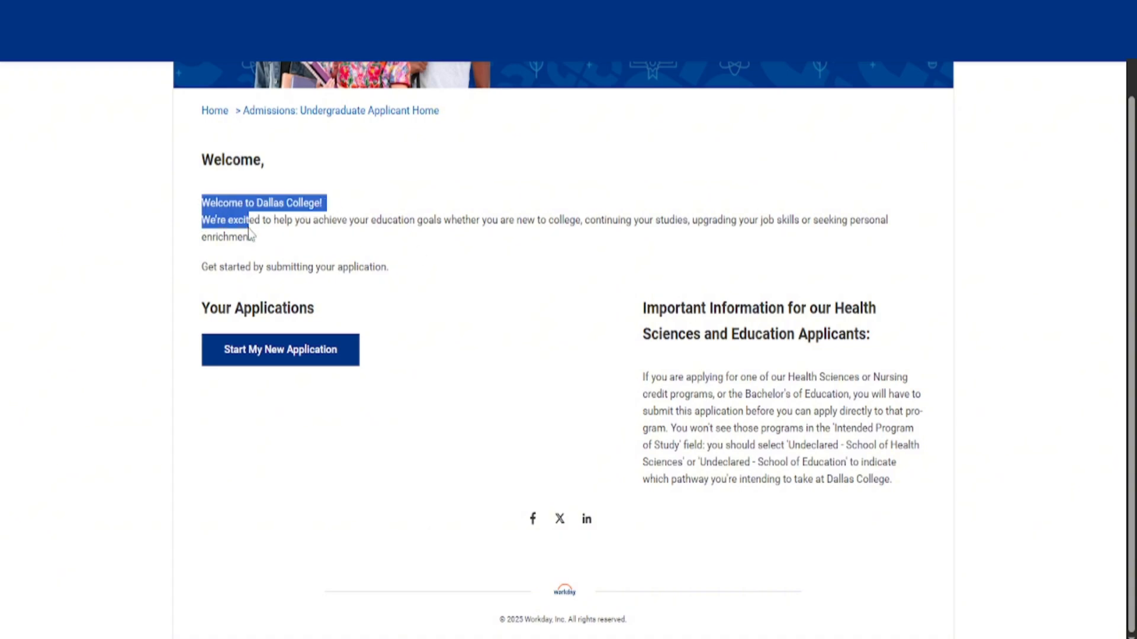
left_click(465, 332)
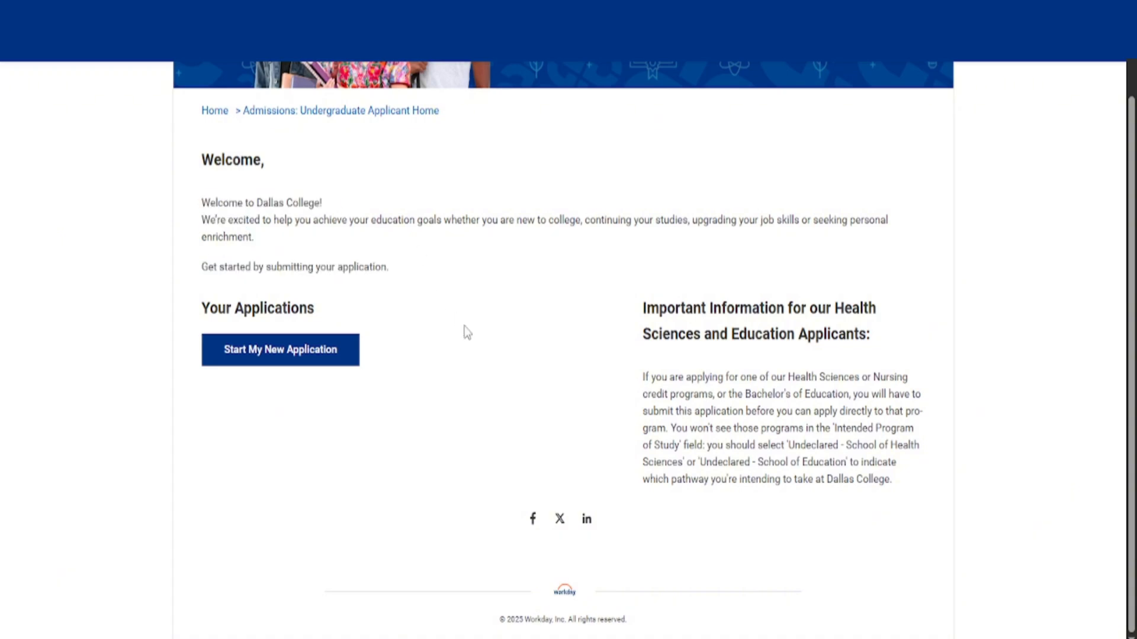
mouse_move(668, 415)
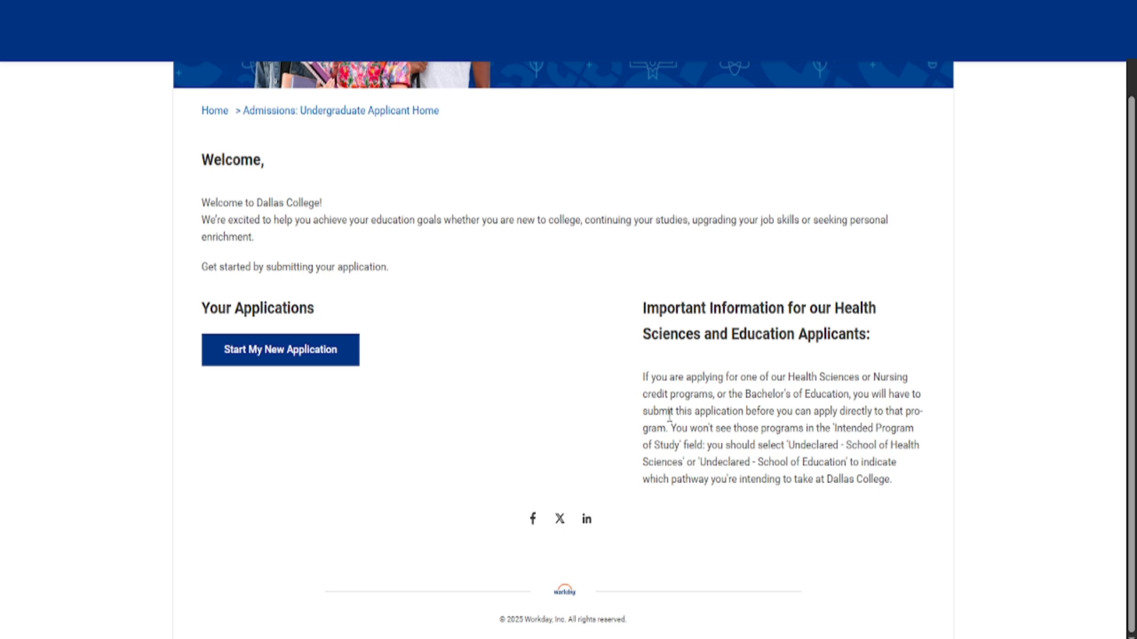
scroll("up", 3)
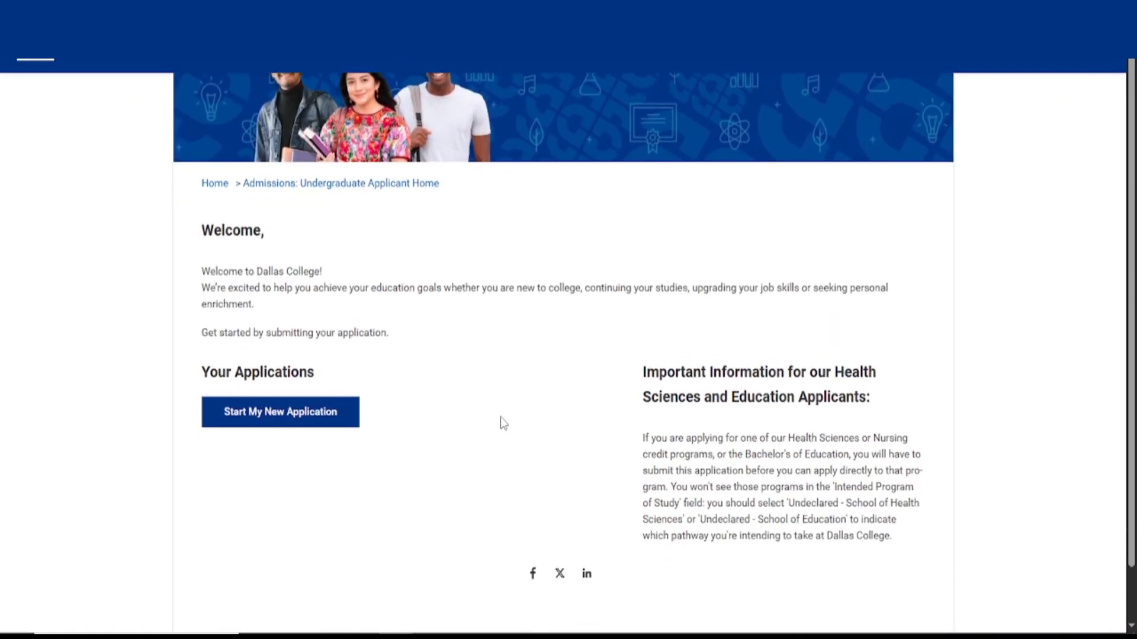
scroll("down", 3)
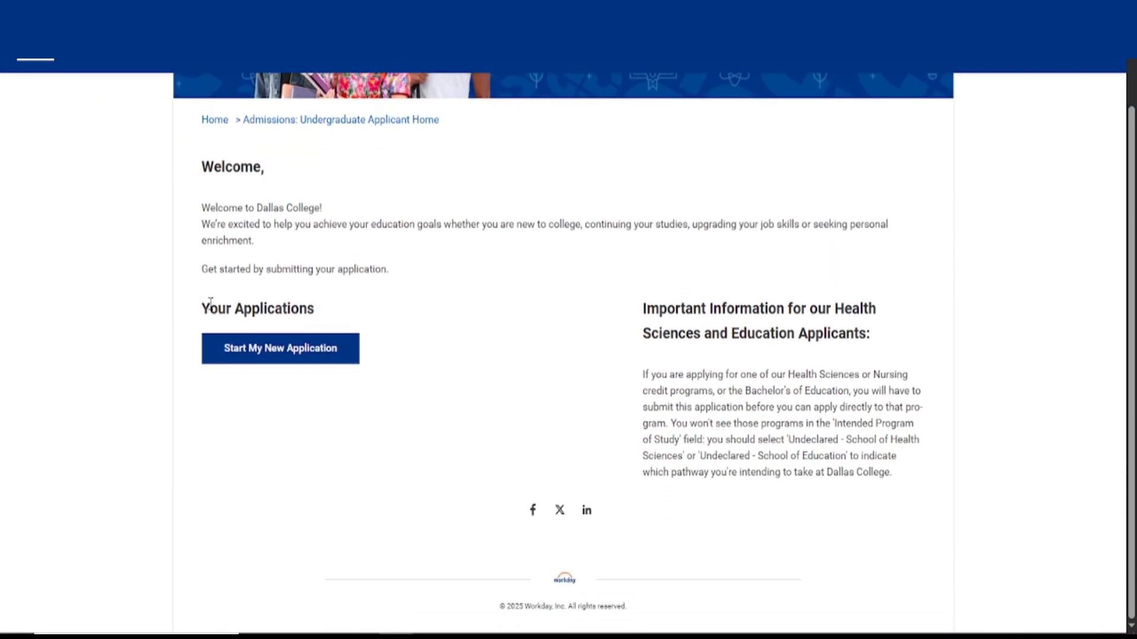
Step: Start a new undergraduate admissions application from the applicant home page
left_click(280, 348)
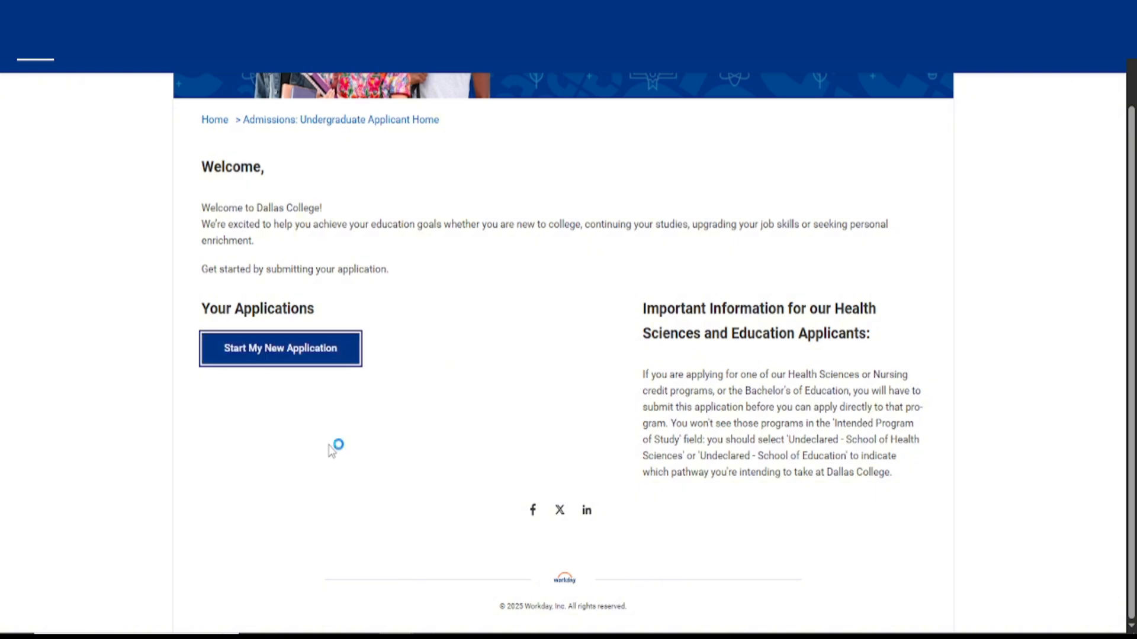
mouse_move(350, 396)
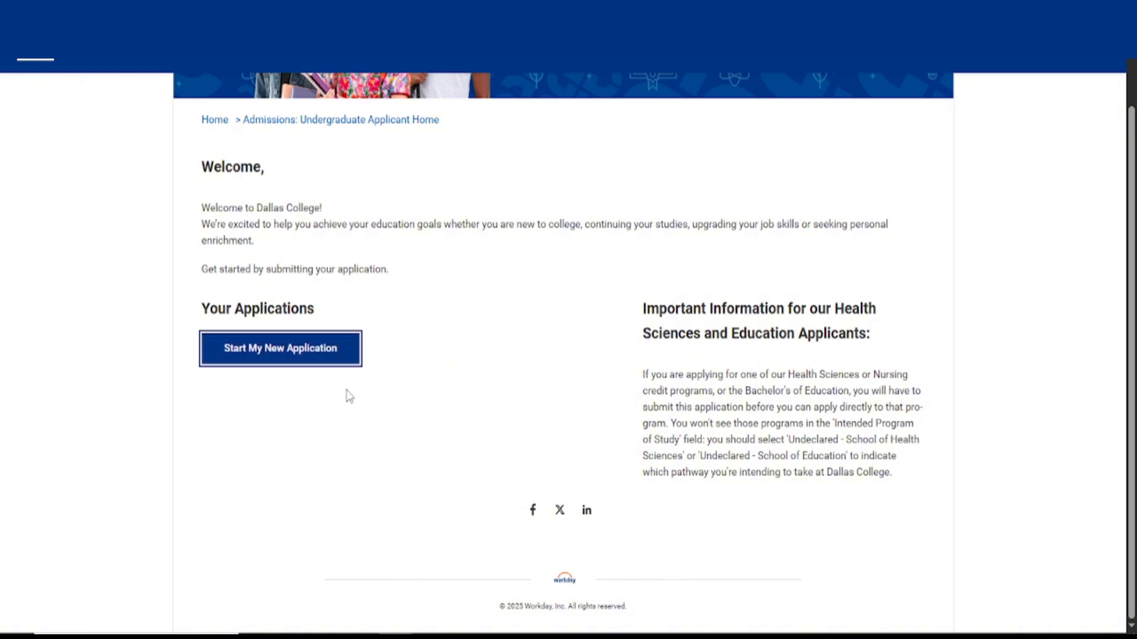
left_click(280, 348)
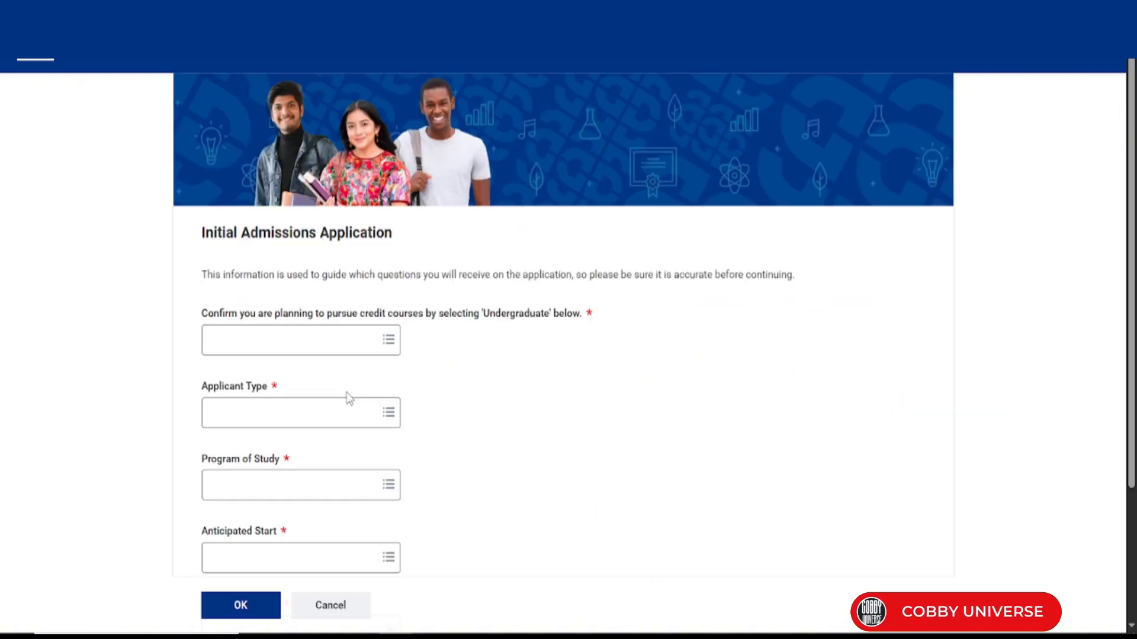
scroll("down", 3)
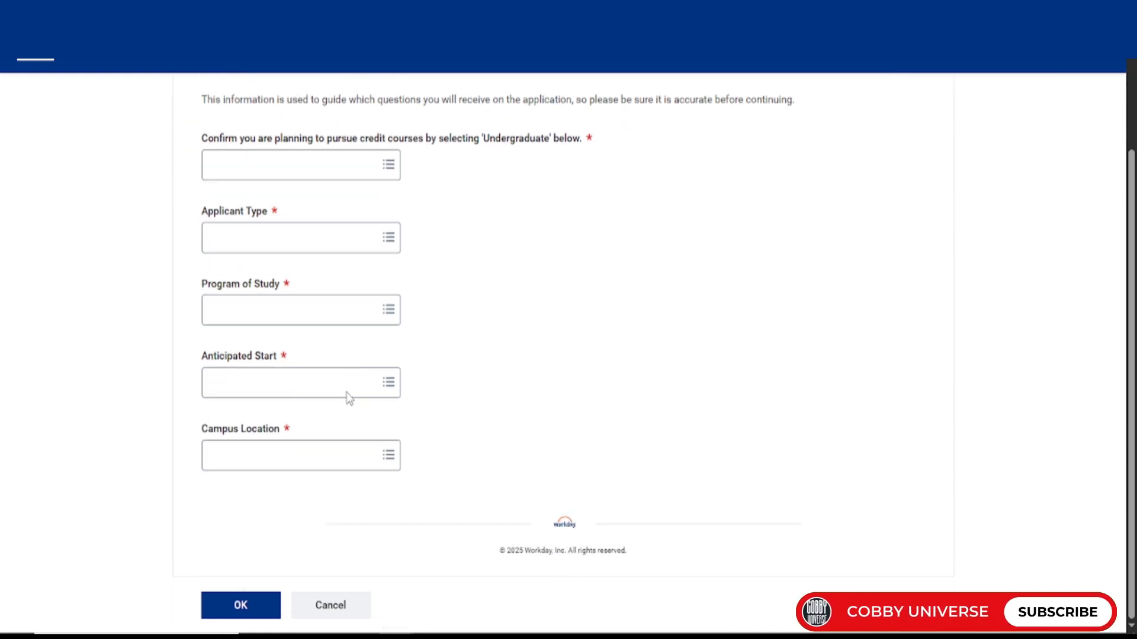
scroll("up", 3)
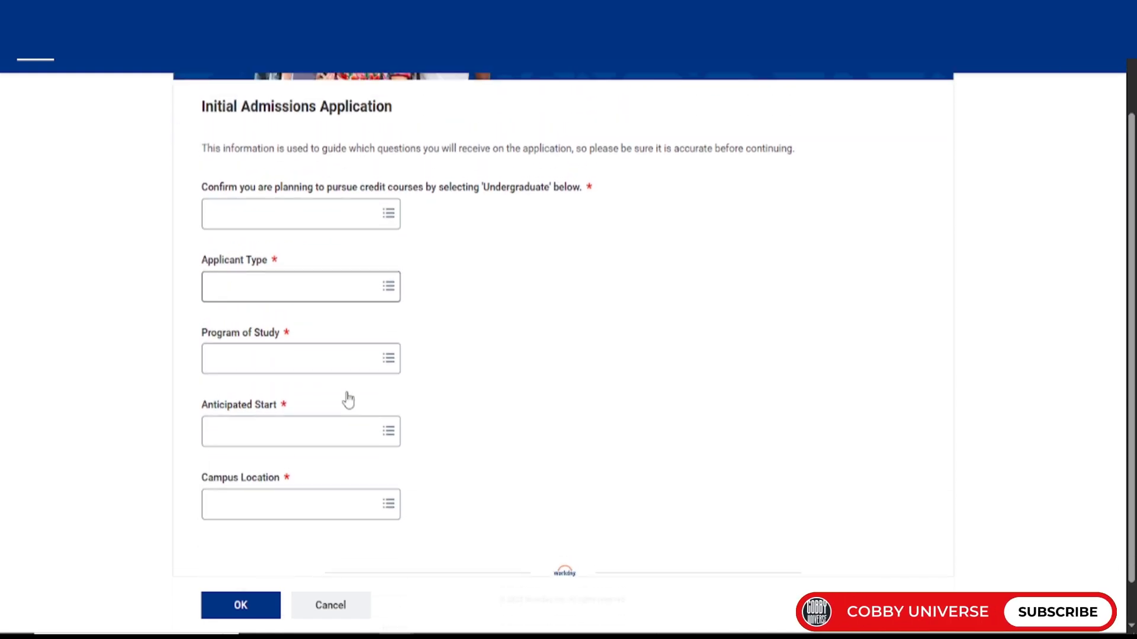
Step: Choose Undergraduate, First Time in College, Manufacturing & Industrial Technology, Fall 2025, Mountain View Campus, and submit
left_click(301, 213)
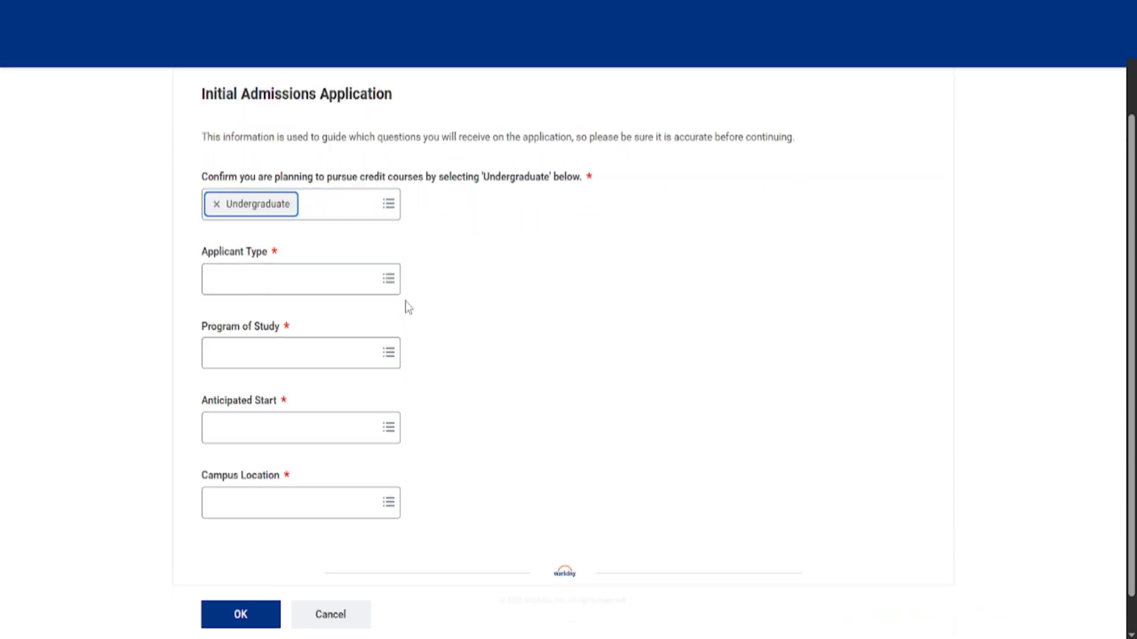
left_click(300, 279)
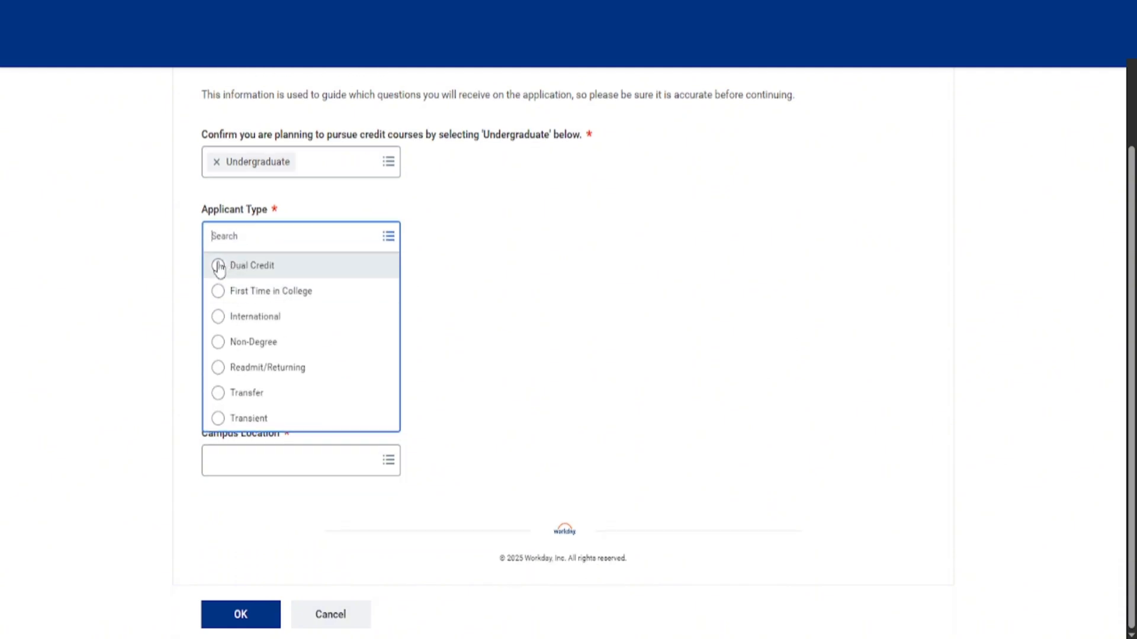
left_click(270, 290)
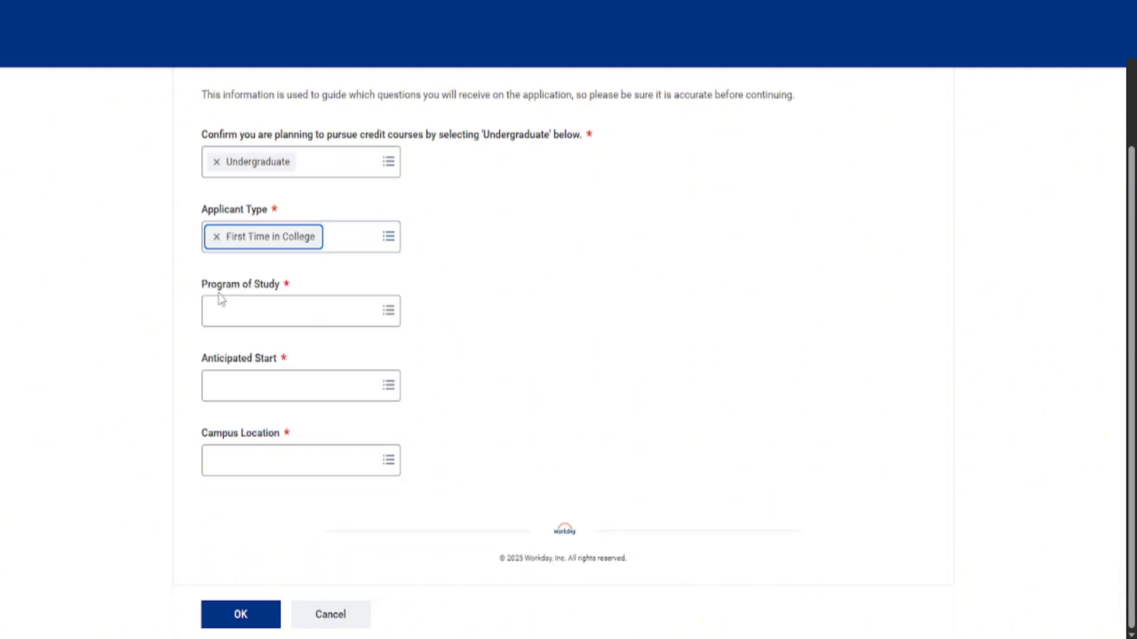
left_click(300, 311)
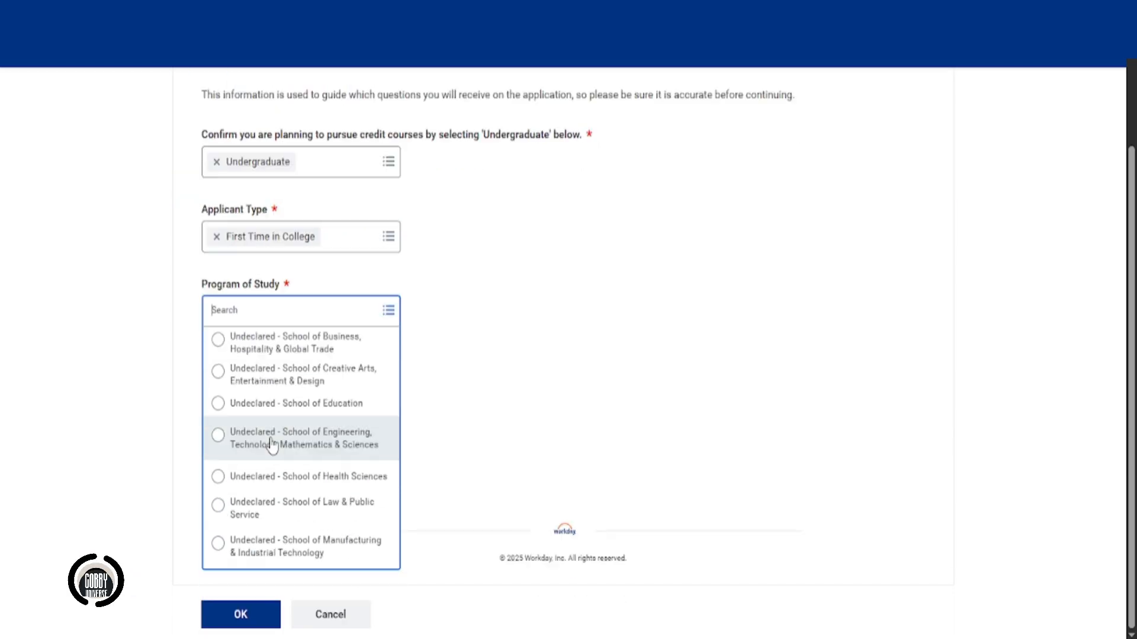
mouse_move(319, 413)
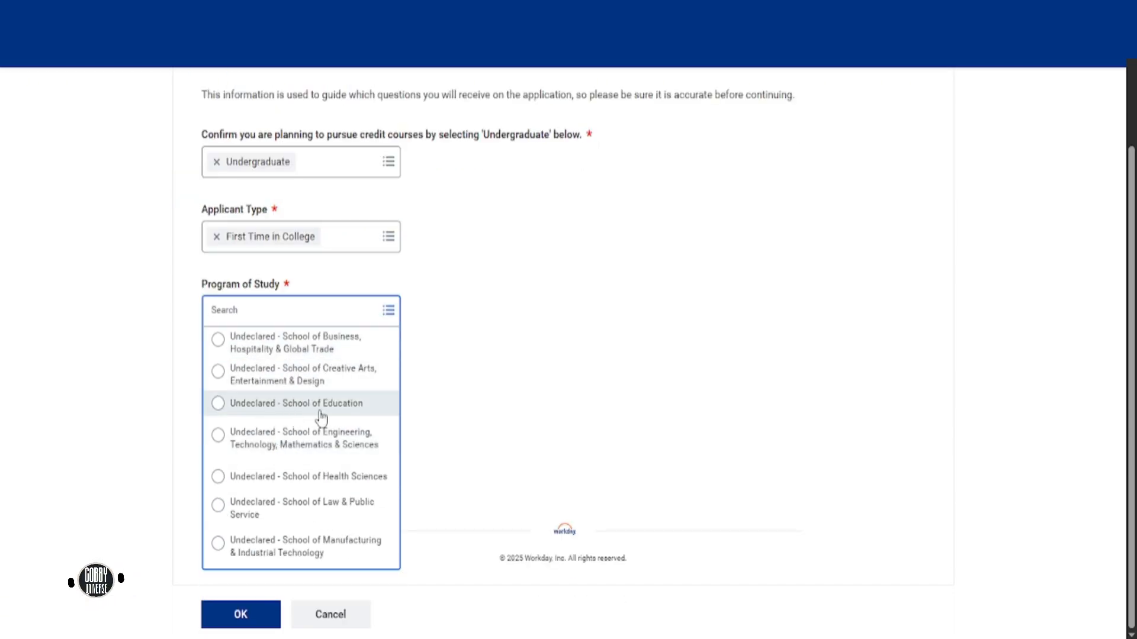
mouse_move(295, 508)
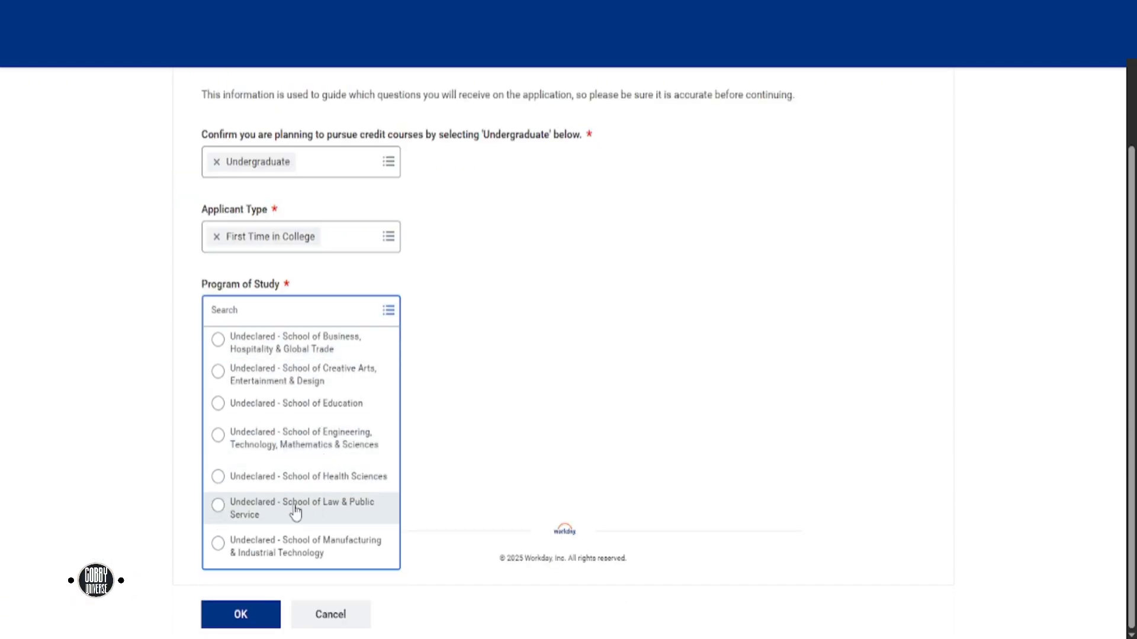
left_click(306, 546)
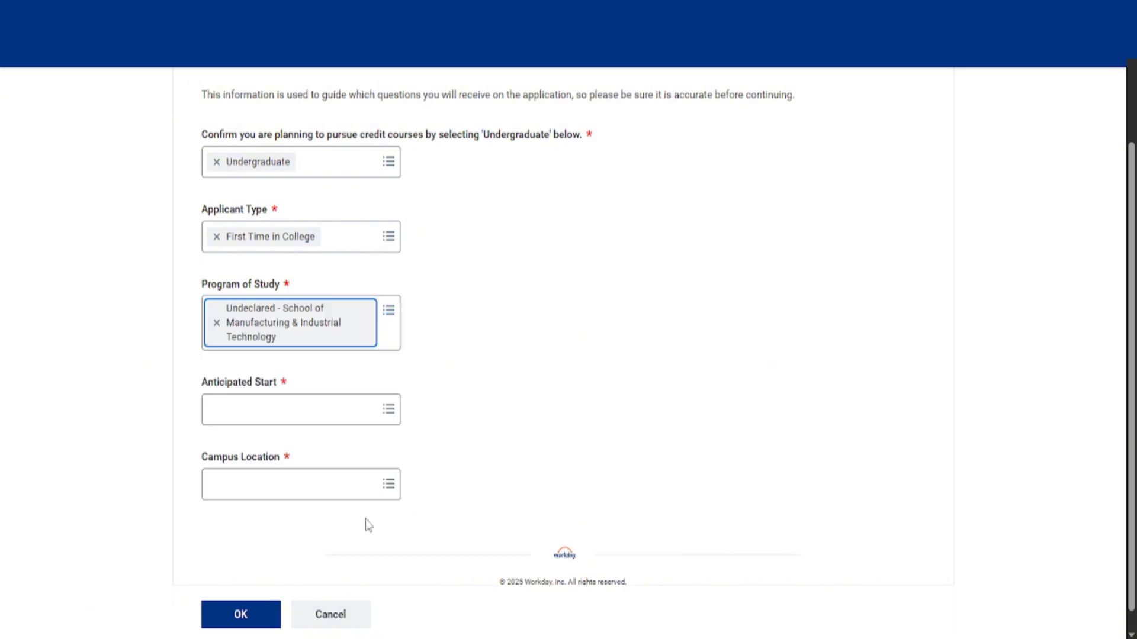
left_click(300, 409)
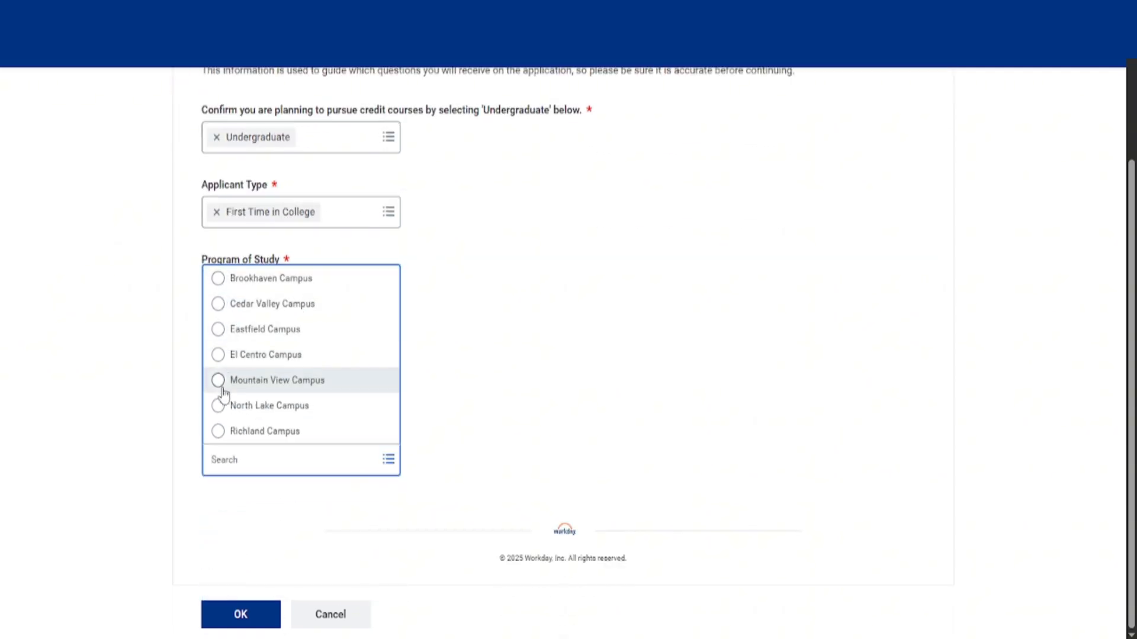
left_click(218, 380)
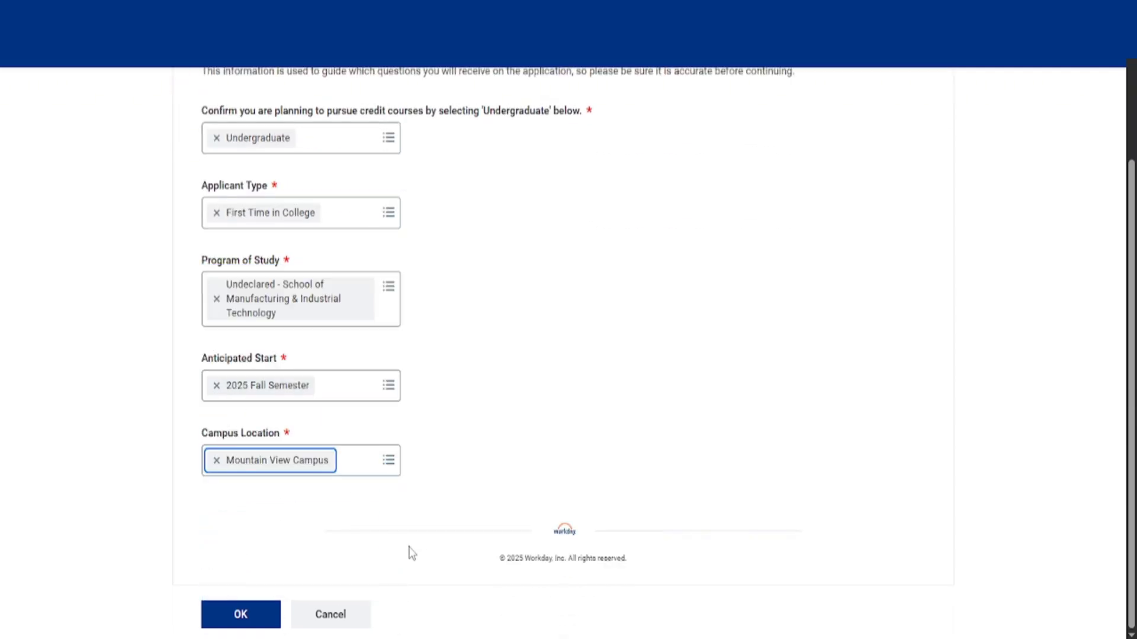
left_click(240, 614)
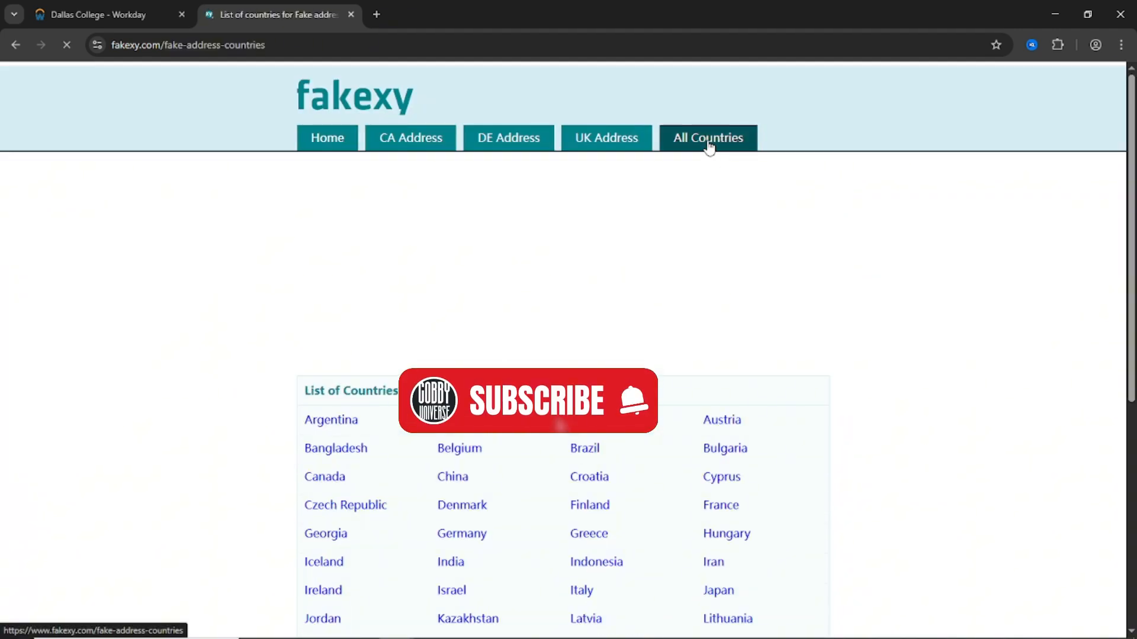
Step: Dismiss the fakexy full-page ad and generate a US address in Texas
scroll("down", 3)
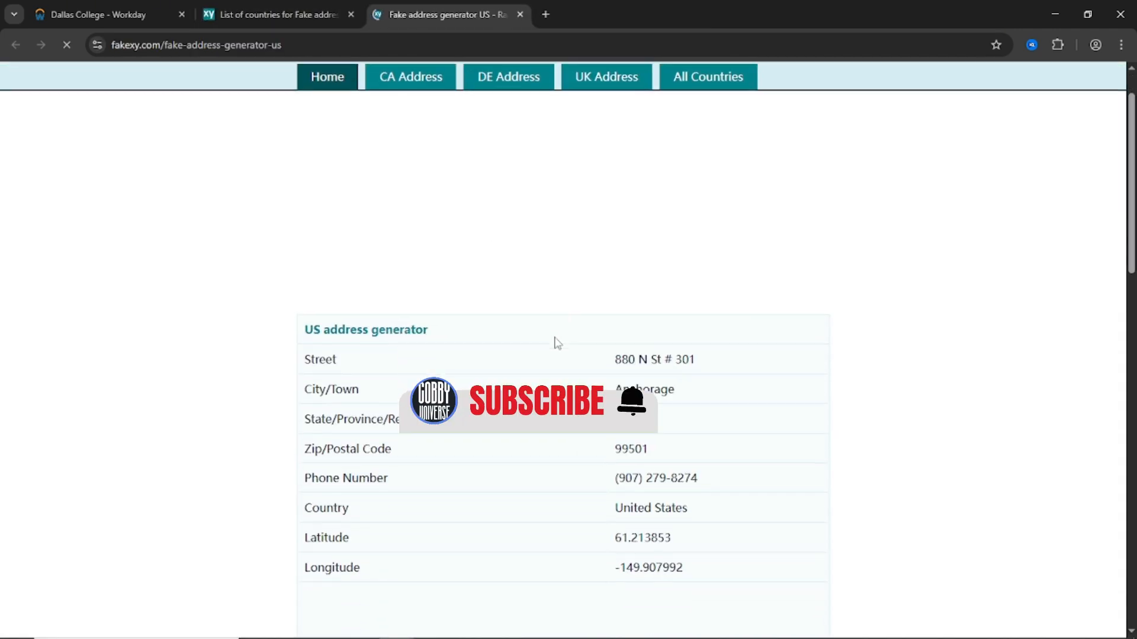
scroll("down", 3)
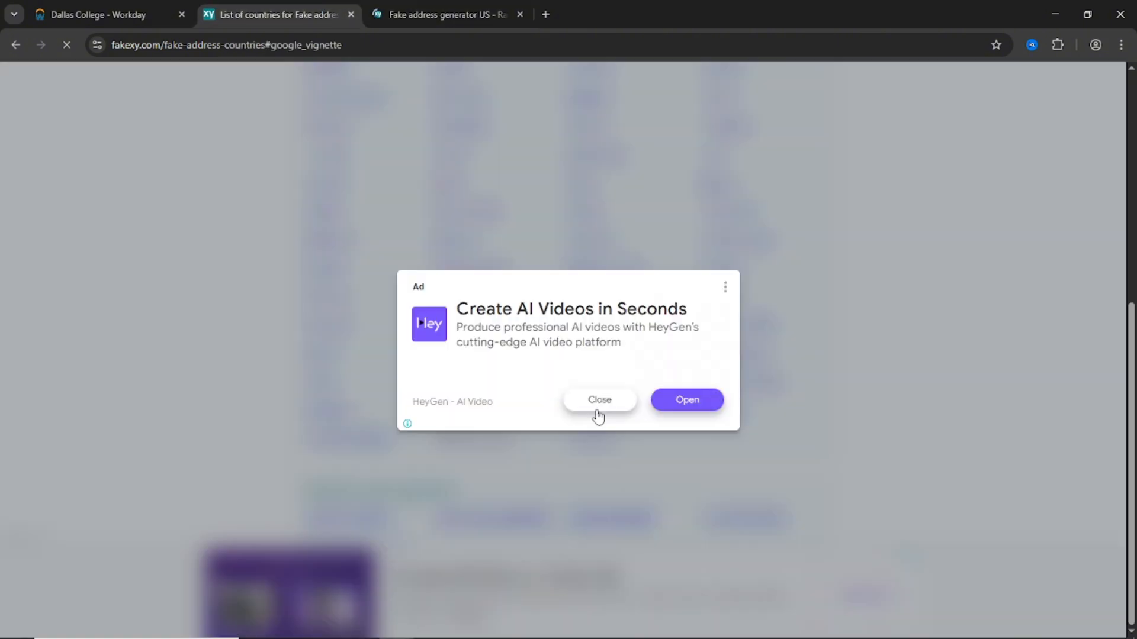
left_click(600, 400)
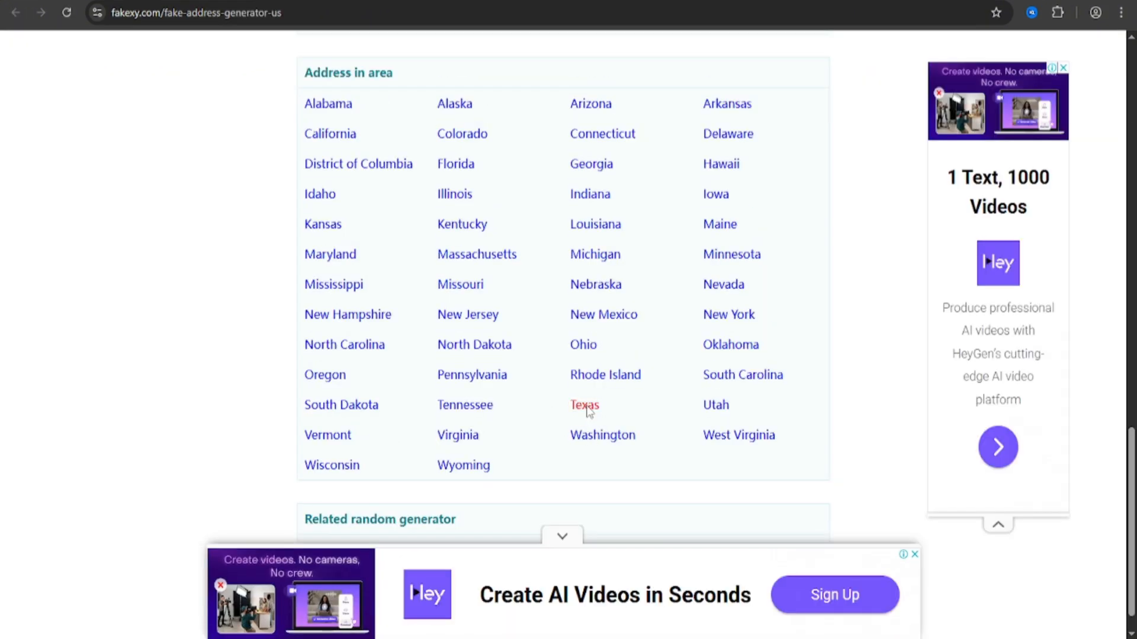
left_click(584, 405)
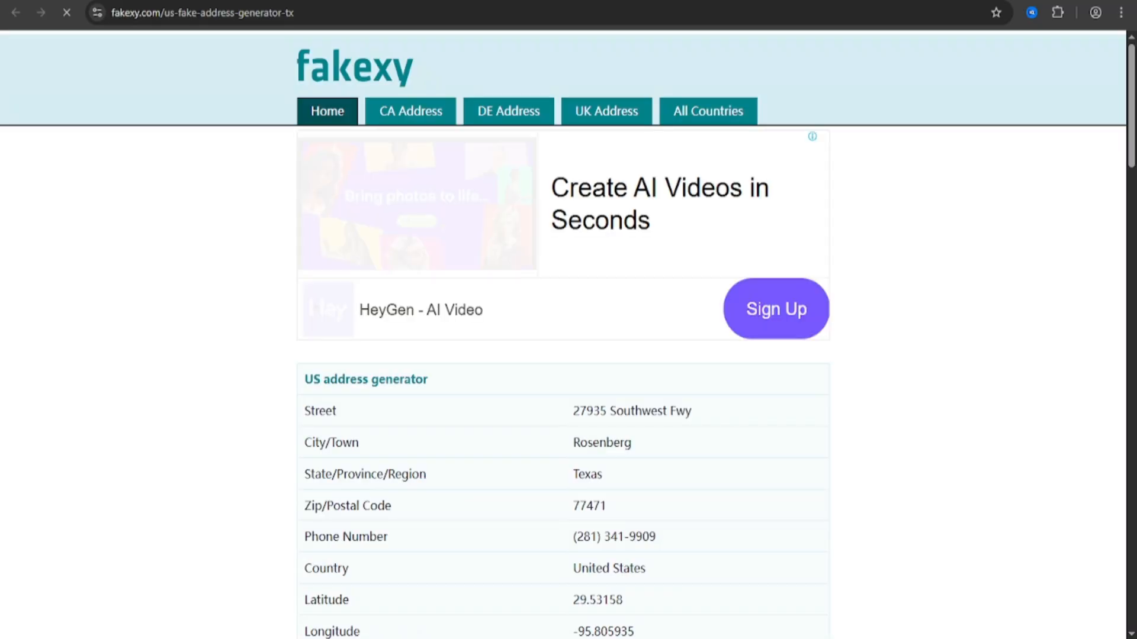
scroll("down", 3)
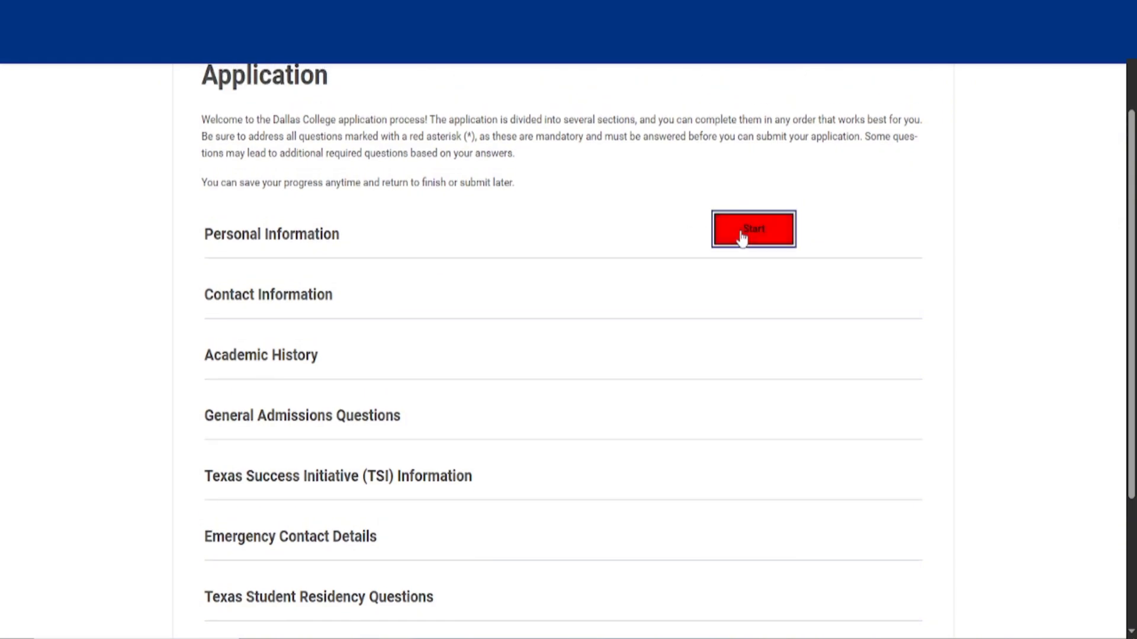
Step: Begin the Personal Information section and review the name fields
left_click(753, 230)
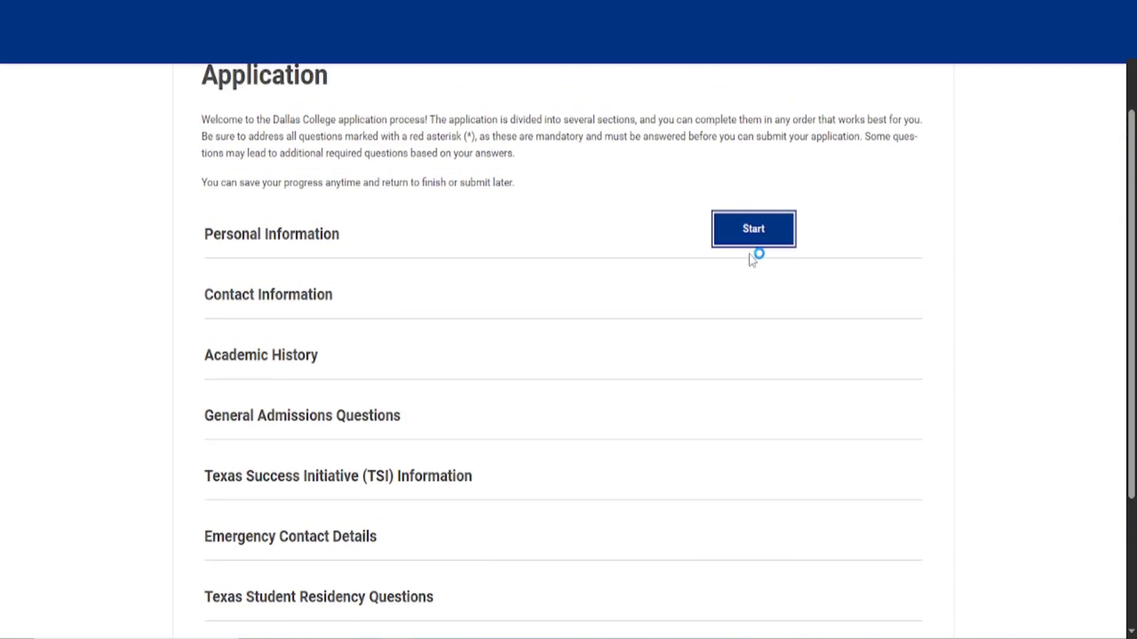
left_click(752, 229)
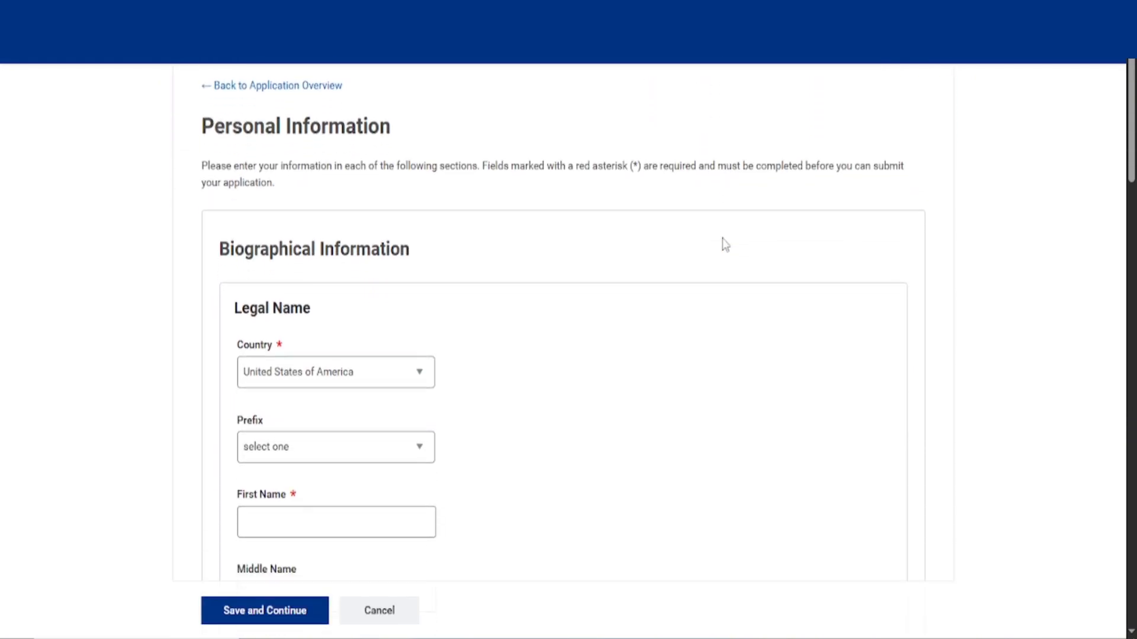
scroll("down", 3)
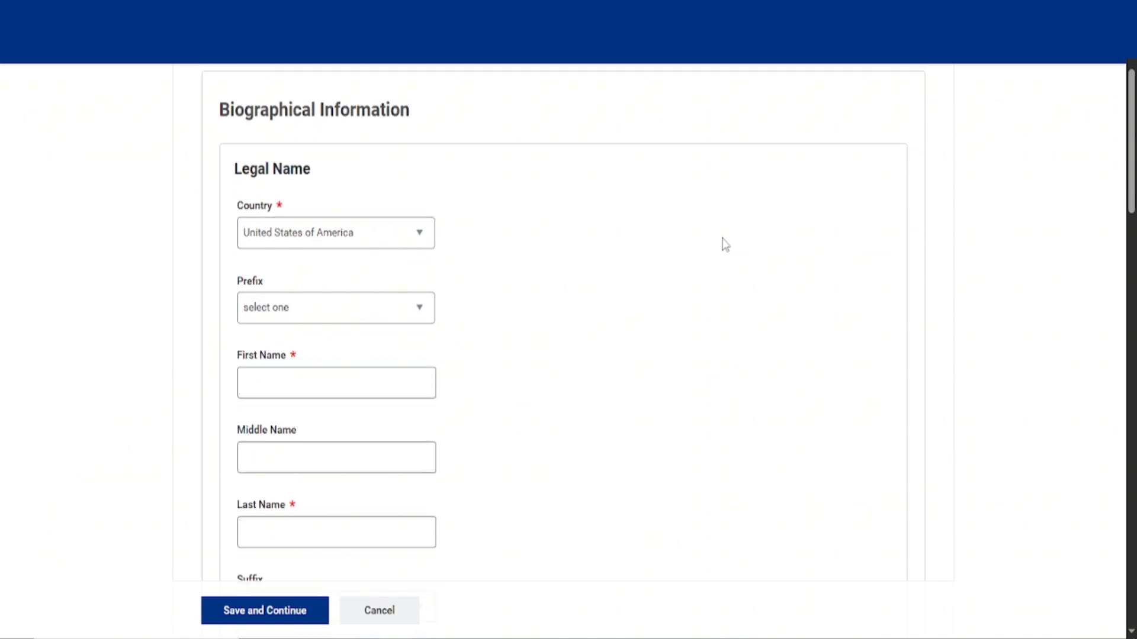
scroll("down", 3)
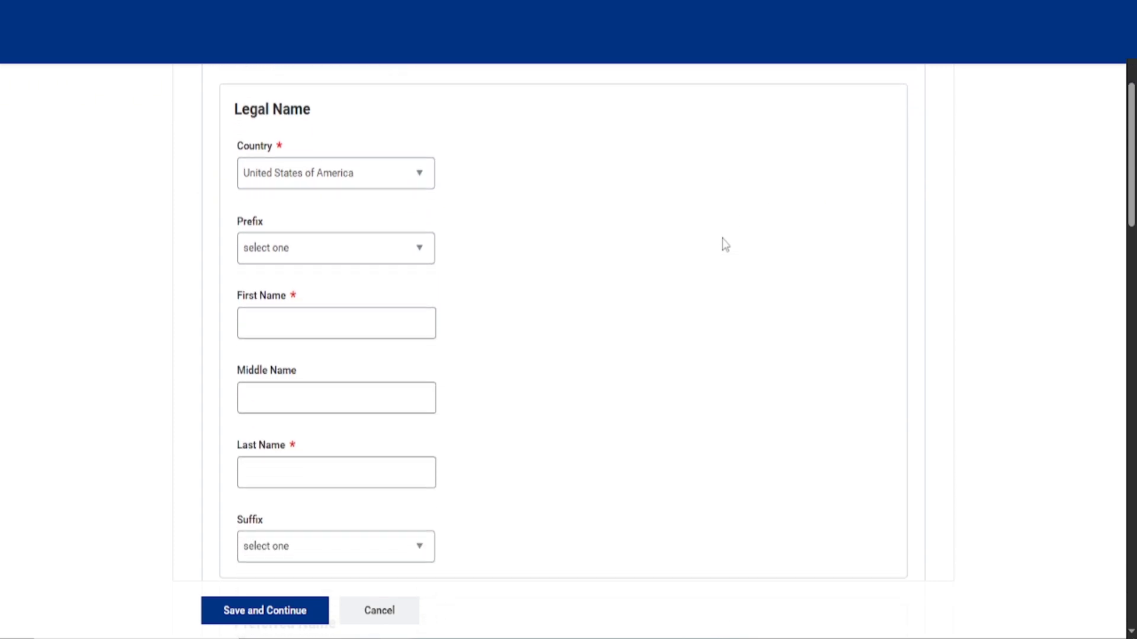
scroll("up", 3)
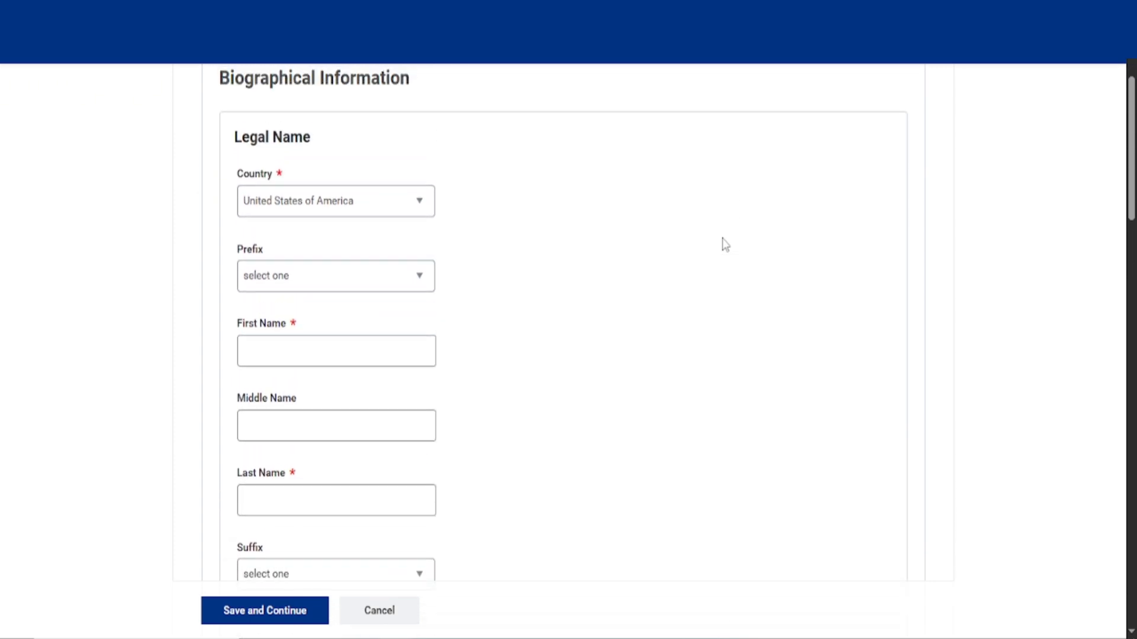
scroll("up", 3)
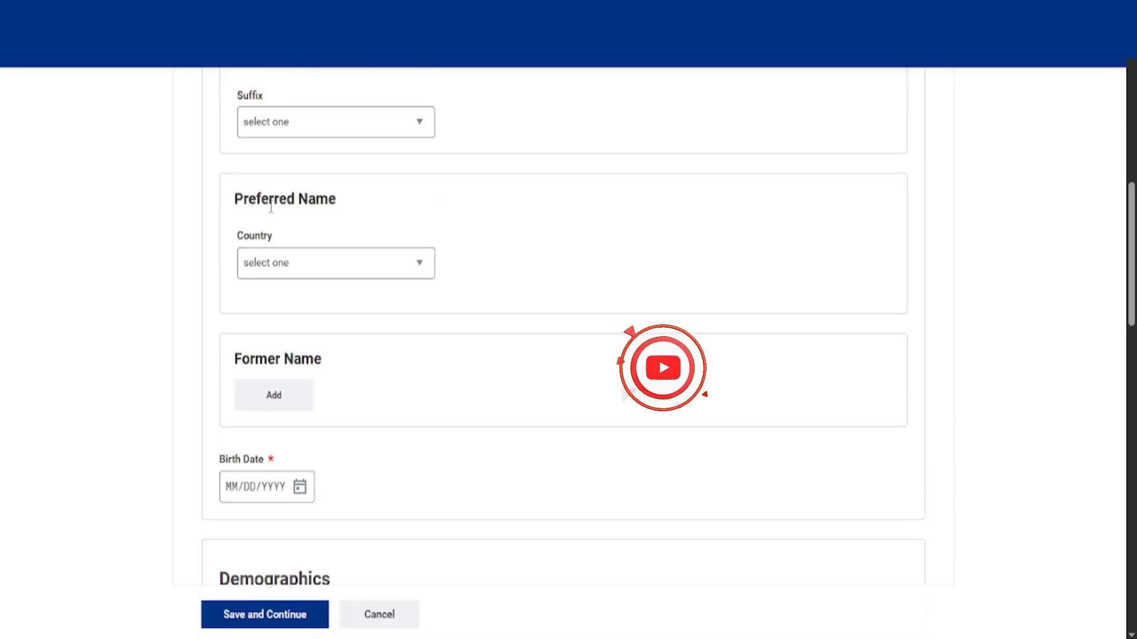
Step: Set preferred name country to United States of America with prefix Mr. and fill names
left_click(335, 262)
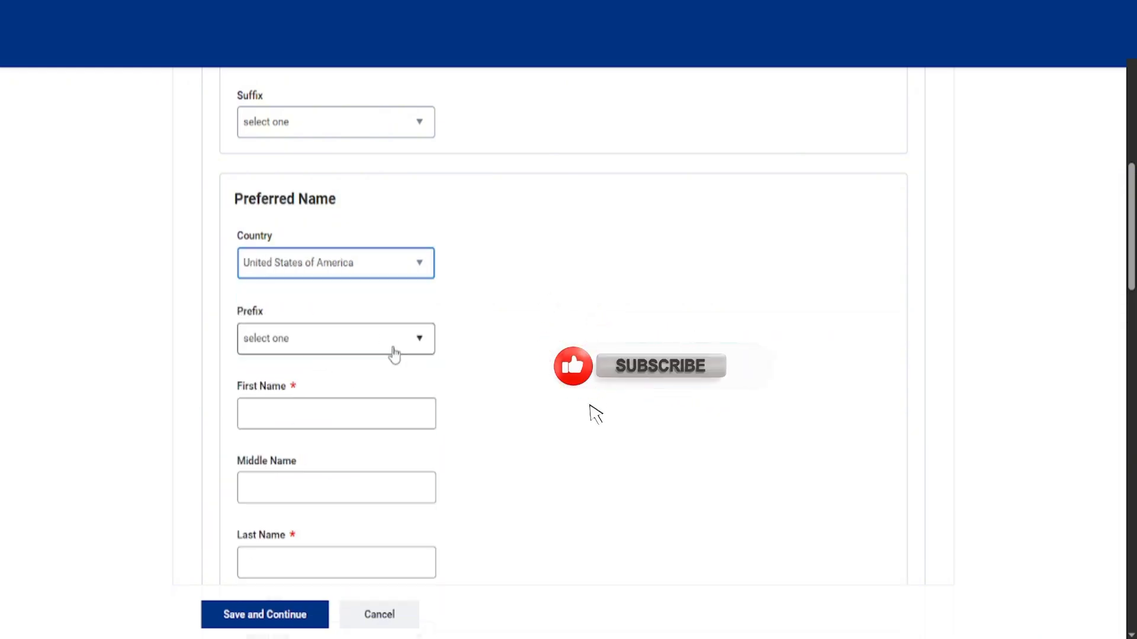
scroll("down", 3)
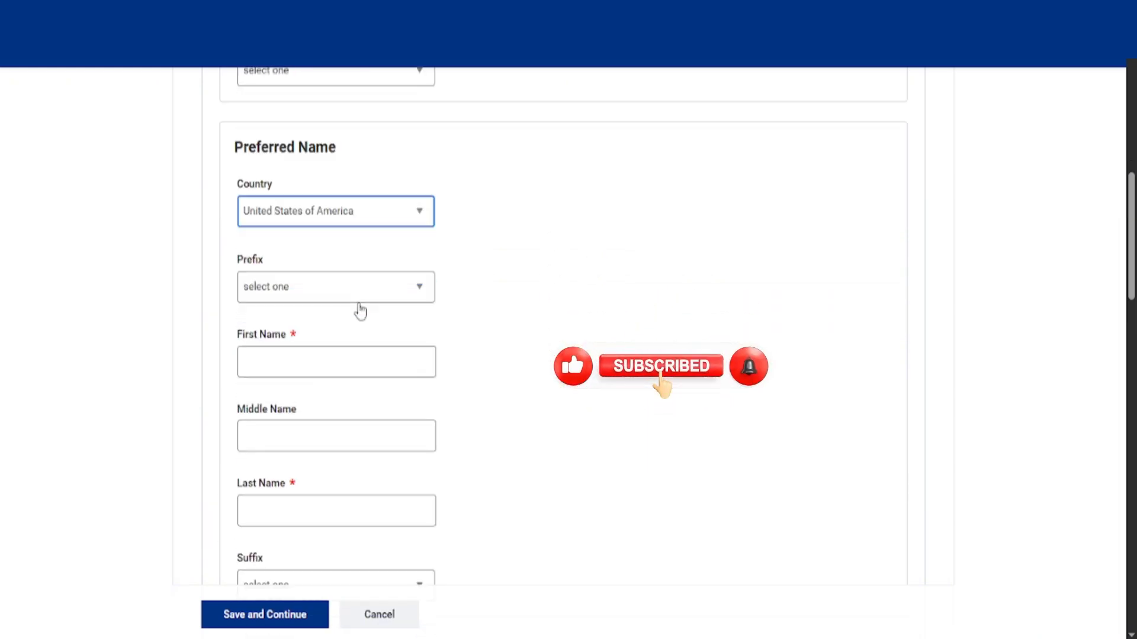
scroll("up", 3)
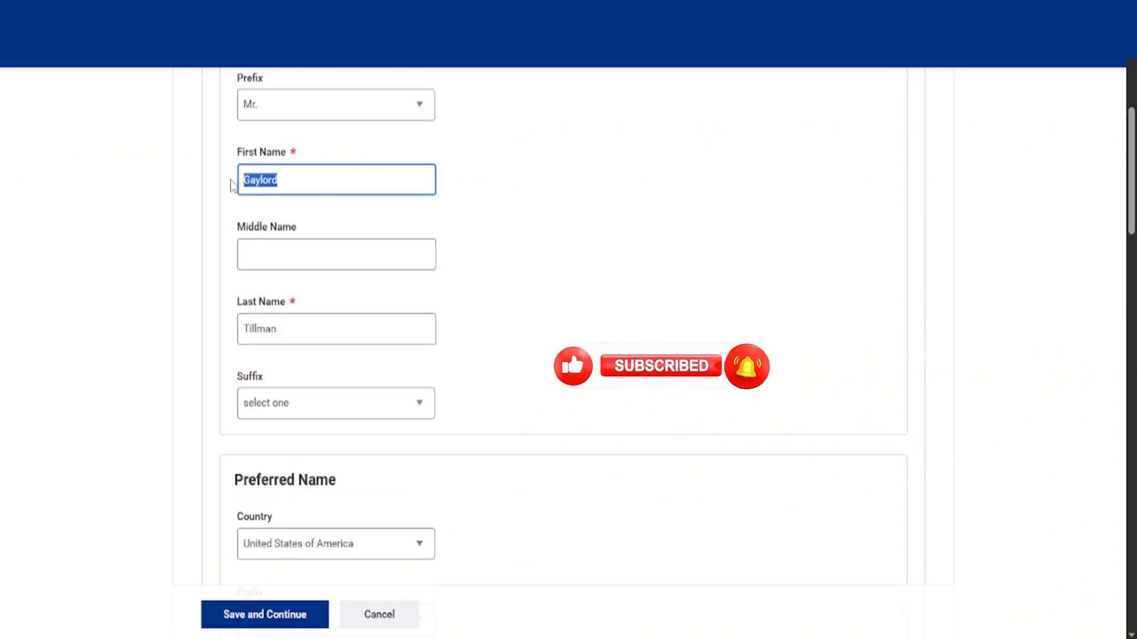
scroll("down", 3)
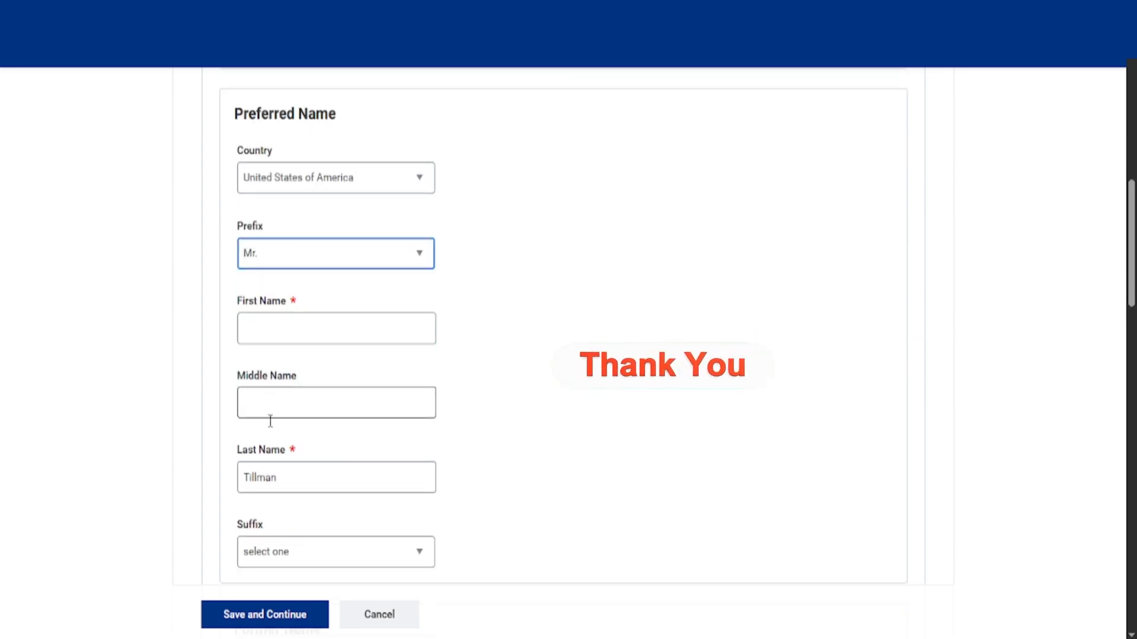
scroll("down", 3)
type("09")
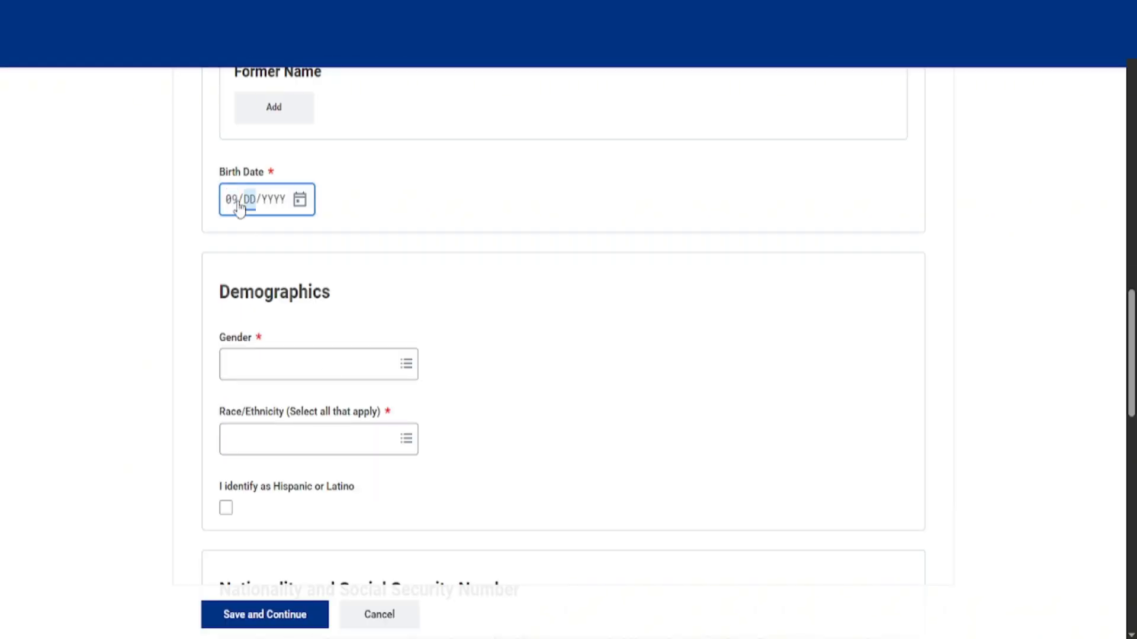
type("30/2000")
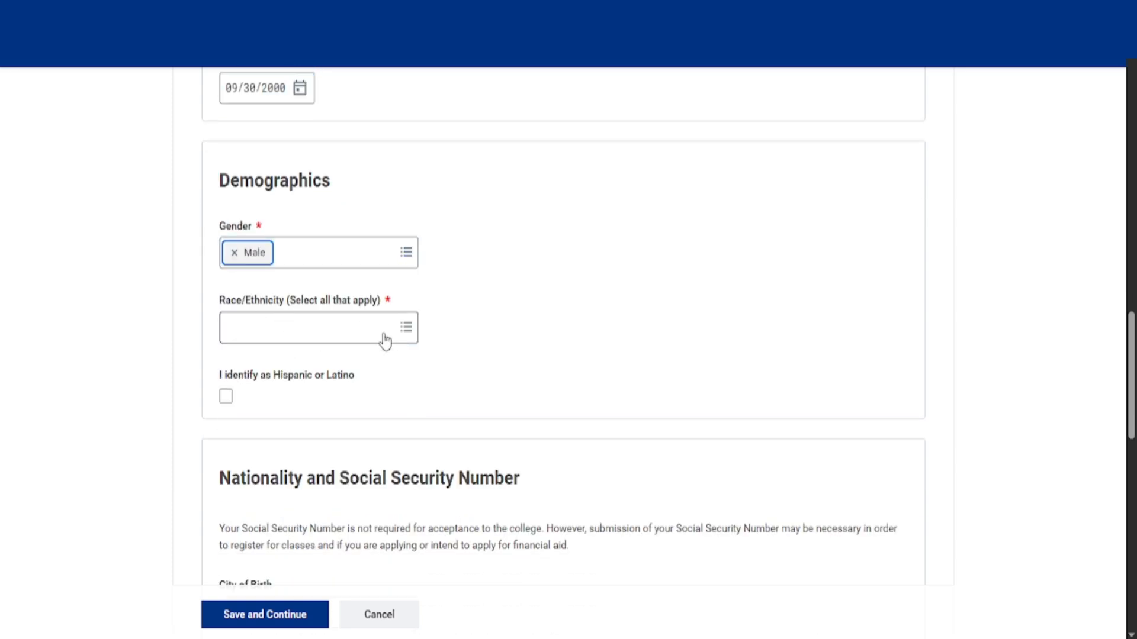
left_click(319, 327)
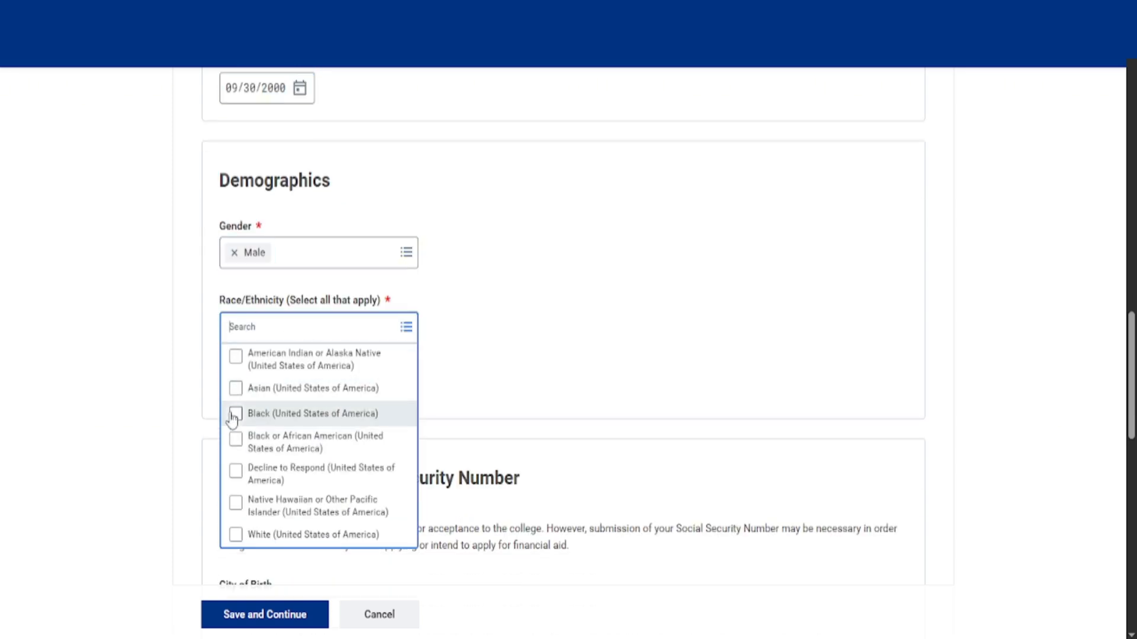
left_click(235, 439)
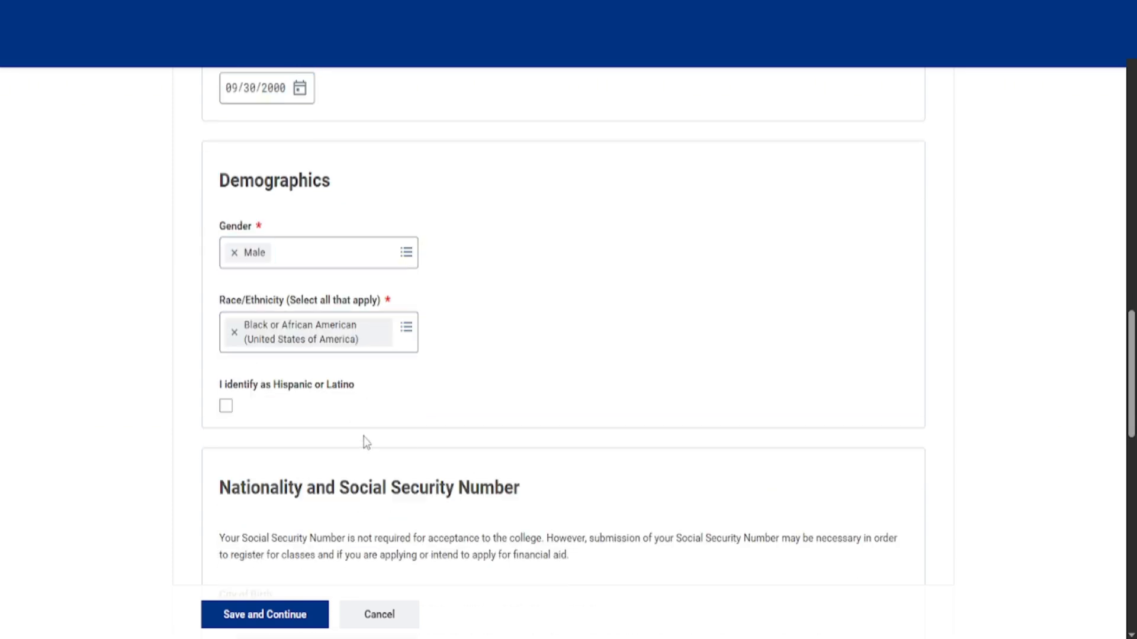
scroll("down", 3)
type("unit")
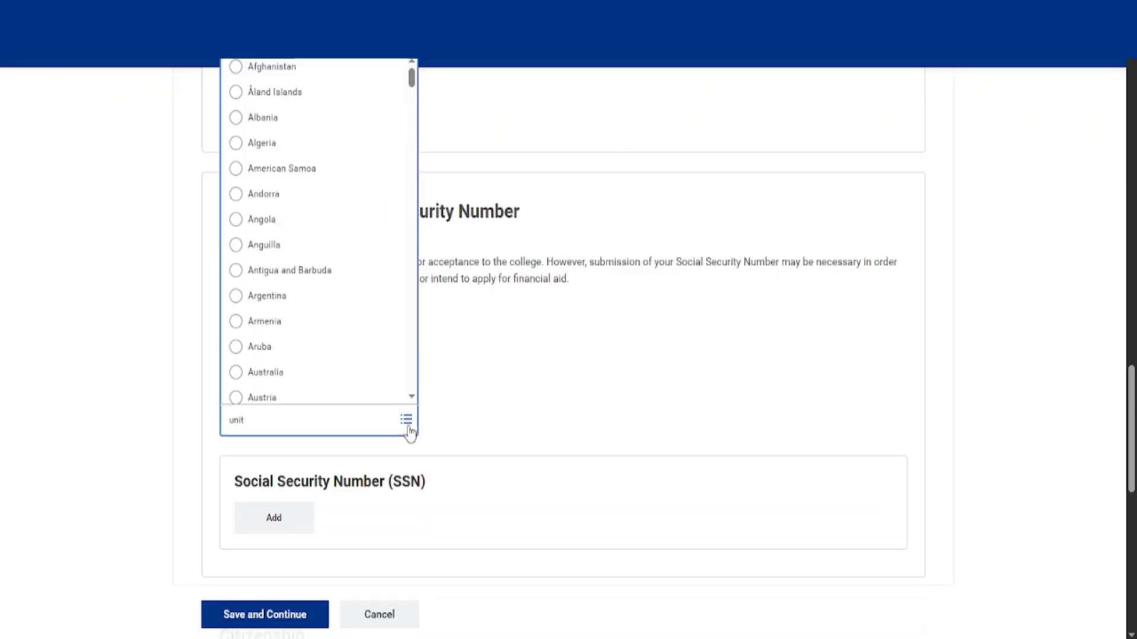
Step: Set birth country to United States of America and citizenship to Citizen (United States of America)
type("u")
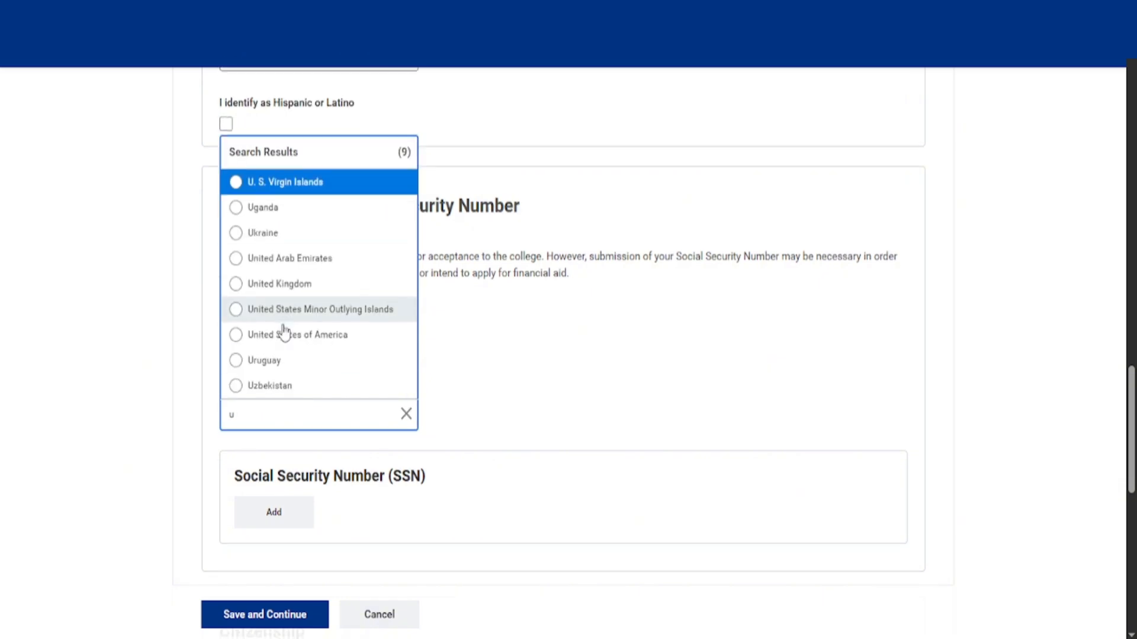
left_click(298, 334)
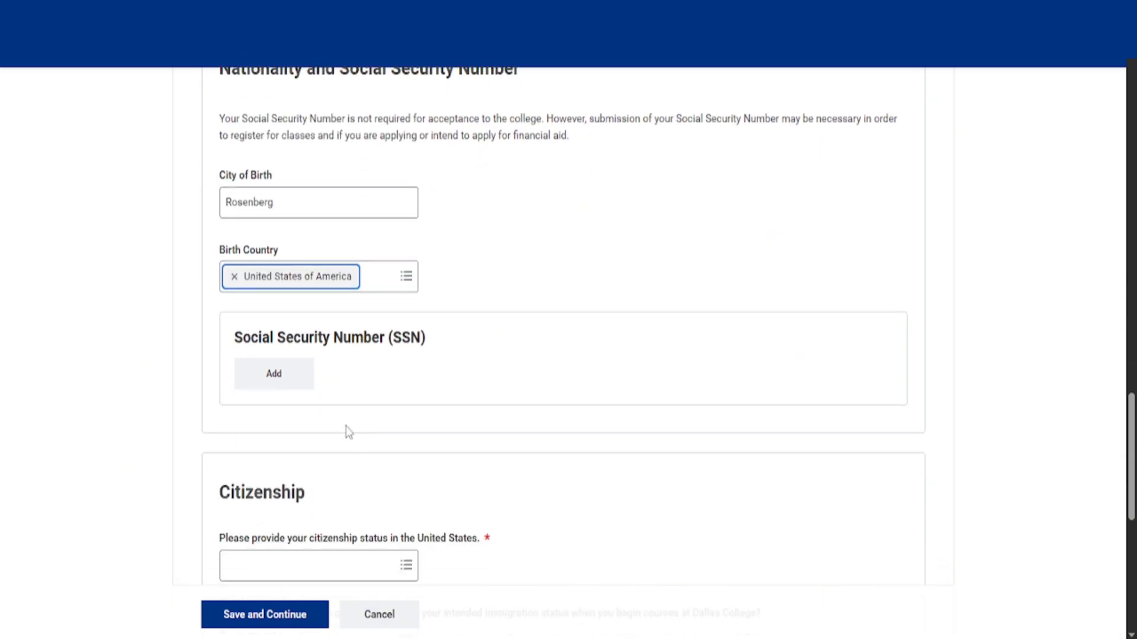
left_click(318, 565)
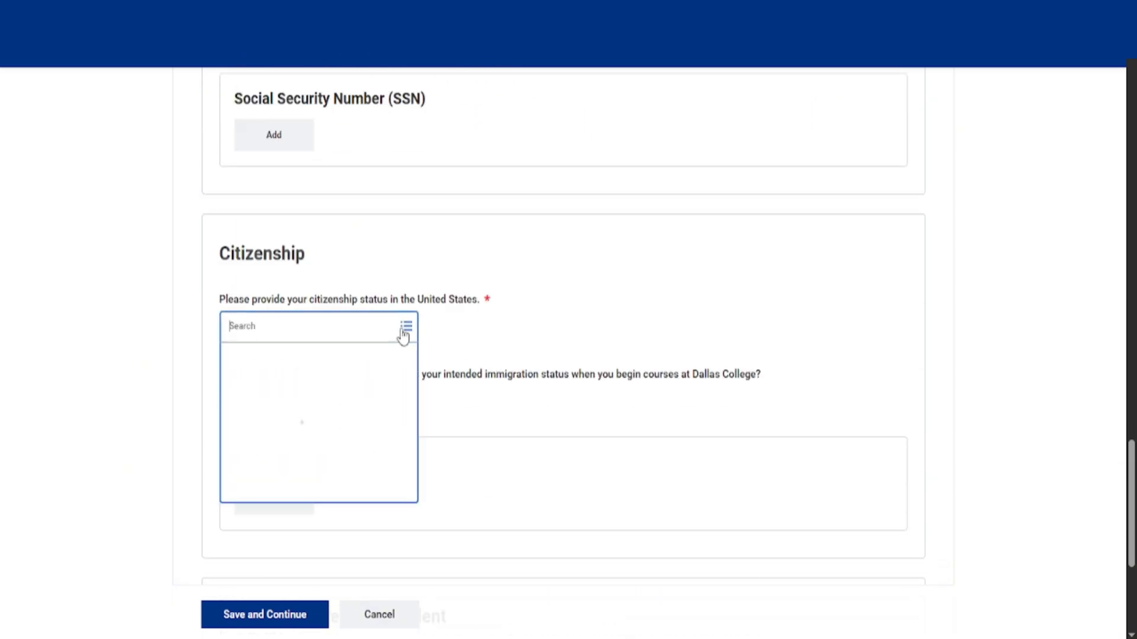
left_click(405, 327)
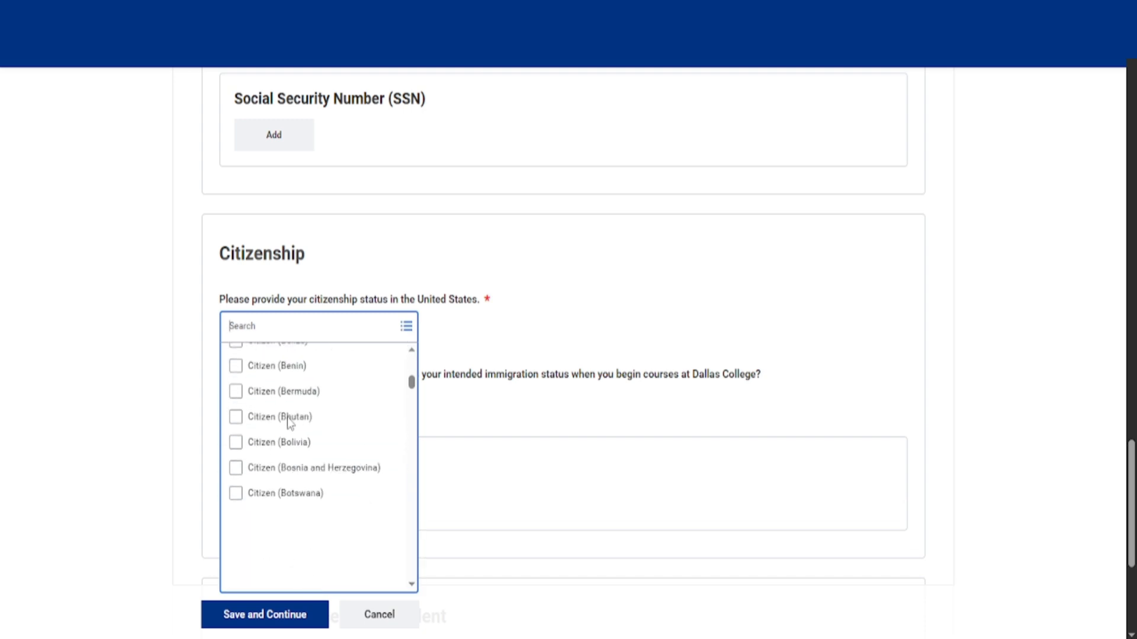
type("u")
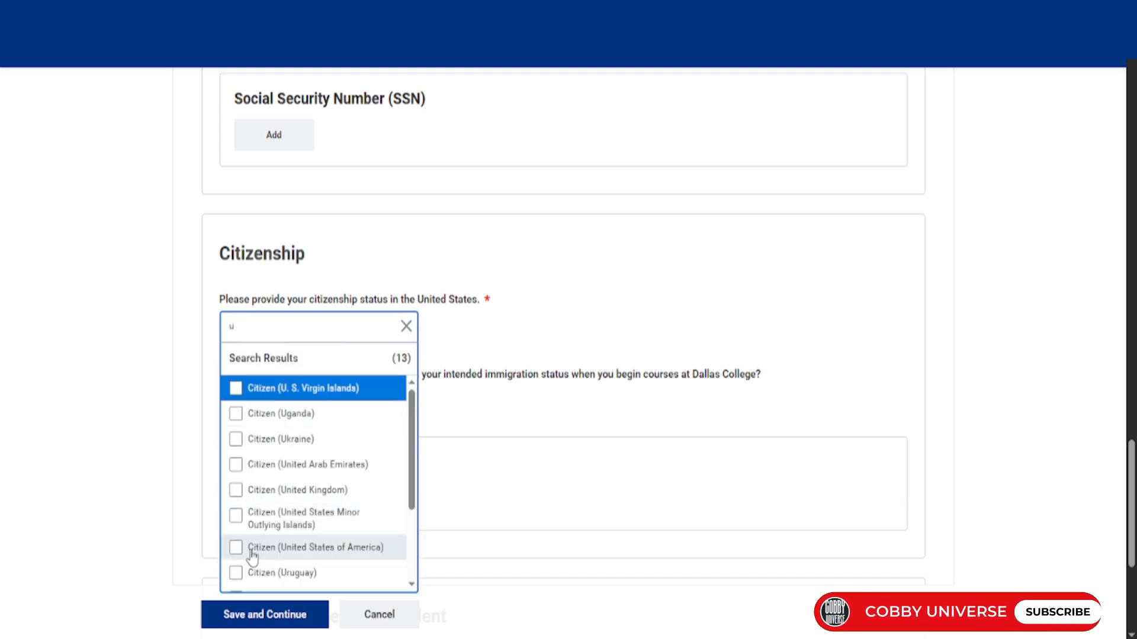
left_click(236, 547)
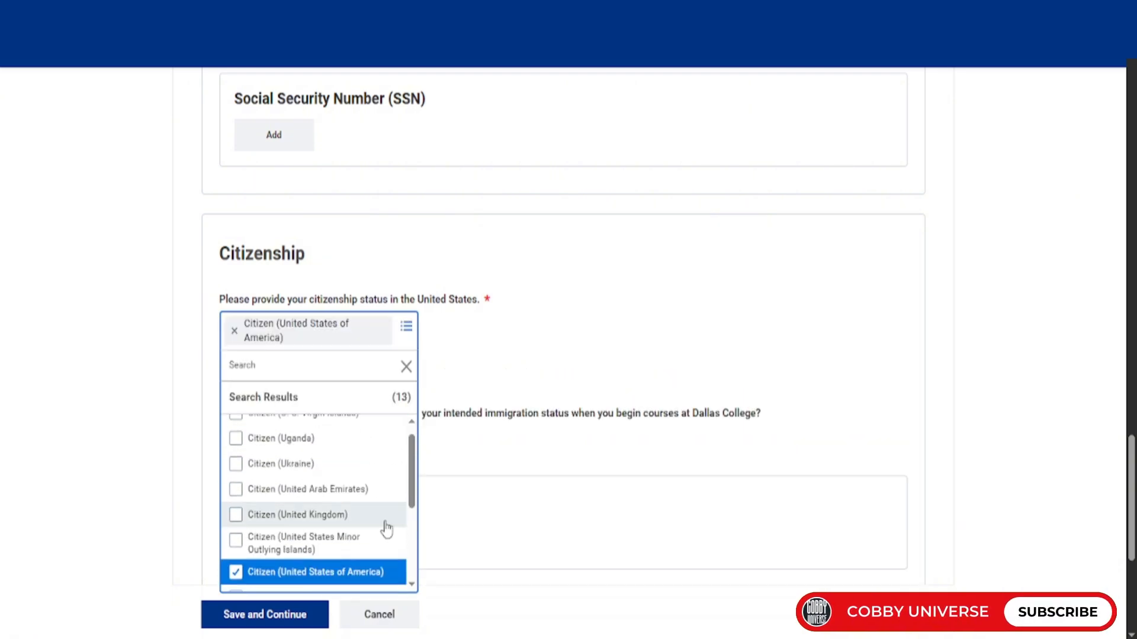
Step: Save the personal information and continue to the permanent address form
scroll("down", 3)
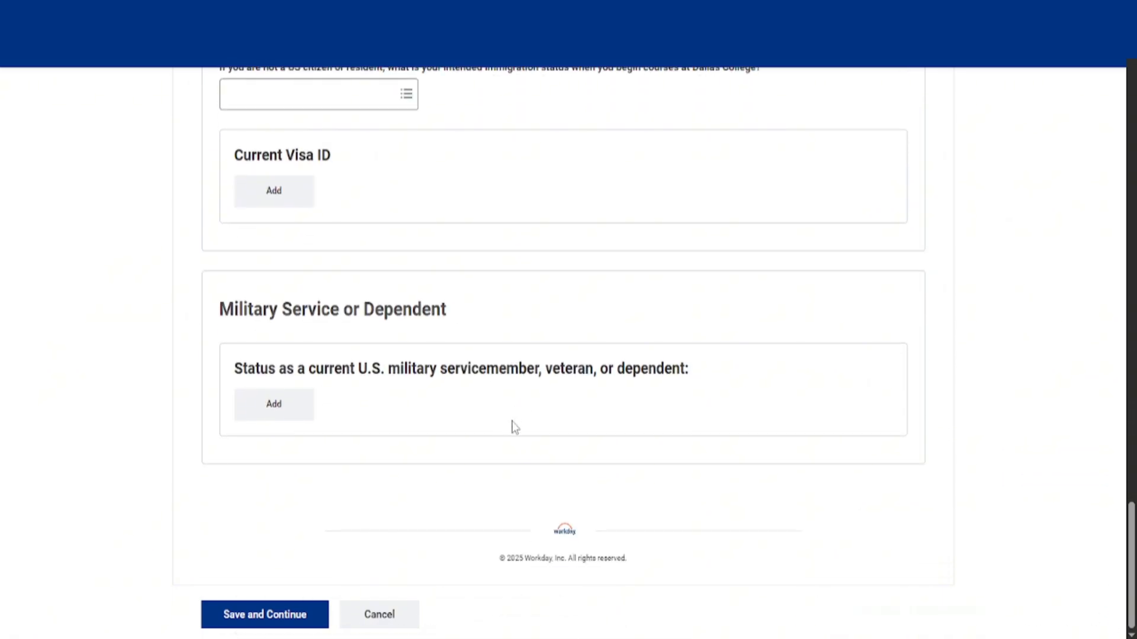
left_click(274, 403)
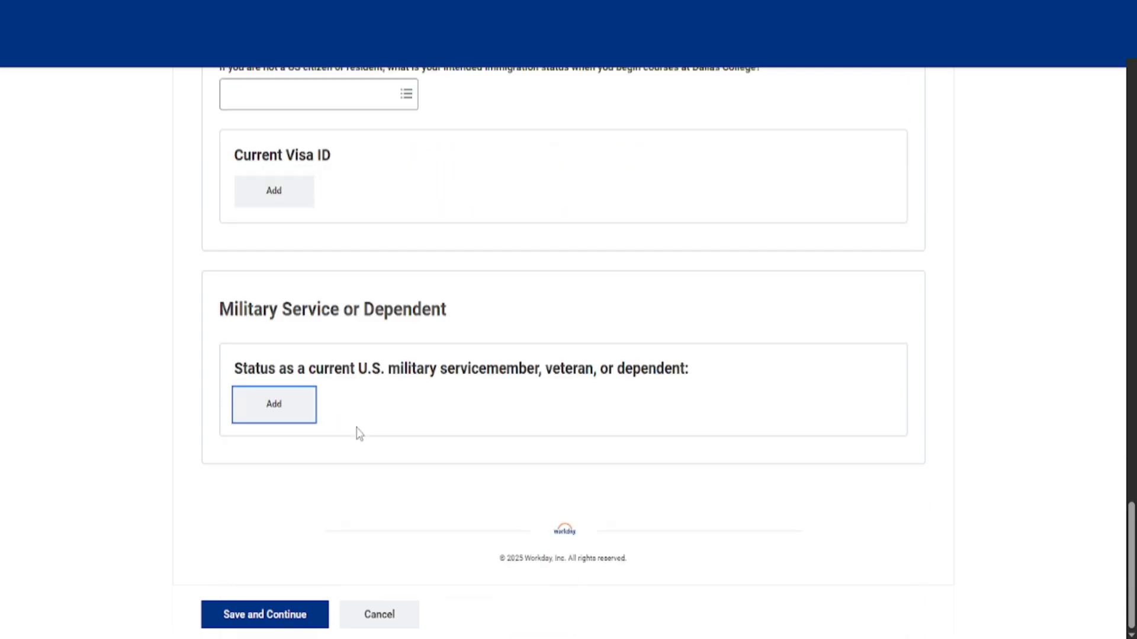
left_click(264, 614)
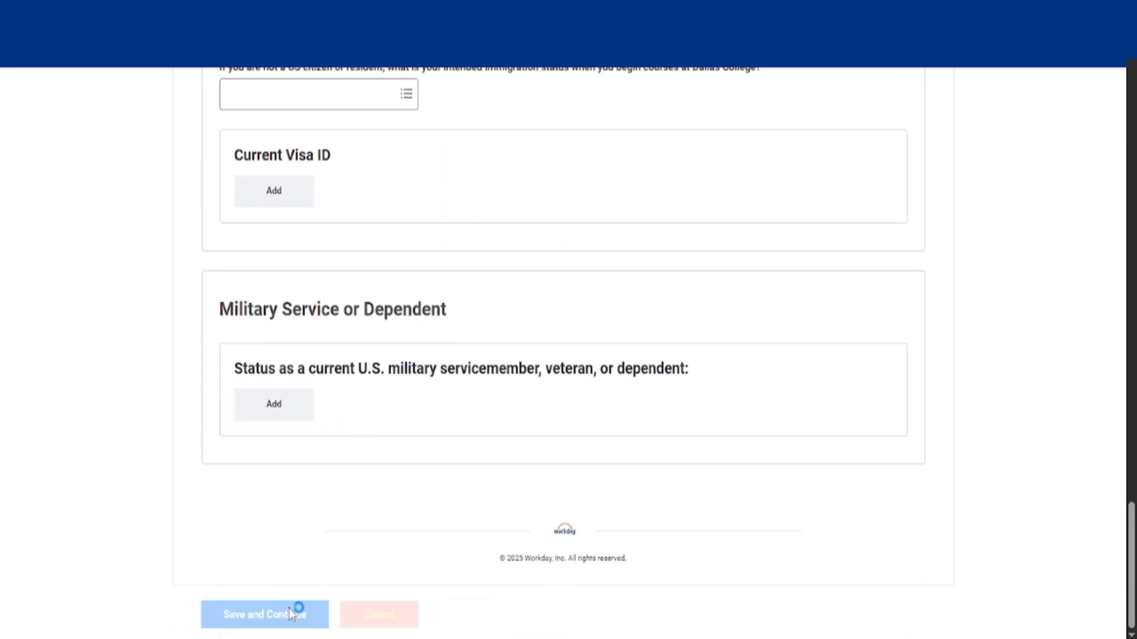
left_click(264, 614)
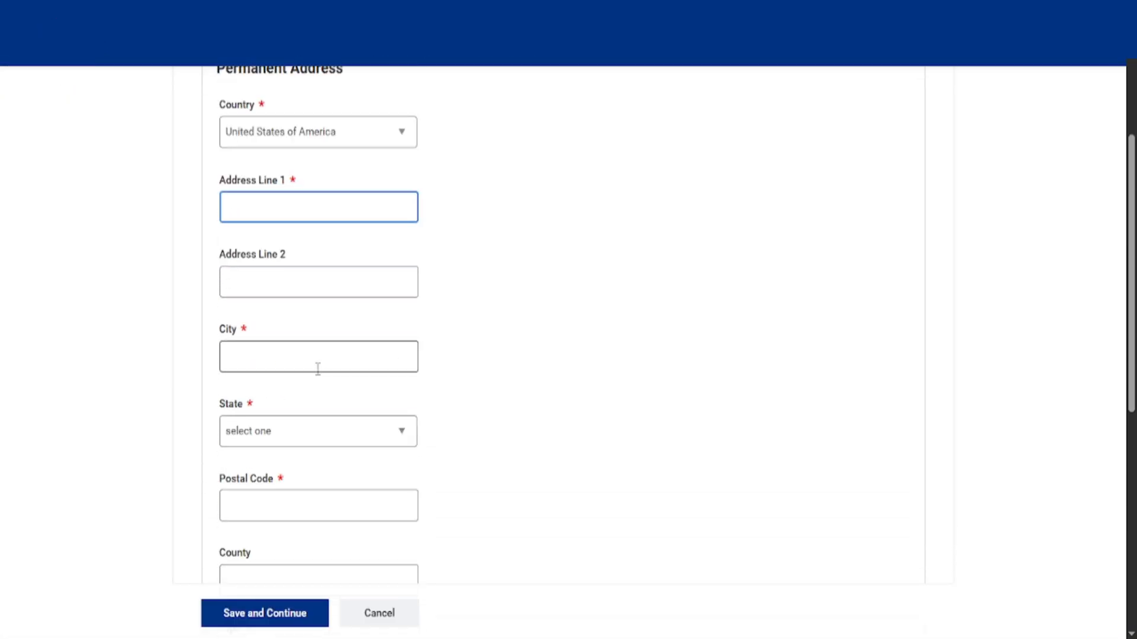
type("27935 Southwest Fwy")
left_click(318, 356)
type("Rosenberg")
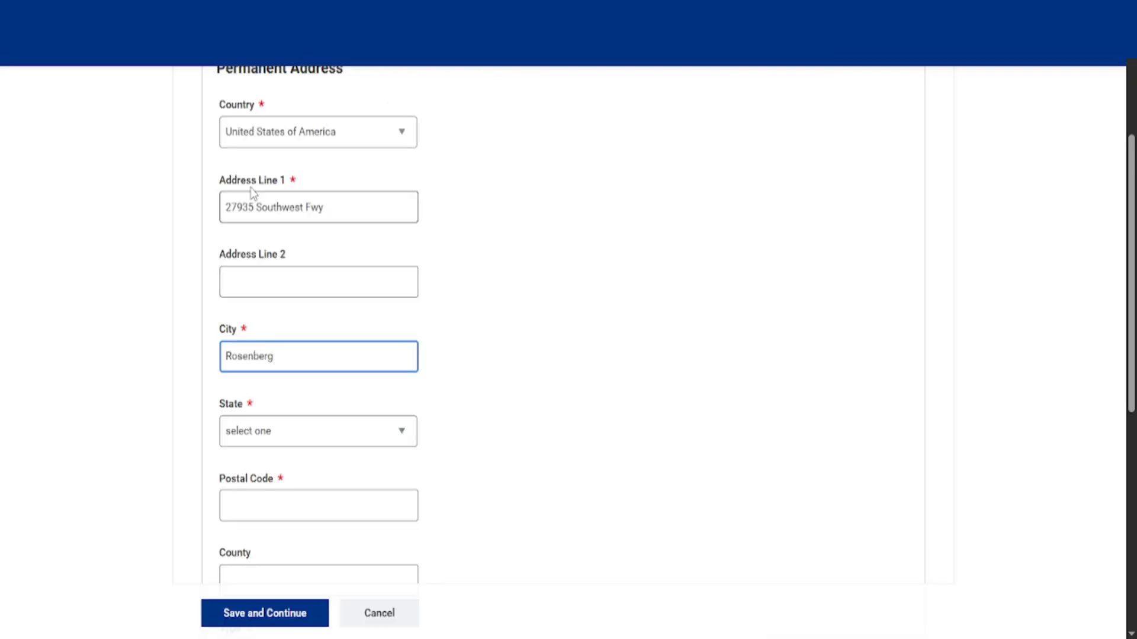
left_click(318, 431)
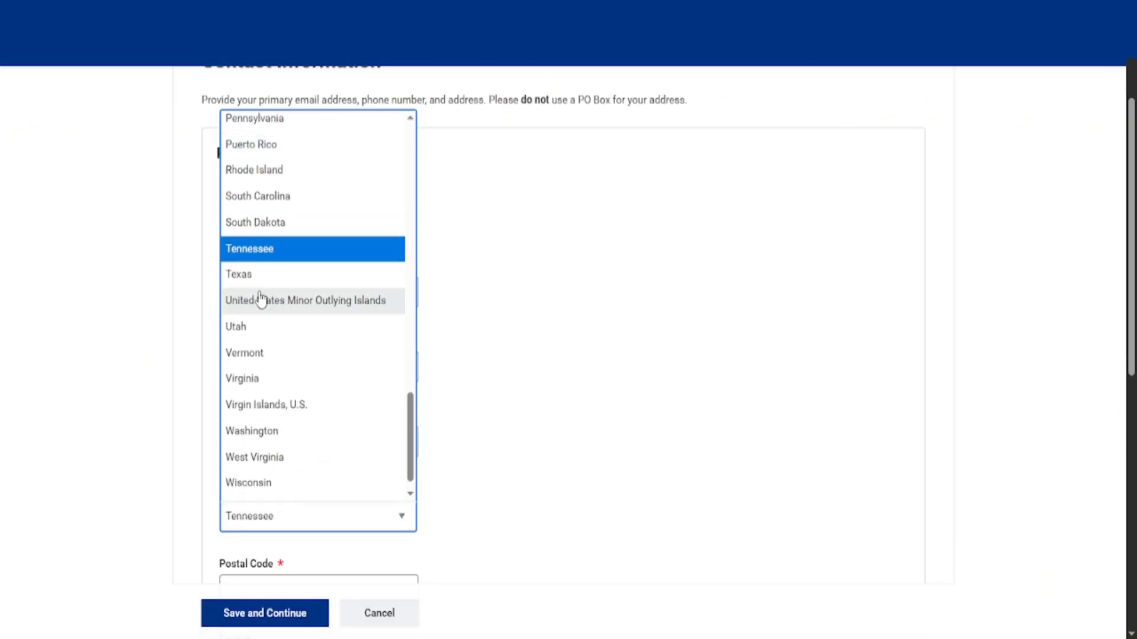
left_click(239, 275)
type("csent")
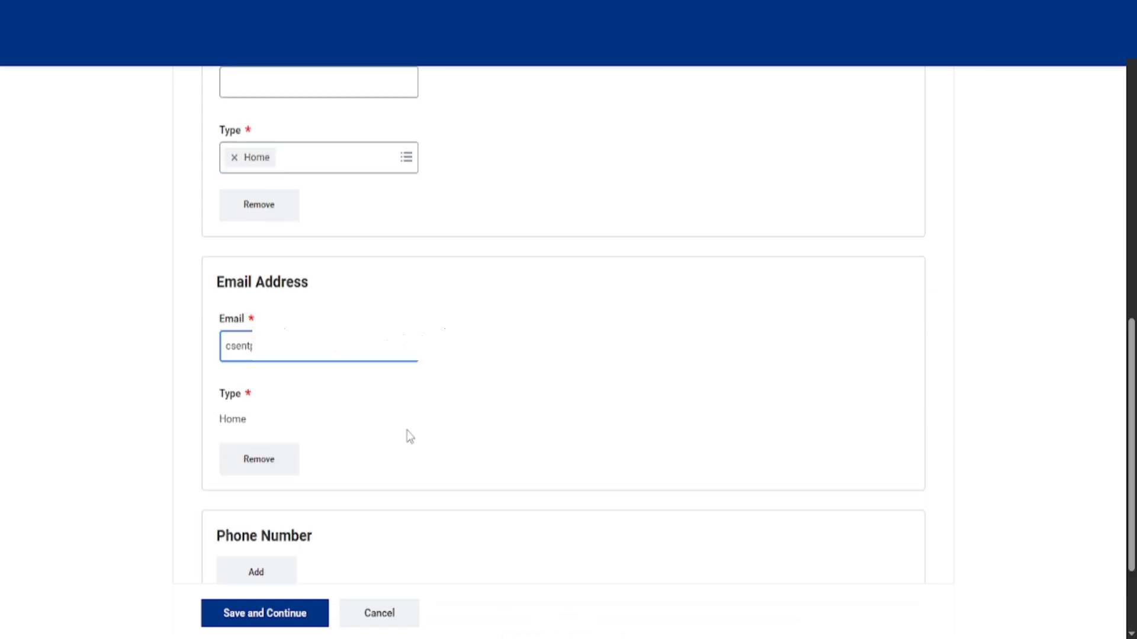
left_click(430, 16)
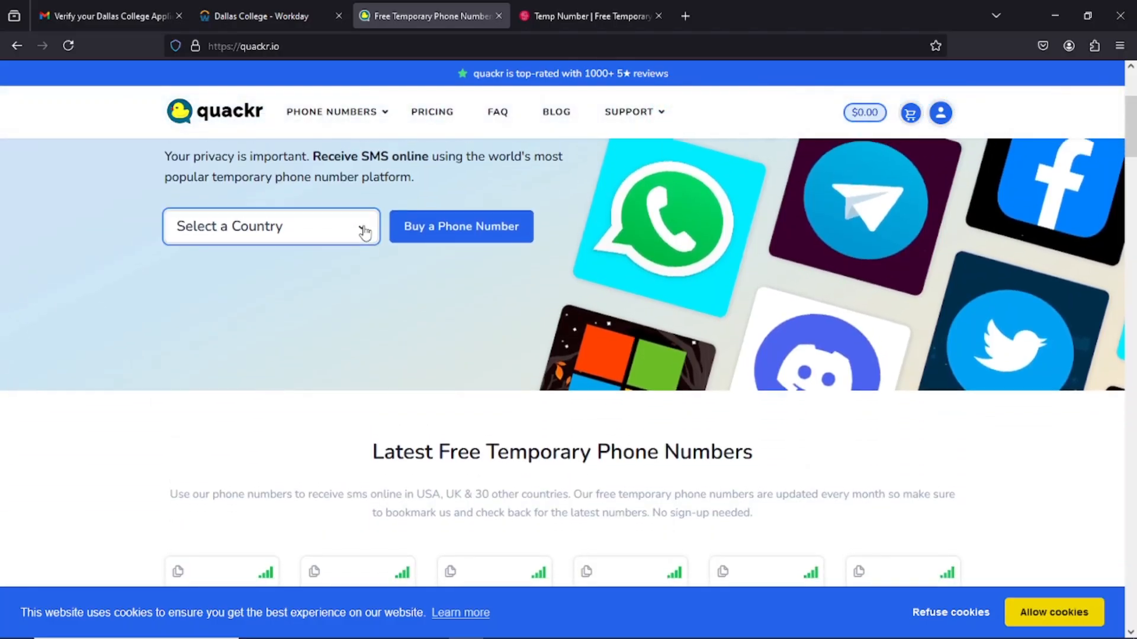
left_click(270, 226)
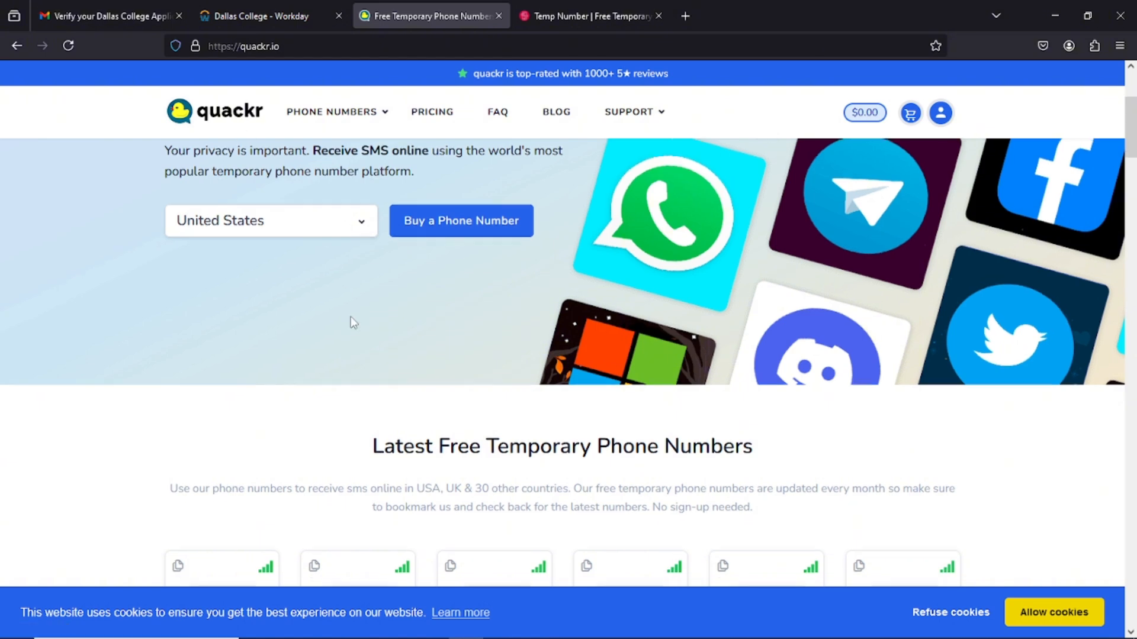
scroll("down", 3)
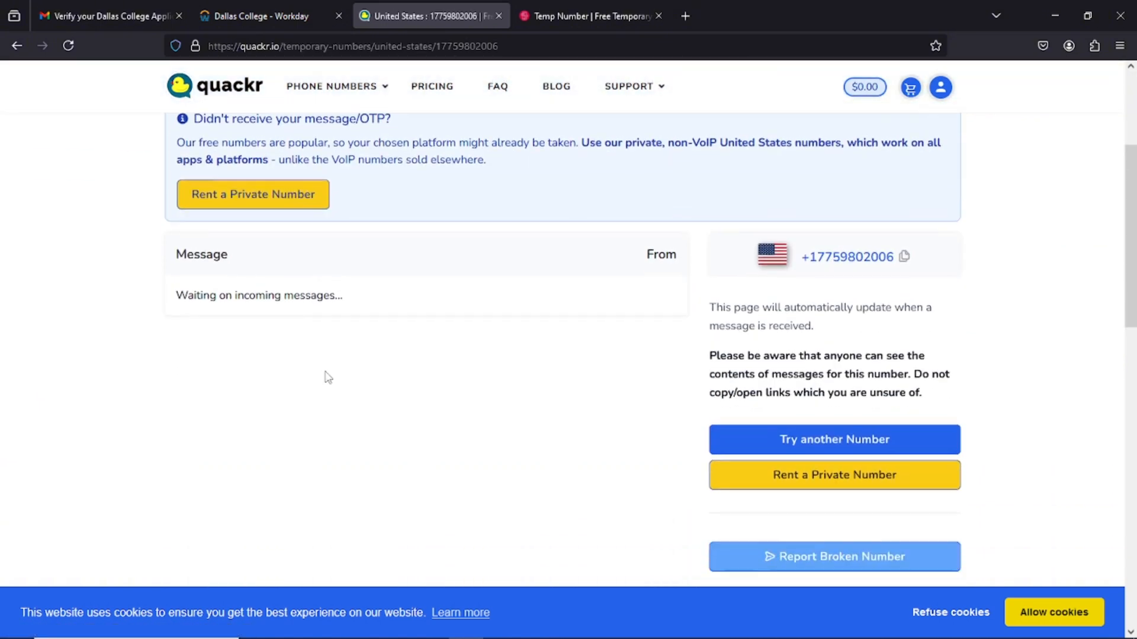
left_click(587, 16)
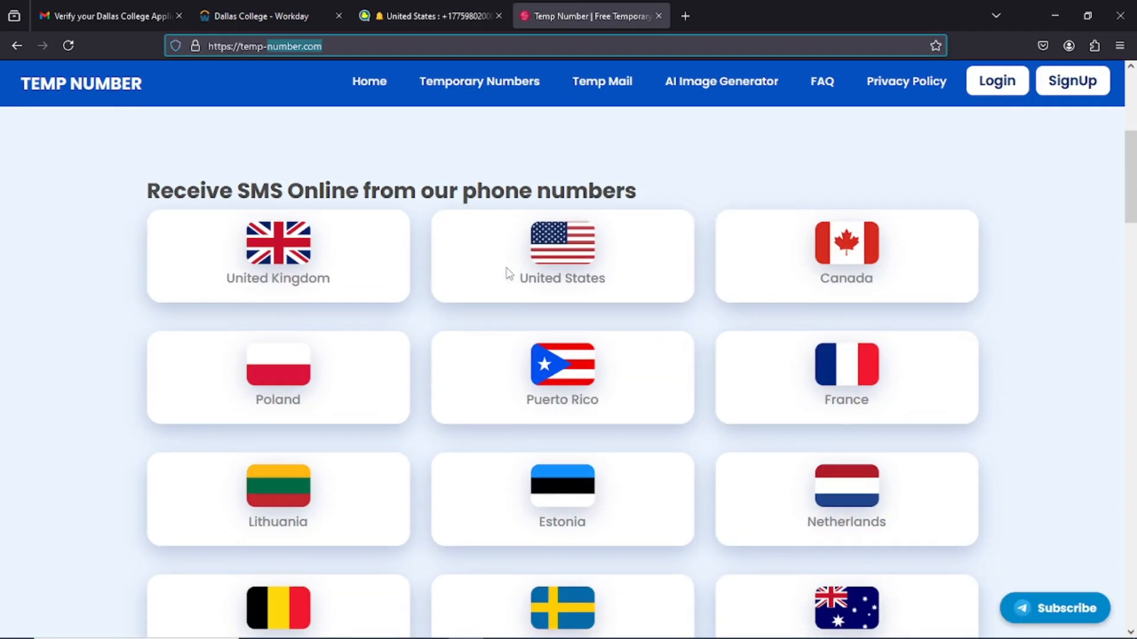
left_click(562, 255)
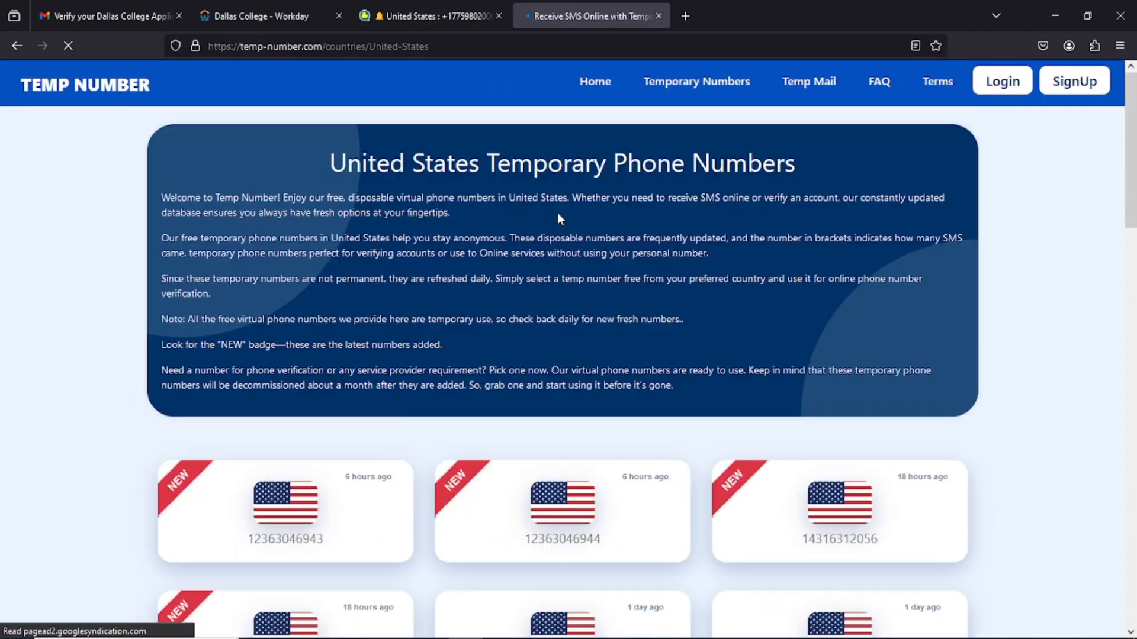
scroll("down", 3)
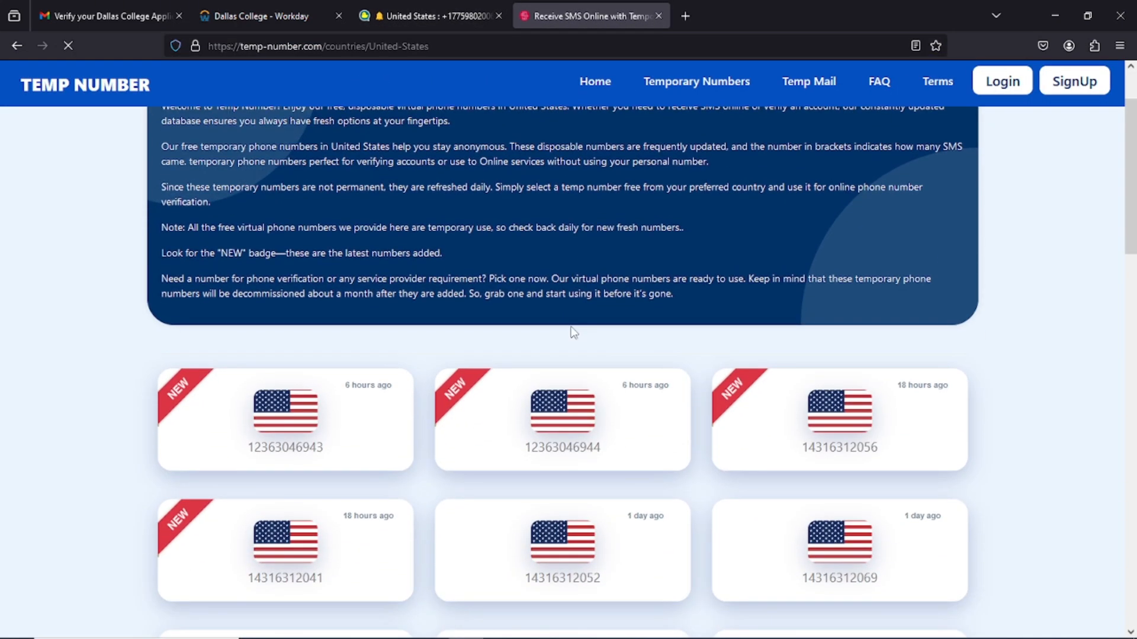
scroll("down", 3)
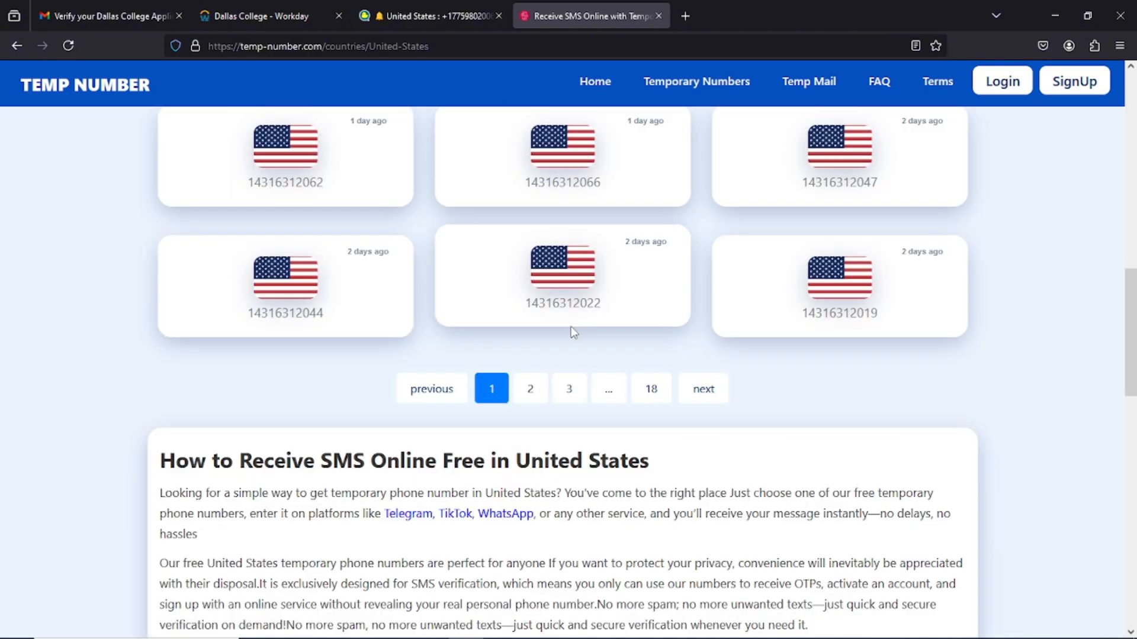
left_click(562, 285)
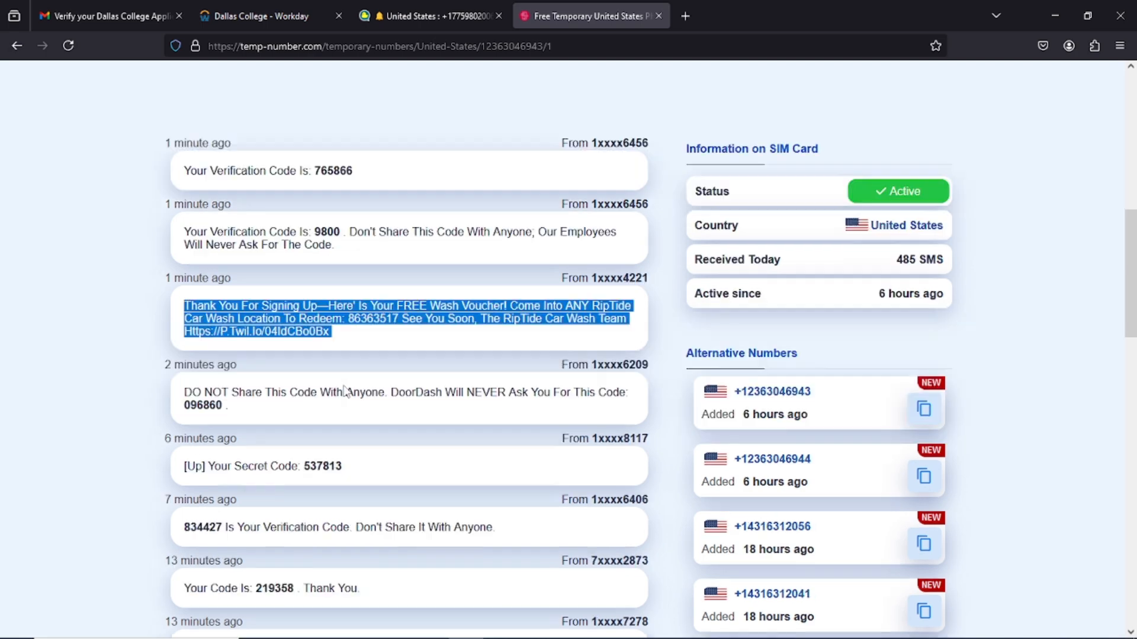
scroll("down", 3)
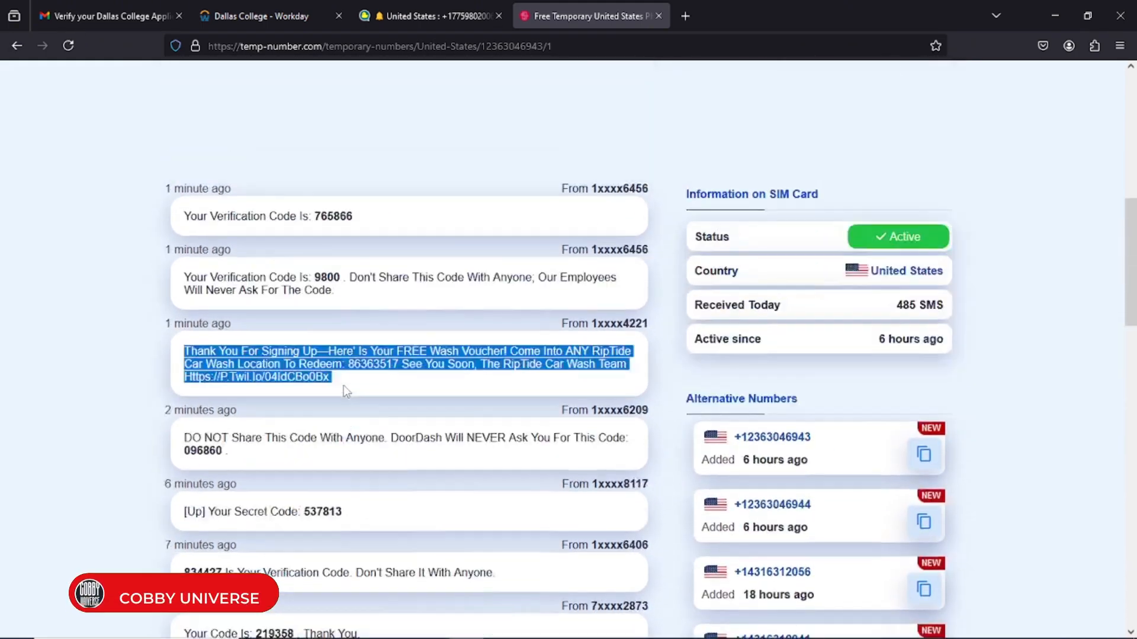
scroll("up", 3)
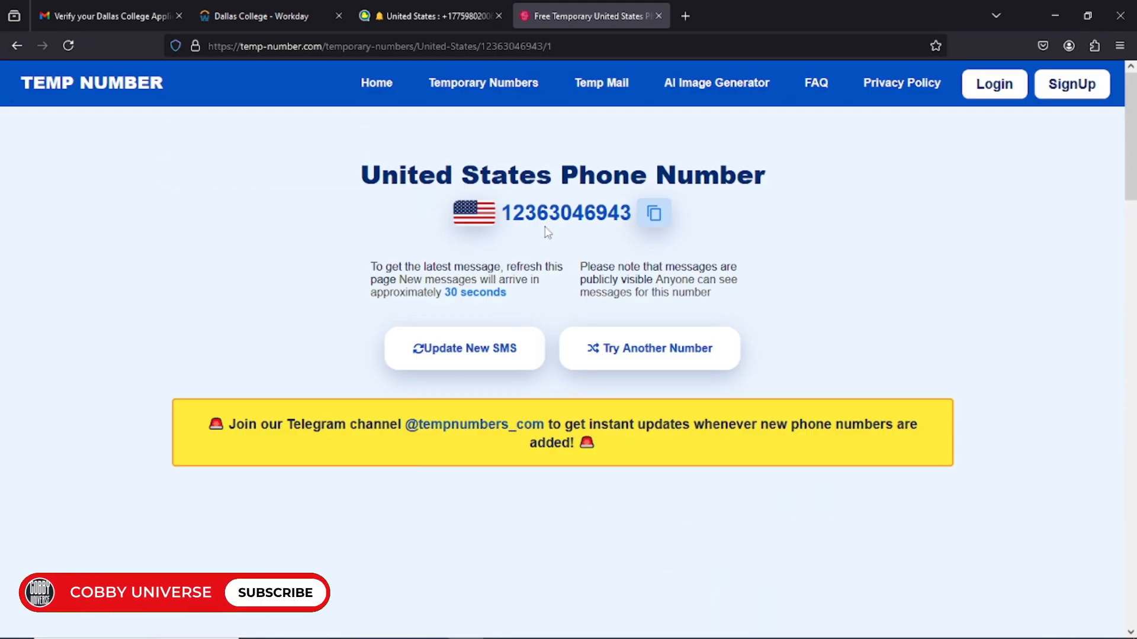
left_click(653, 213)
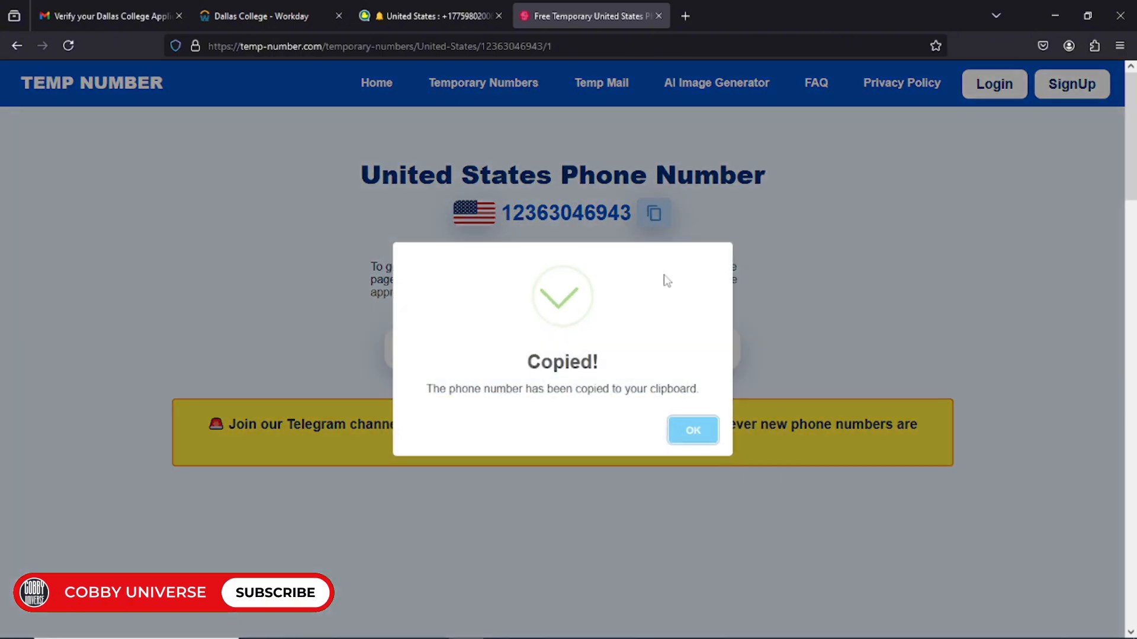
Step: Save the contact information and start the Academic History section as homeschooled
left_click(262, 15)
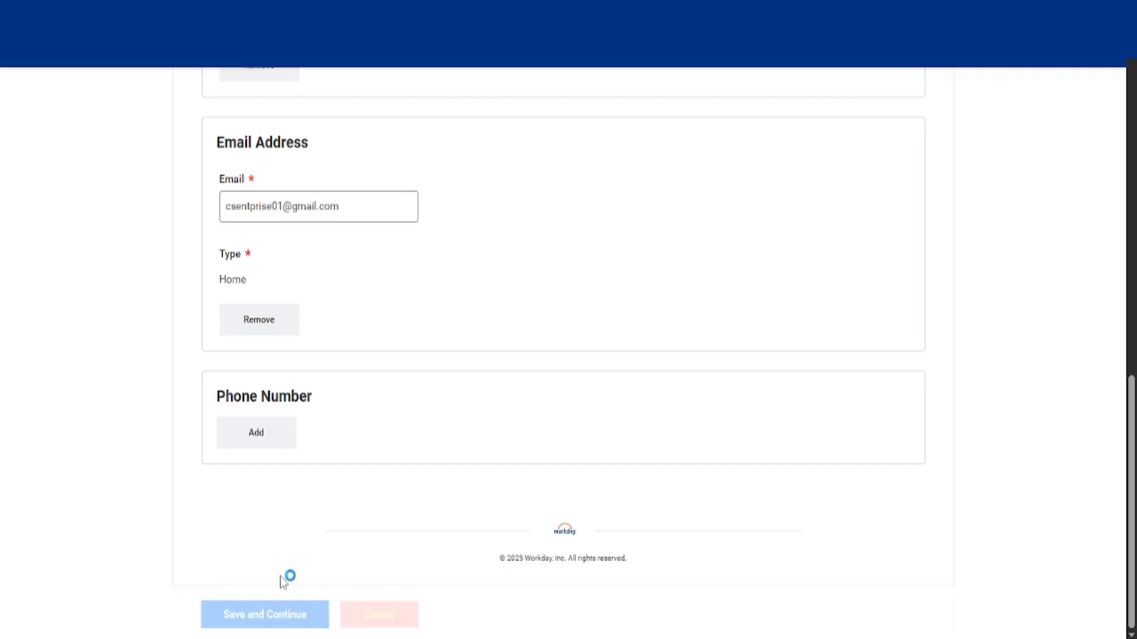
left_click(264, 614)
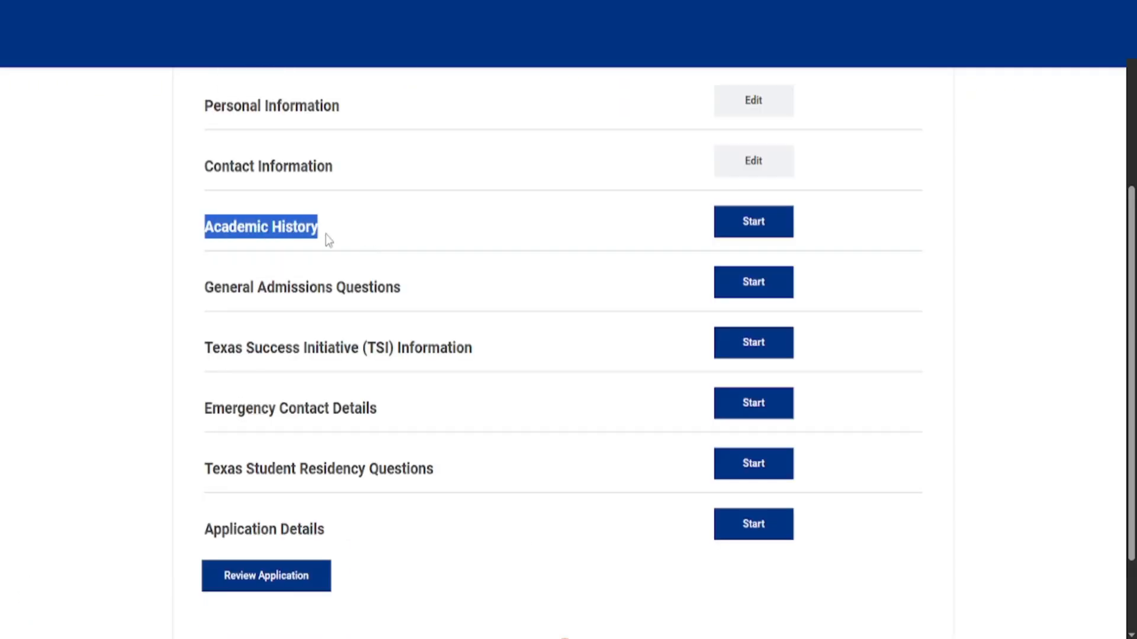
left_click(752, 226)
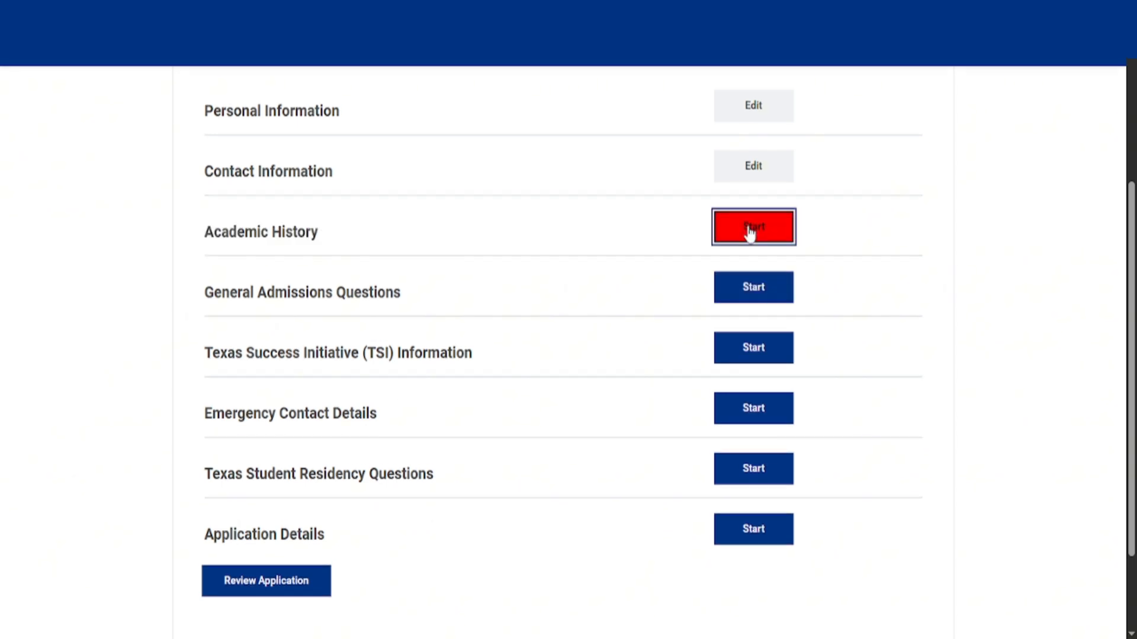
left_click(753, 227)
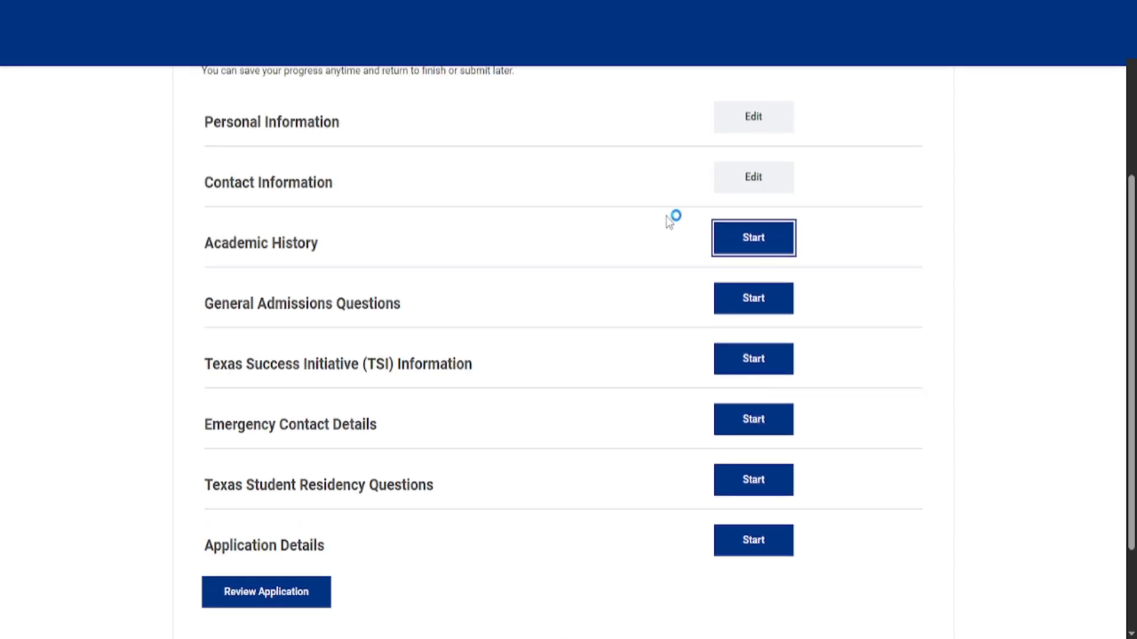
left_click(752, 238)
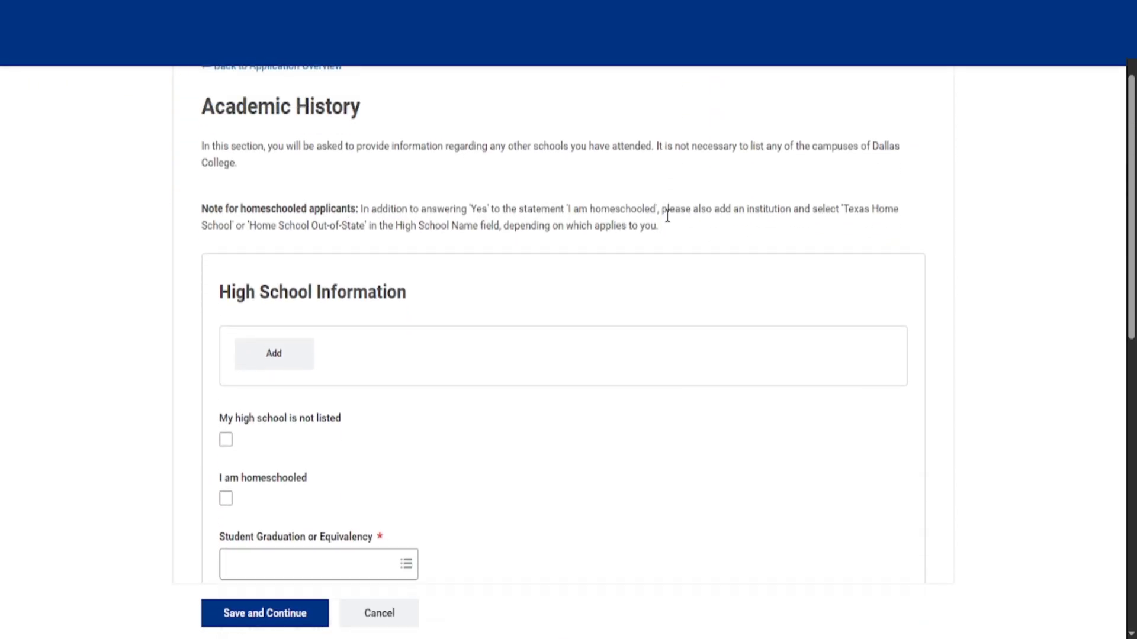
Step: Set graduation status to Plan to Graduate and save the academic history
scroll("up", 3)
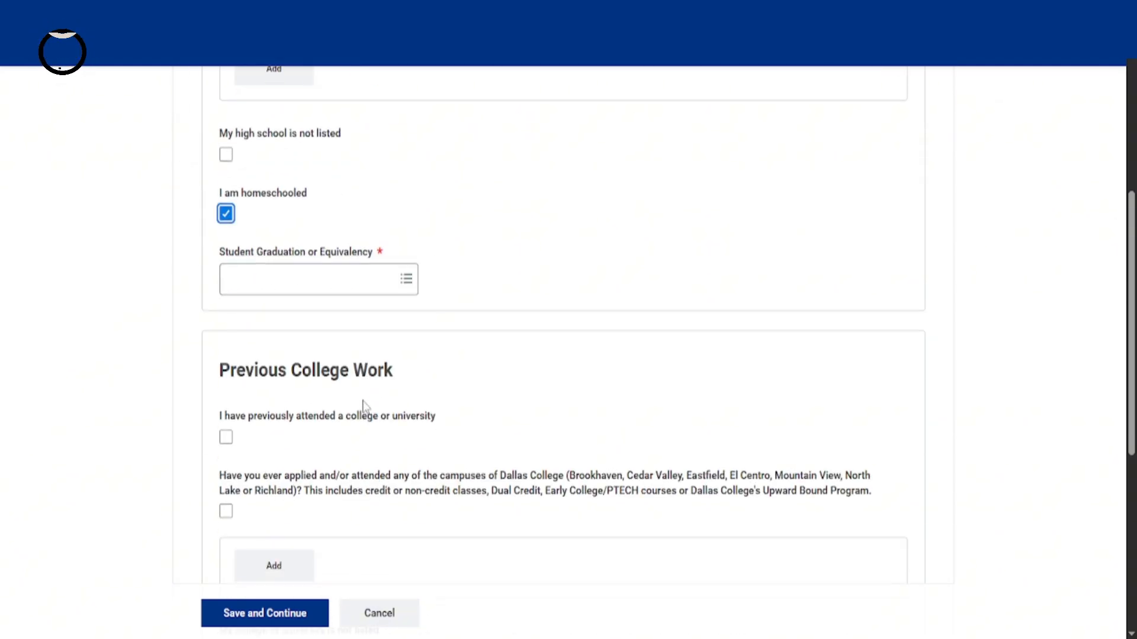
left_click(317, 278)
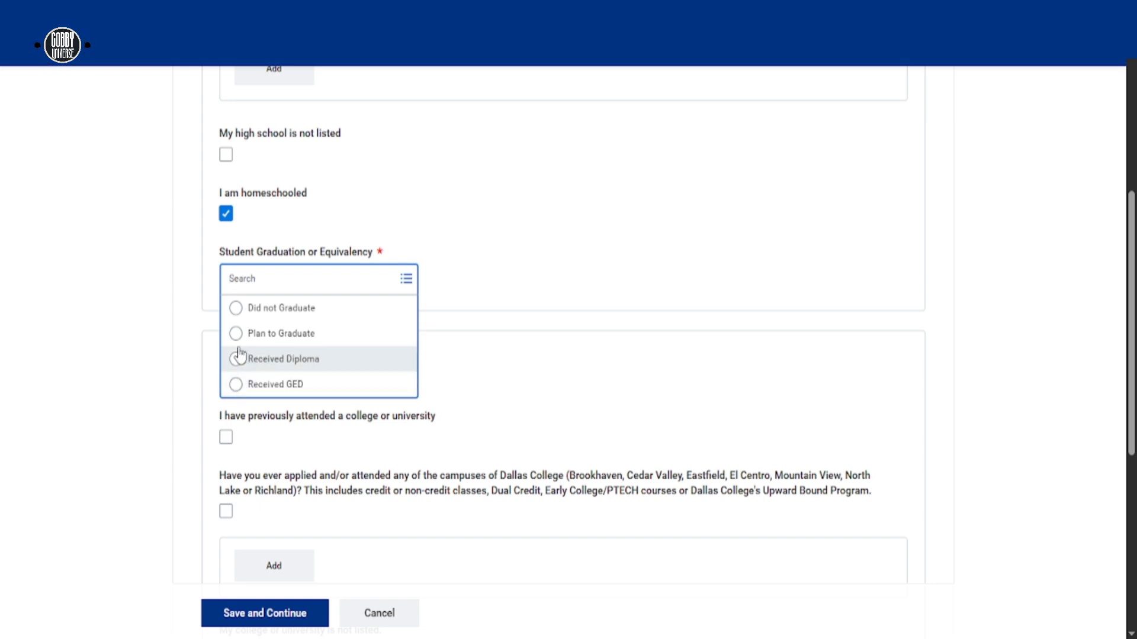
left_click(282, 333)
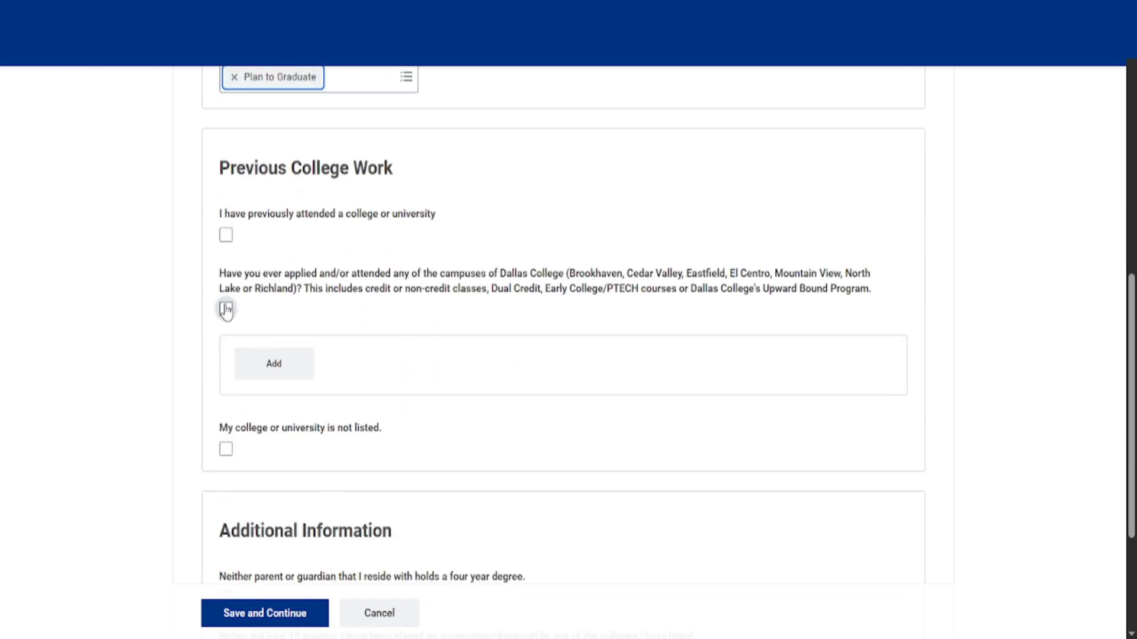
scroll("down", 3)
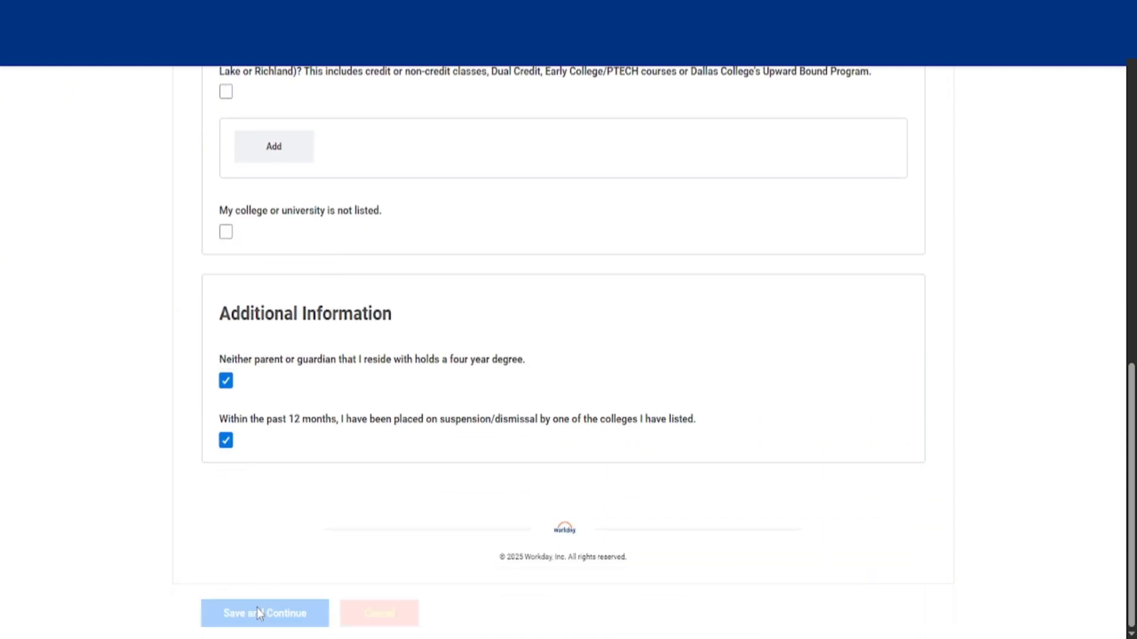
left_click(265, 613)
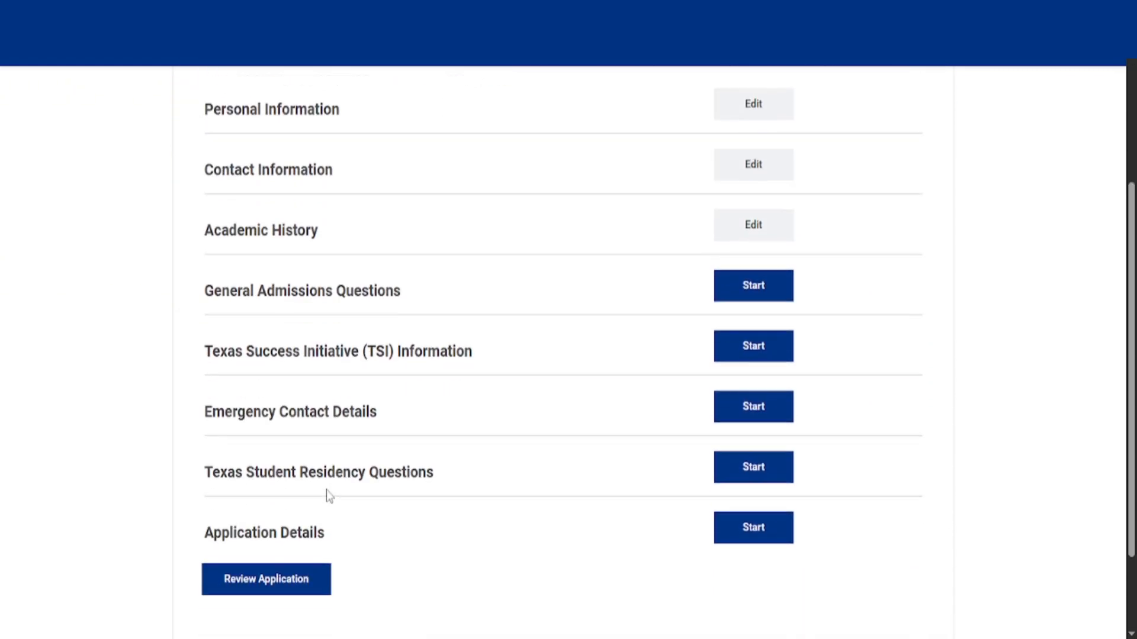
Step: Answer No to the transfer and parent/guardian questions; save TSI as no tests taken
left_click(752, 285)
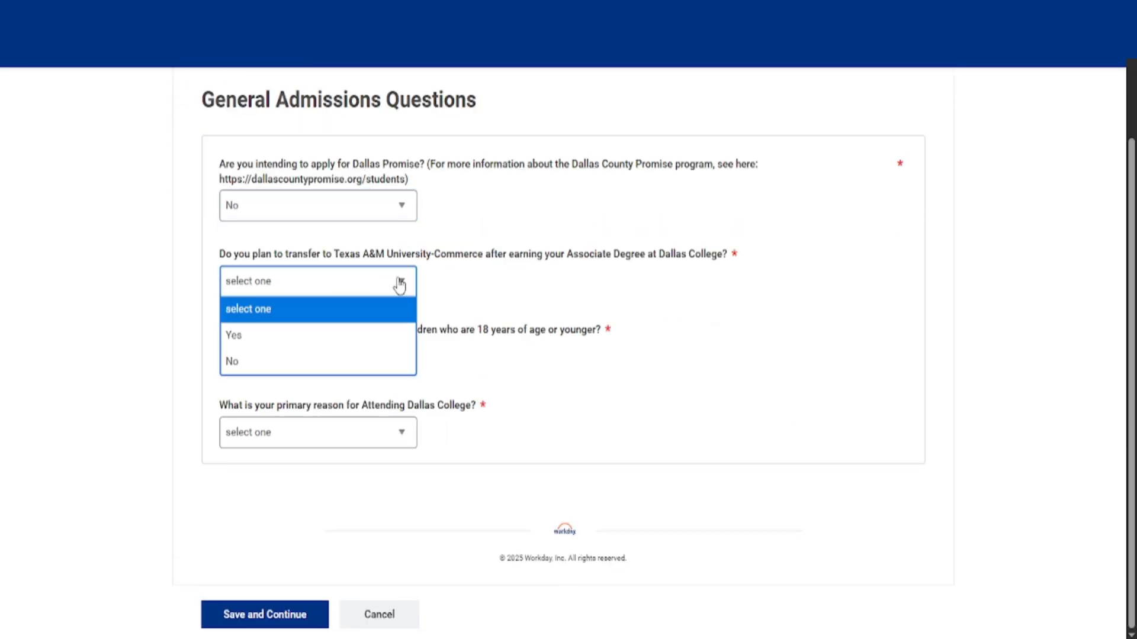
left_click(233, 361)
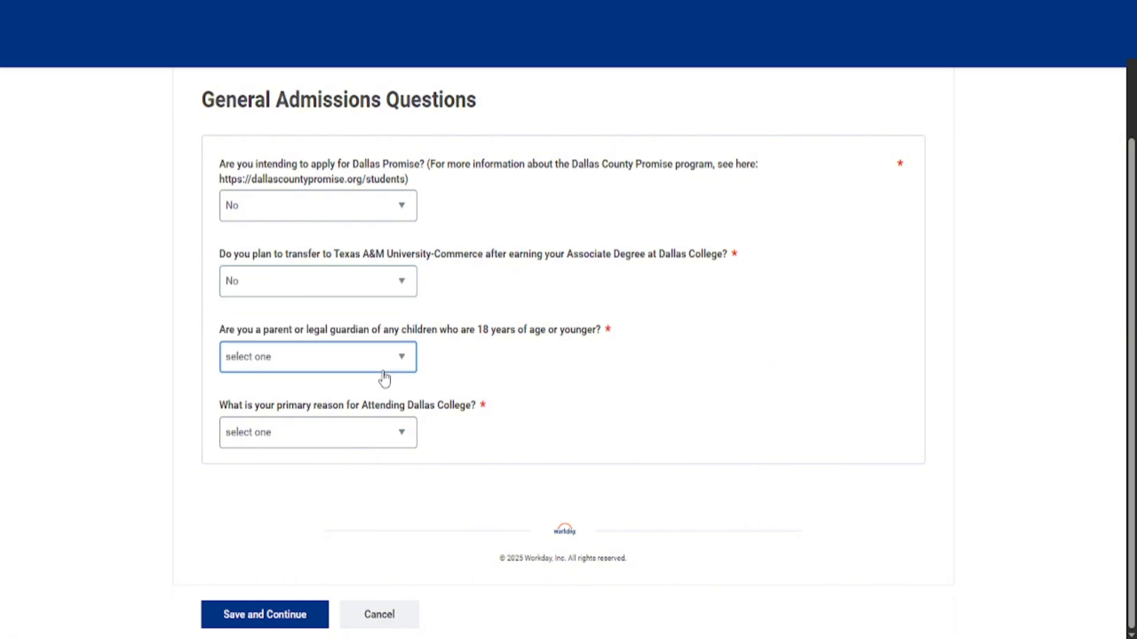
left_click(316, 356)
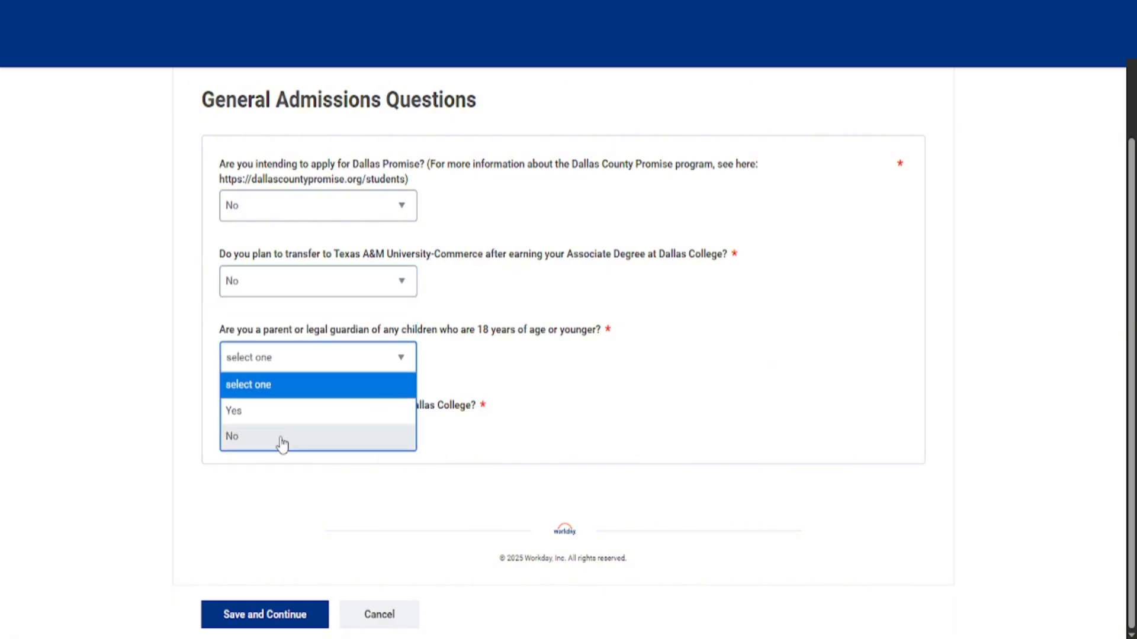
left_click(232, 436)
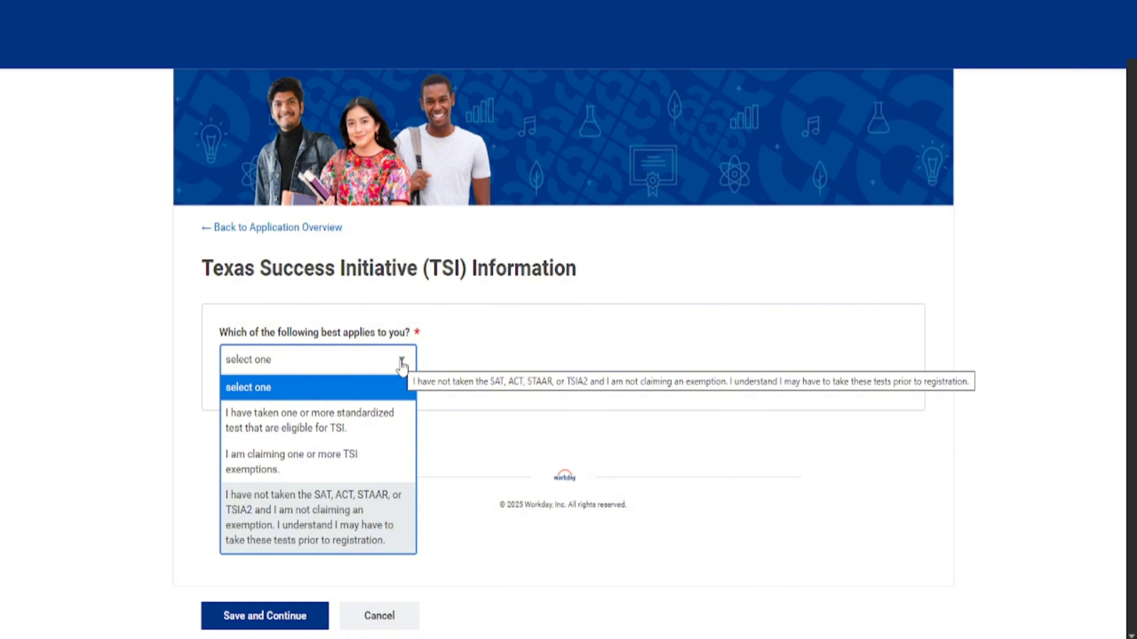
mouse_move(312, 516)
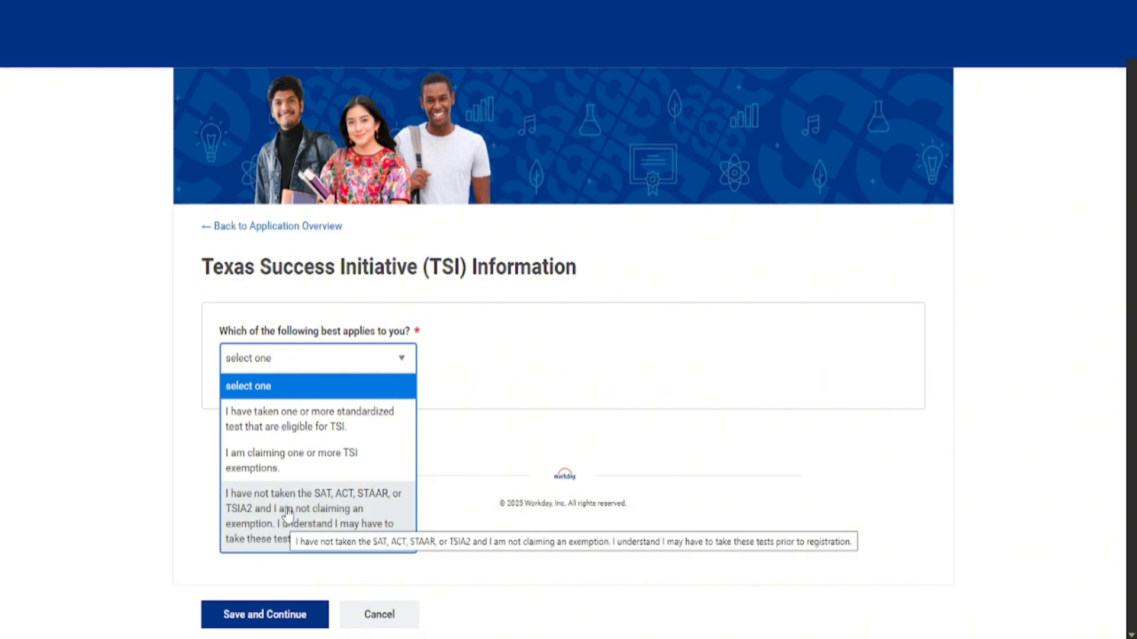
left_click(312, 514)
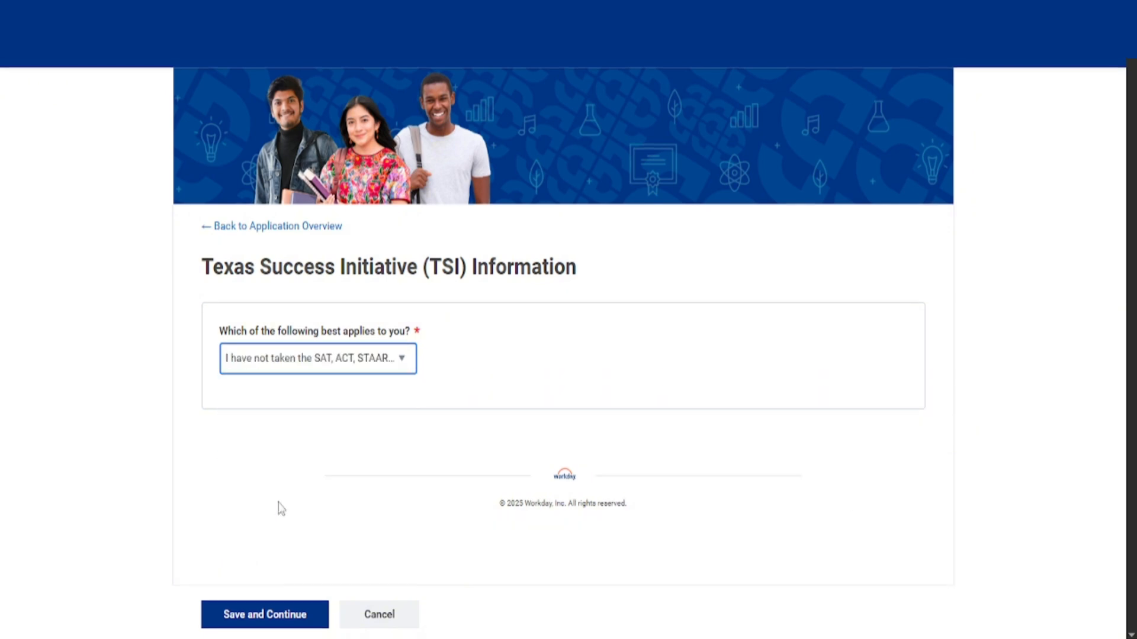
left_click(264, 614)
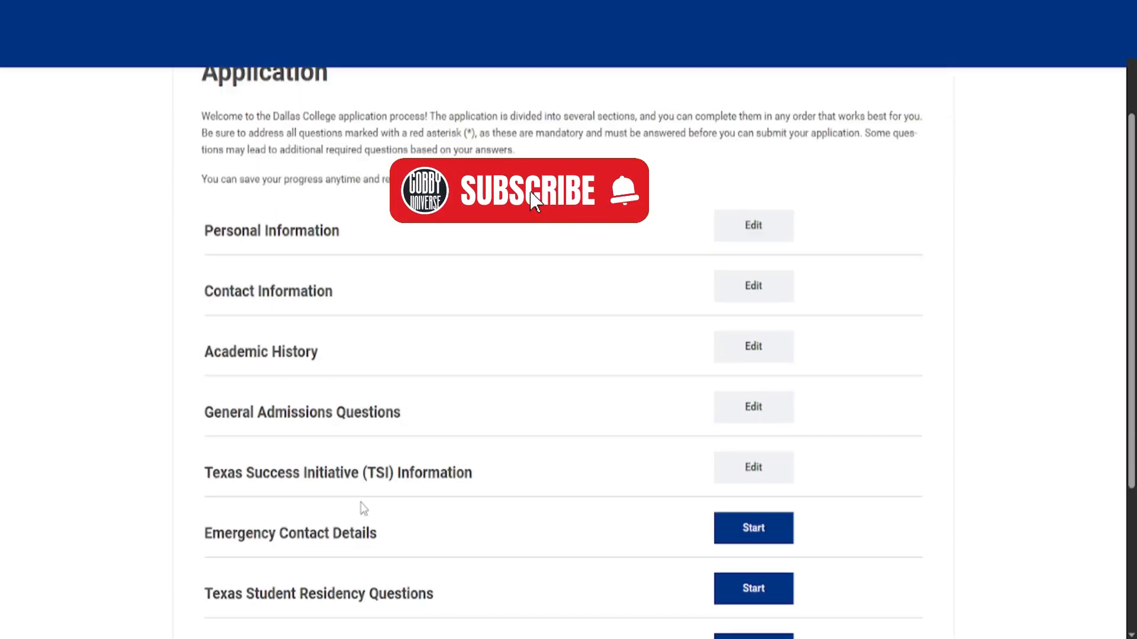
Step: Open Emergency Contact Details and check the fake identity profile before filling it
left_click(753, 528)
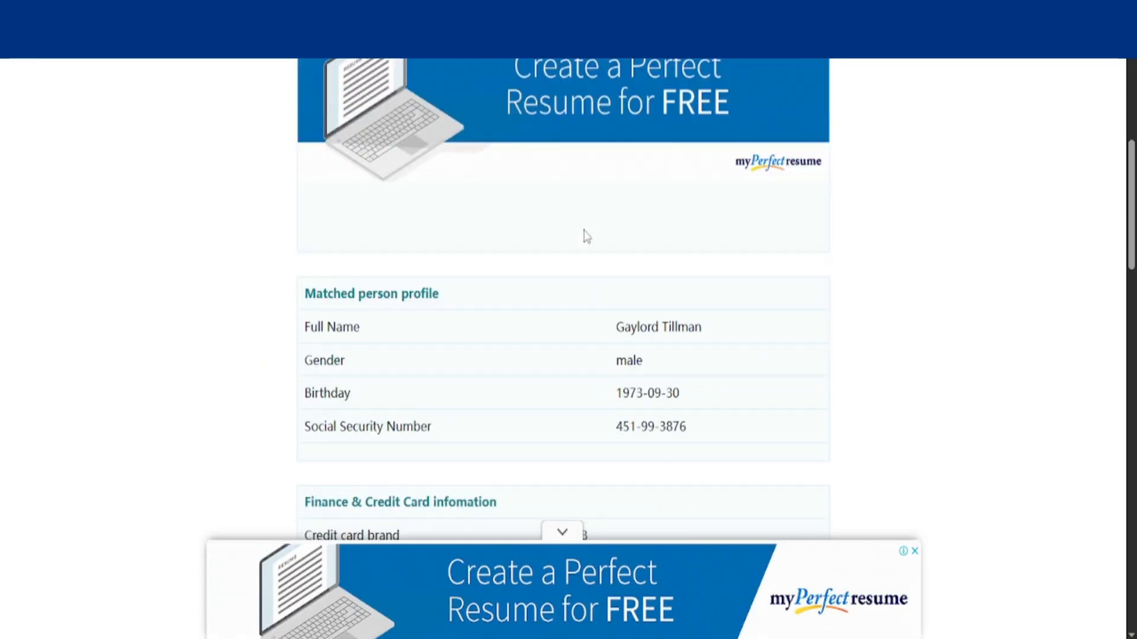
right_click(682, 184)
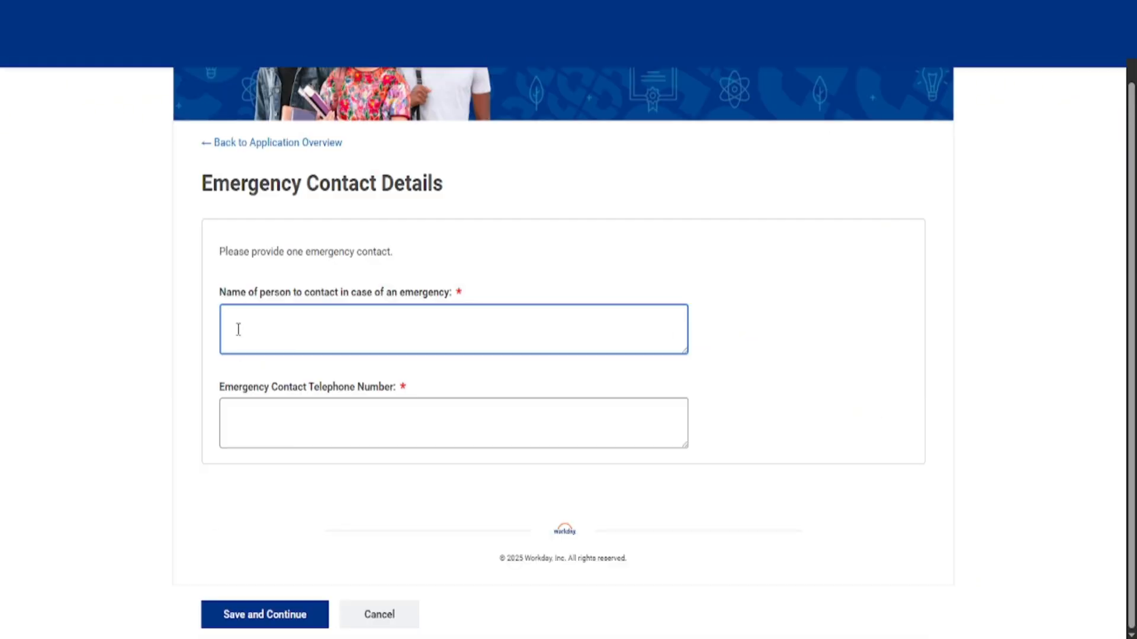
type("Grace Tillman")
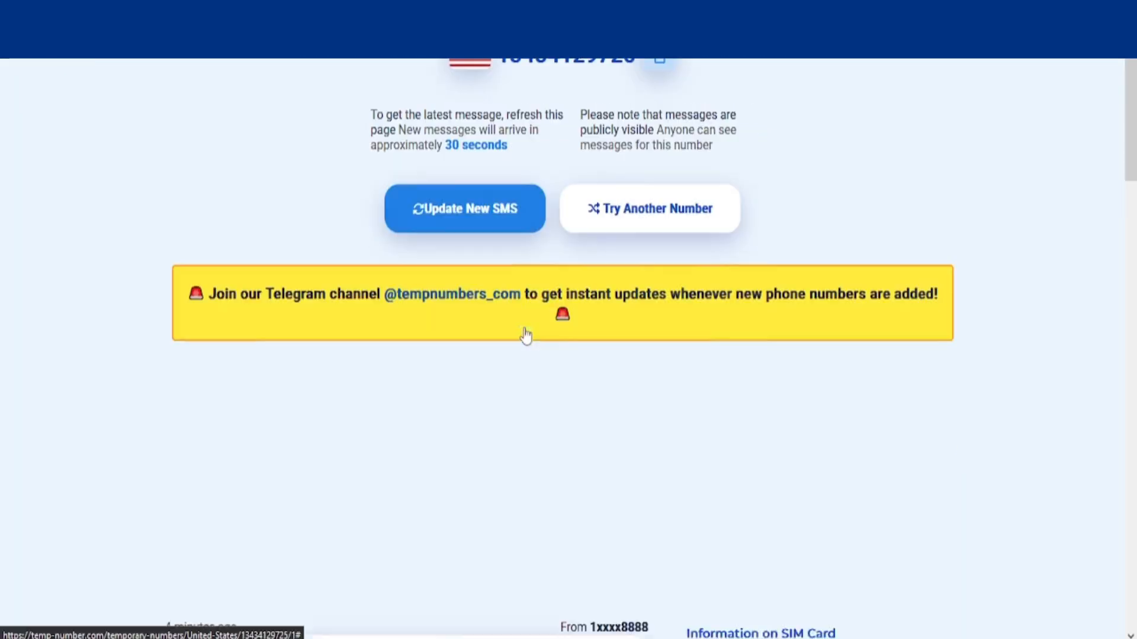
left_click(649, 208)
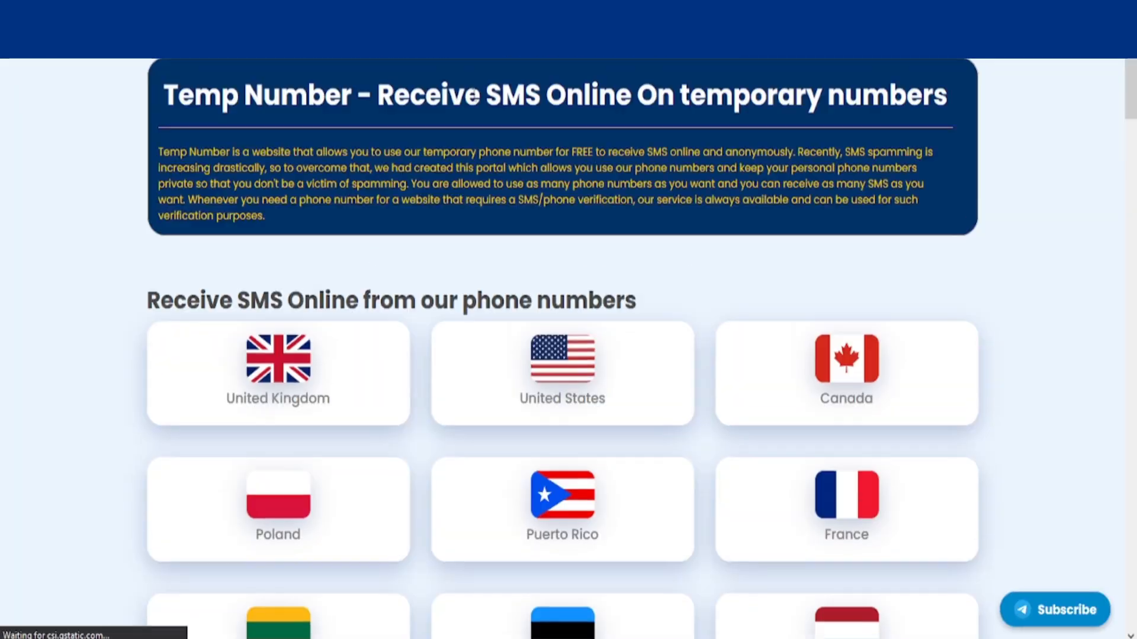
scroll("down", 3)
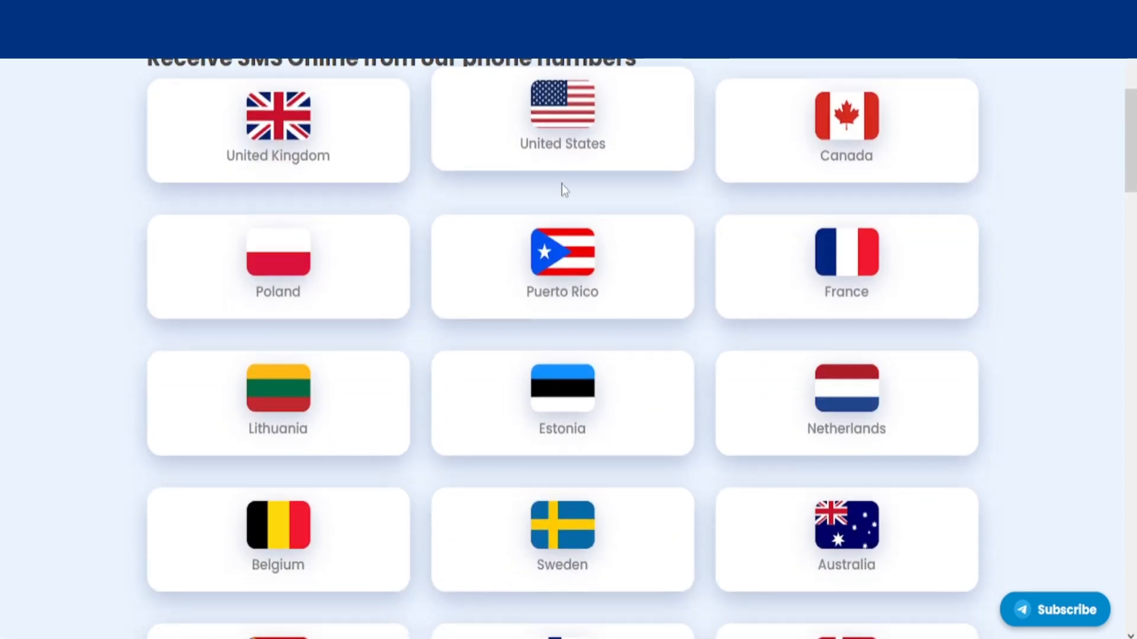
left_click(562, 119)
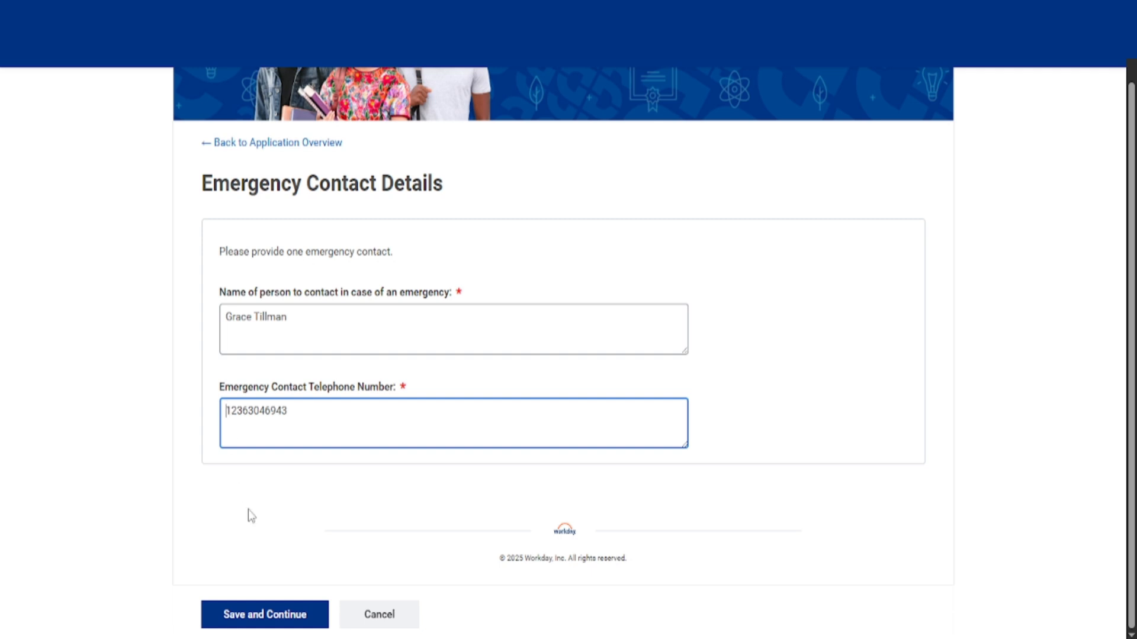
left_click(264, 615)
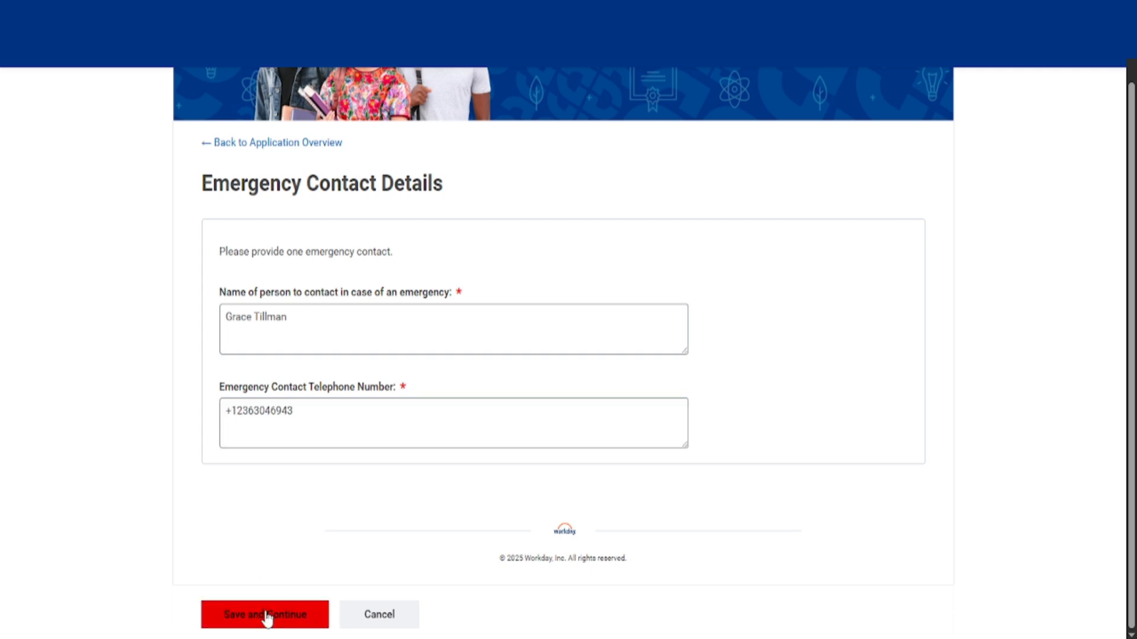
left_click(264, 614)
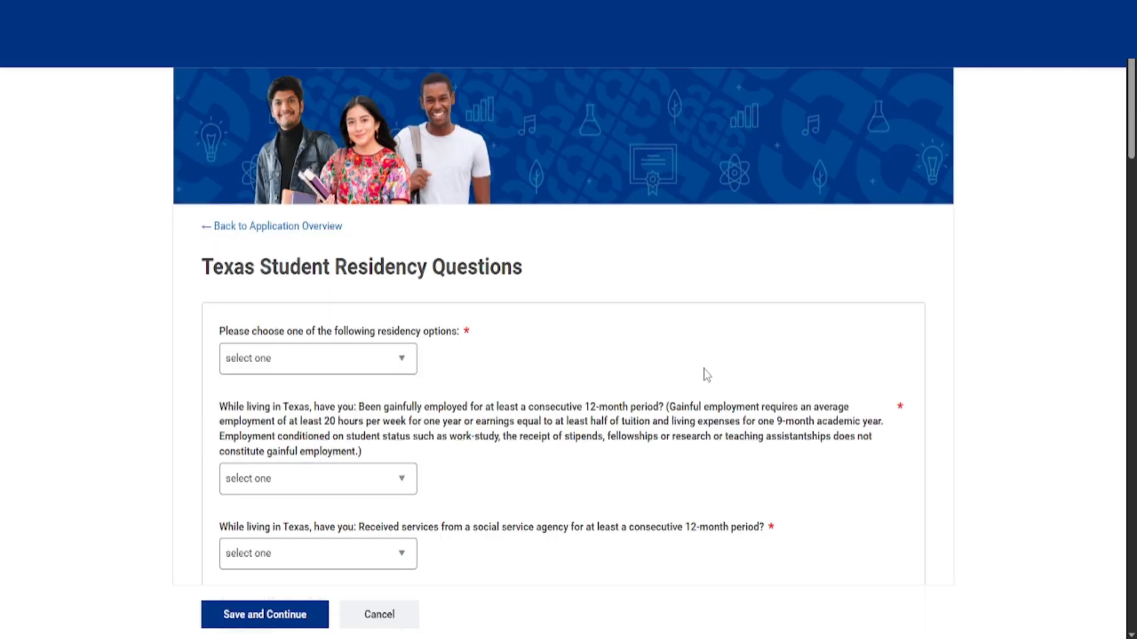
Step: Enter 10 years lived in Texas and answer the gainful employment question
left_click(317, 359)
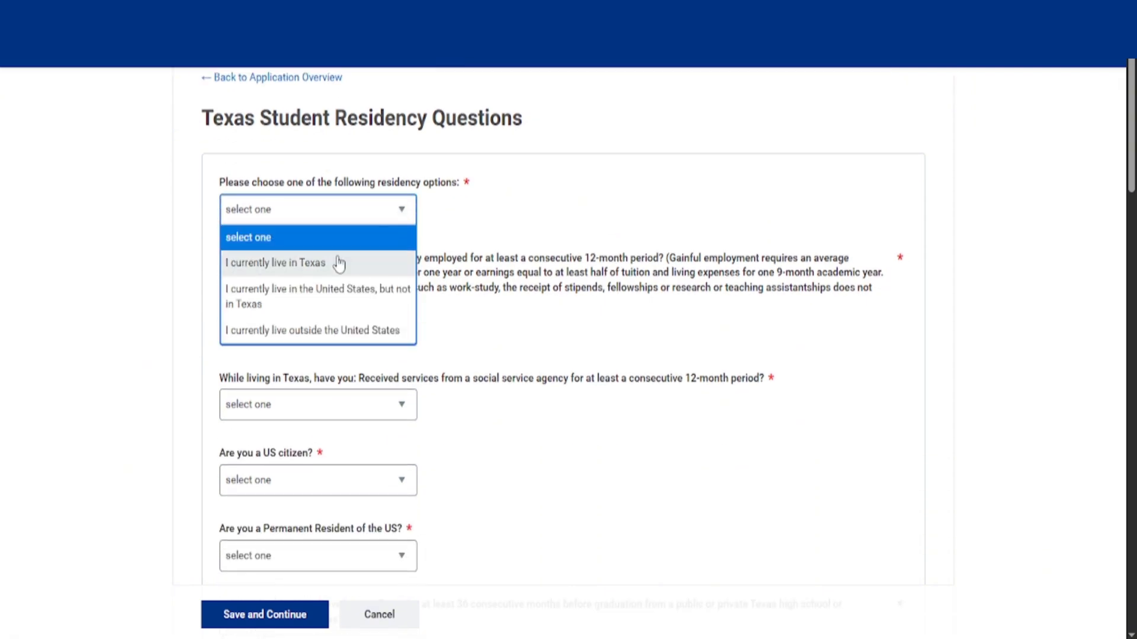
left_click(276, 262)
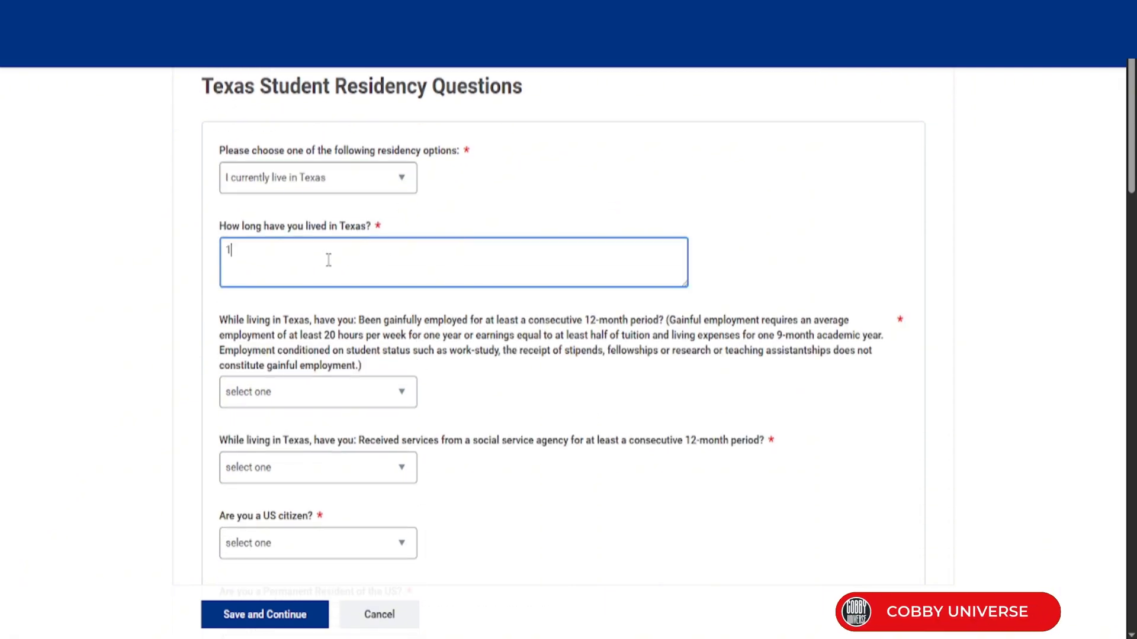
type("0 years")
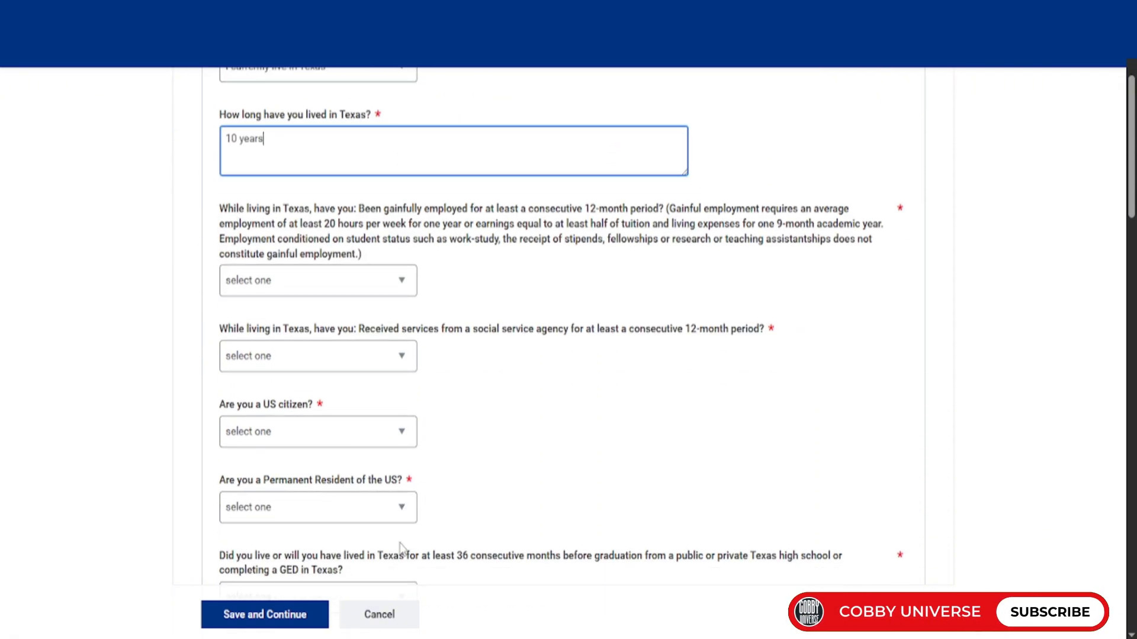
left_click(317, 281)
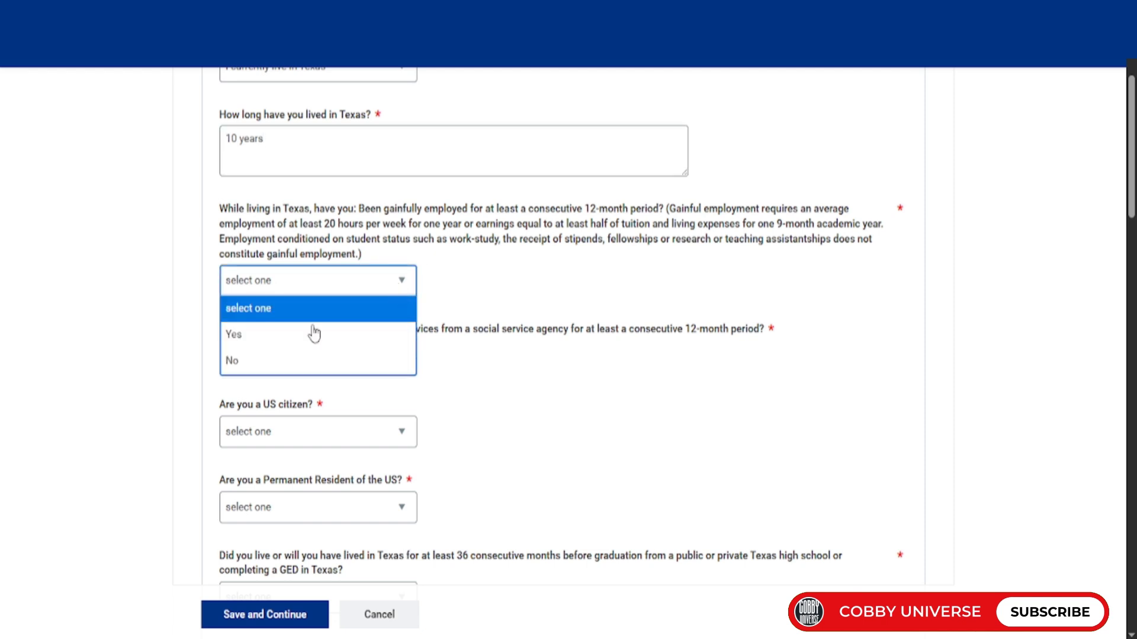
left_click(233, 334)
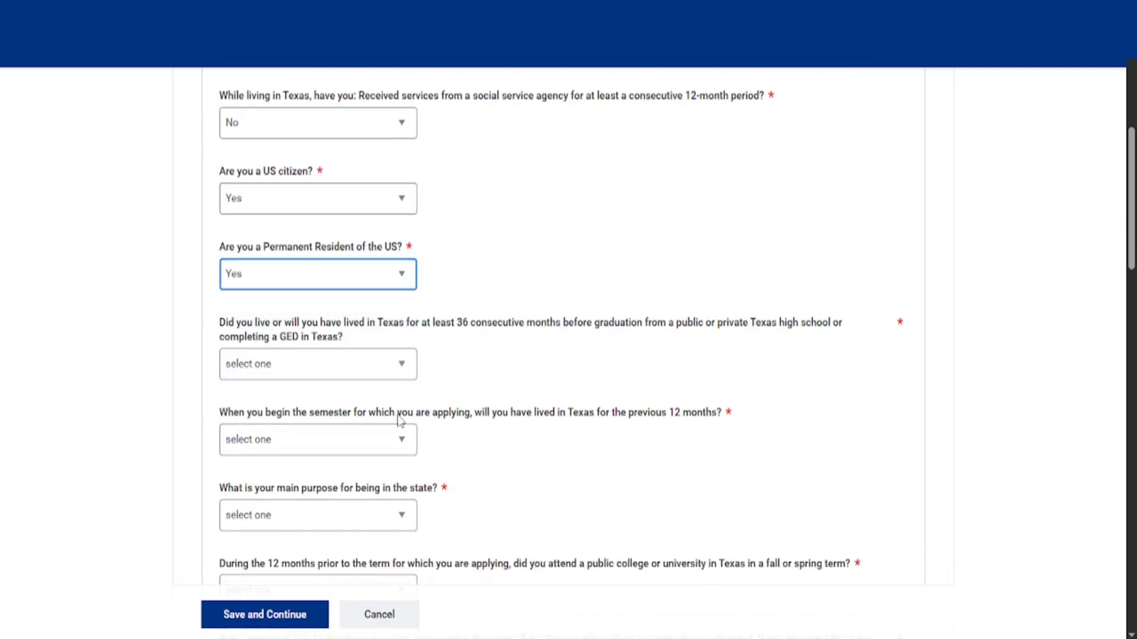
Step: Answer No to 36 months, Yes to previous 12 months, purpose Establish and Maintain a Home
scroll("down", 3)
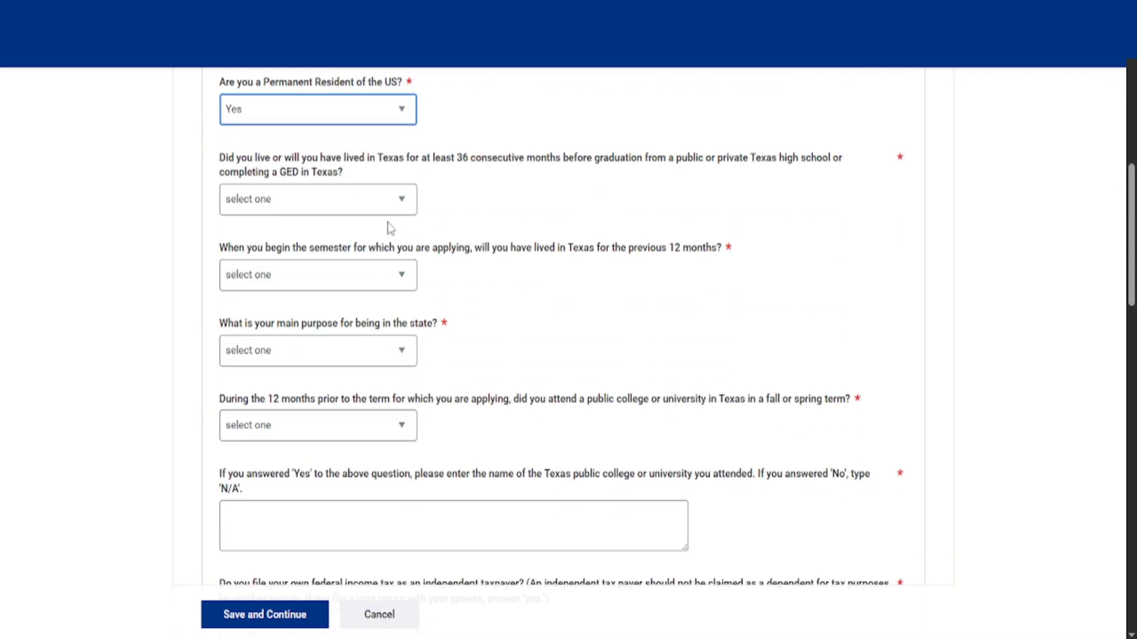
left_click(317, 200)
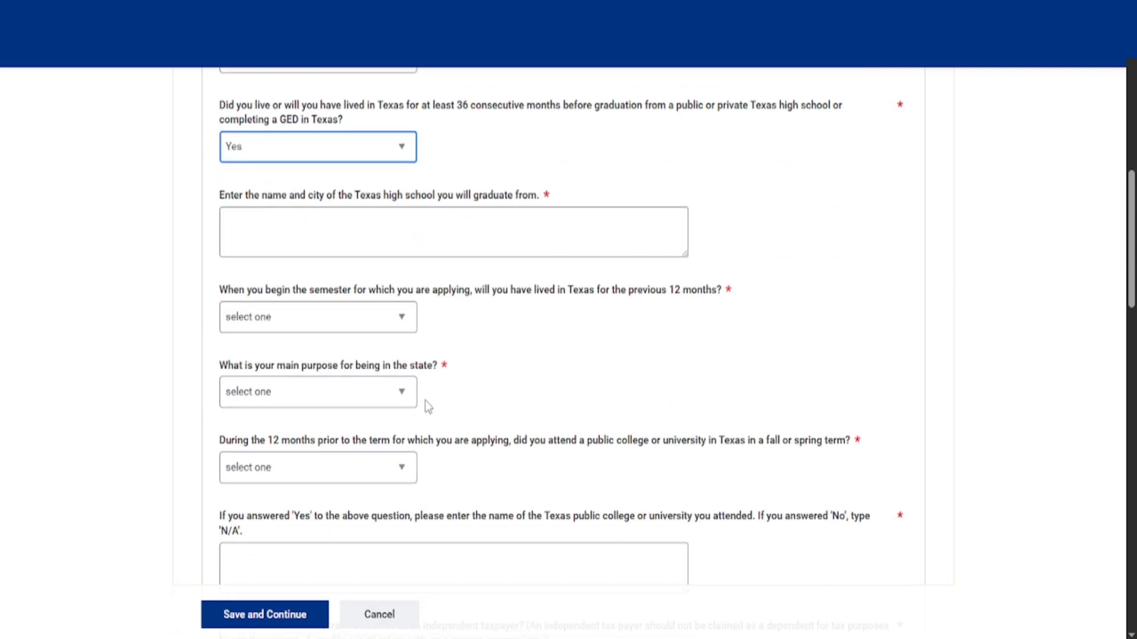
left_click(317, 146)
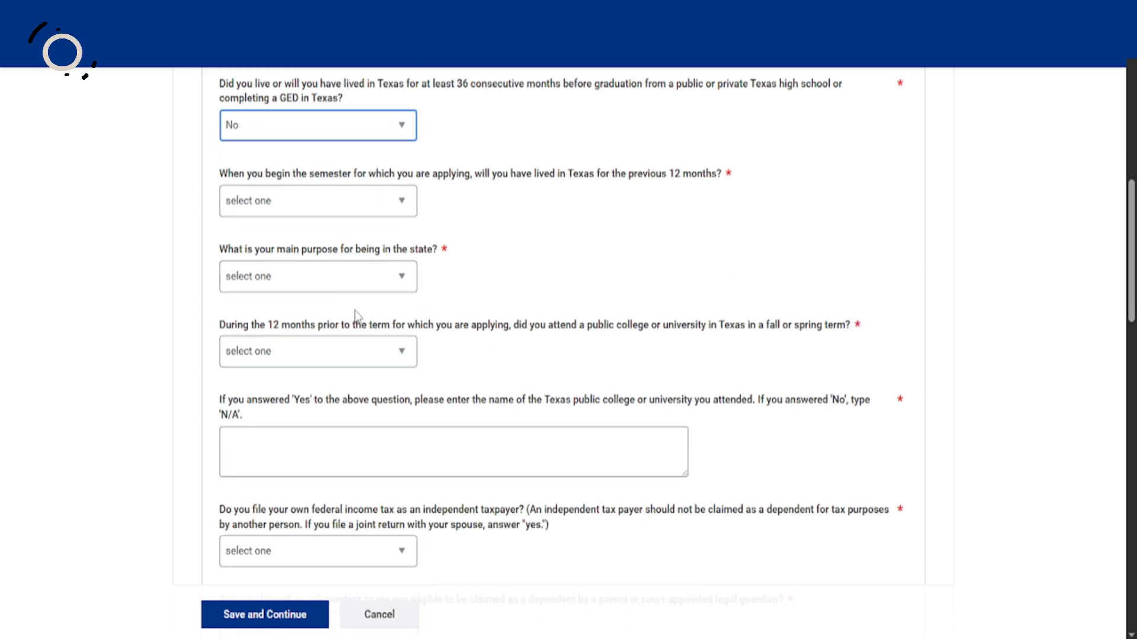
left_click(317, 200)
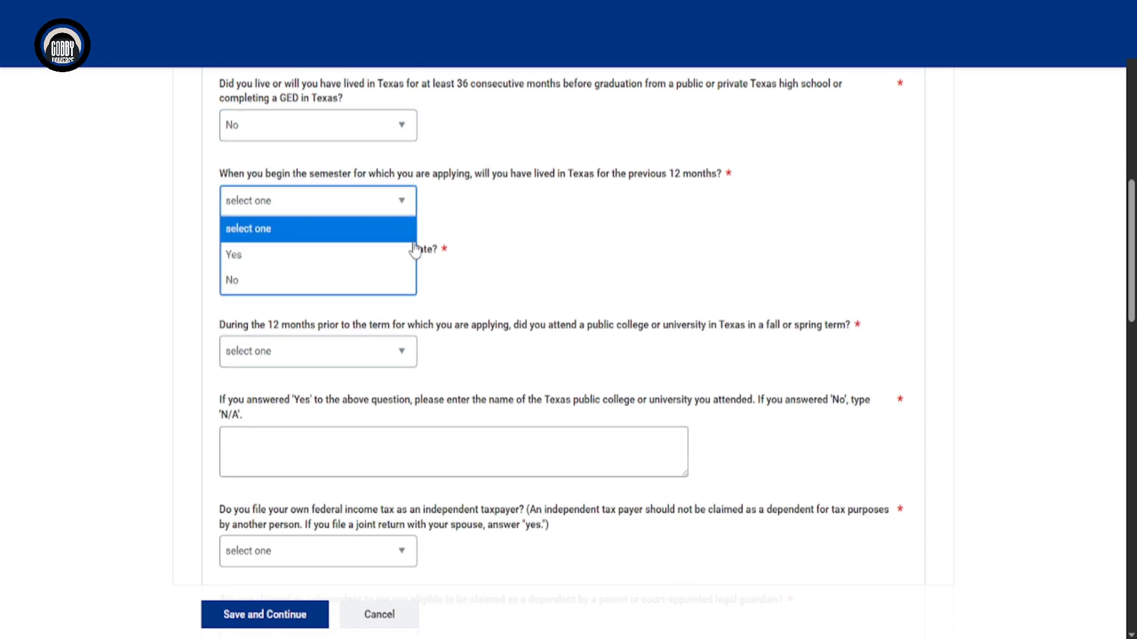
left_click(234, 254)
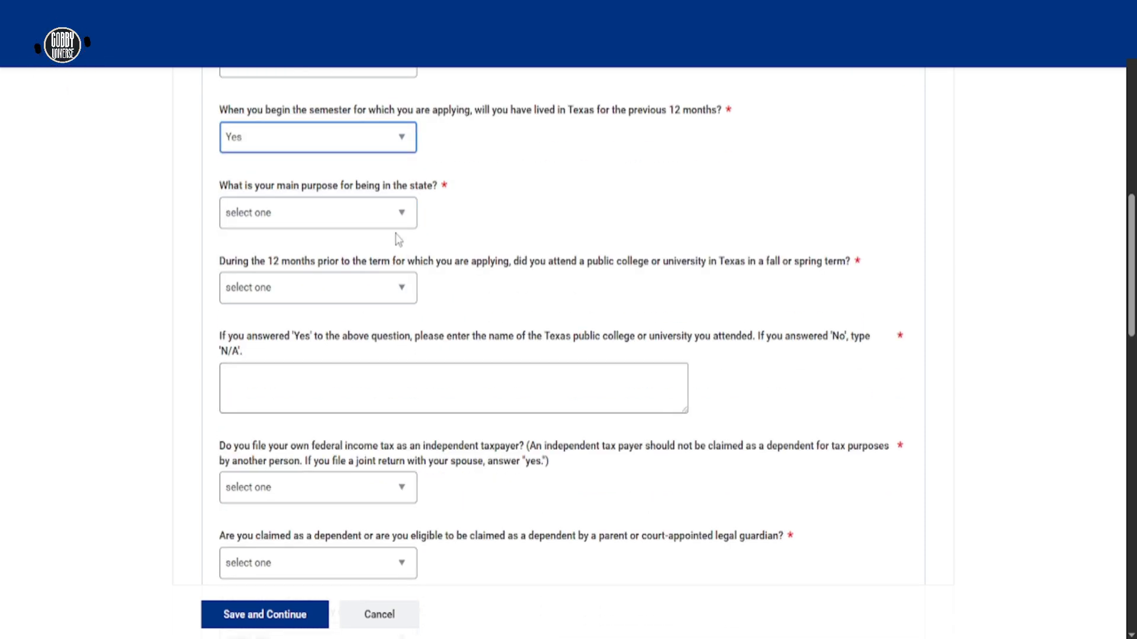
left_click(318, 213)
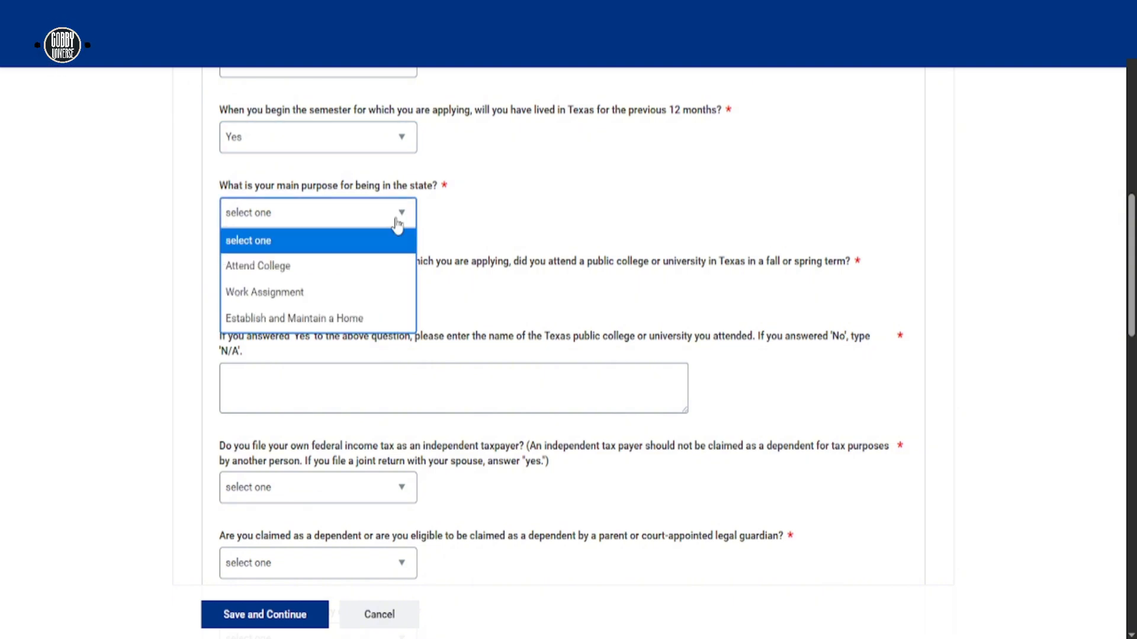
left_click(294, 317)
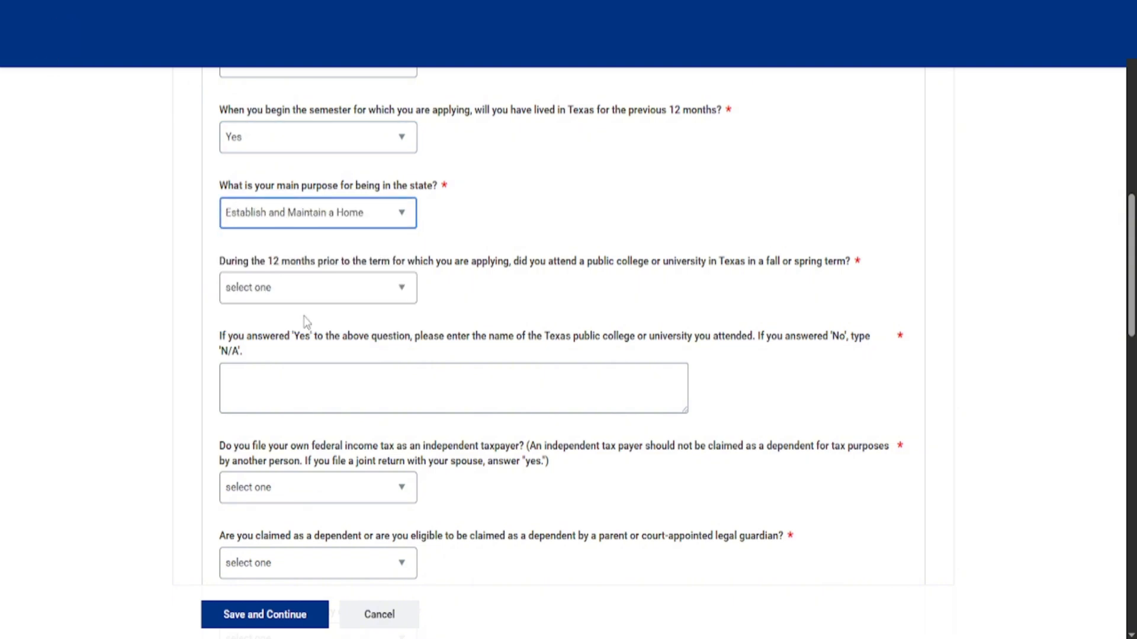
Step: Answer Yes to dependent, No to property title and business ownership, Yes to parent citizenship
scroll("down", 3)
type("N/A")
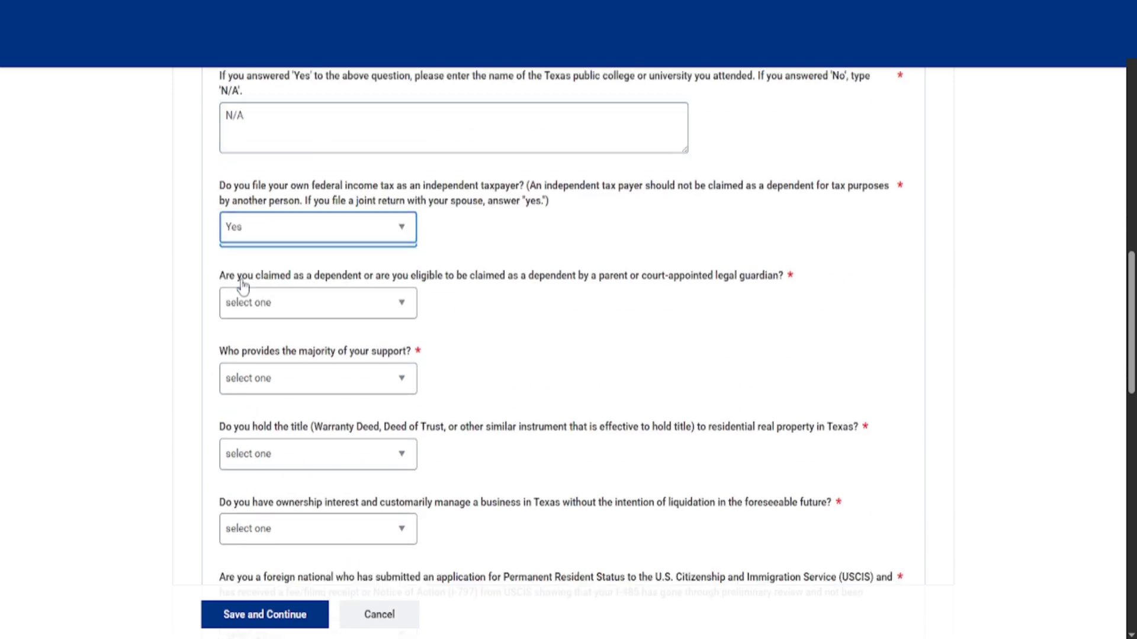
left_click(316, 302)
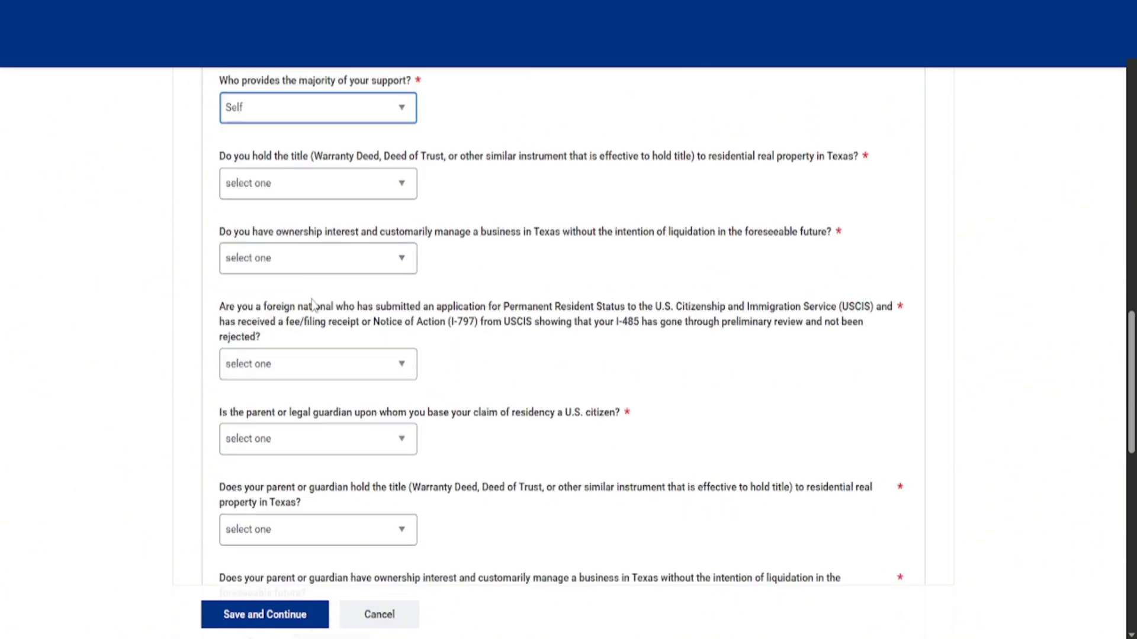
scroll("down", 3)
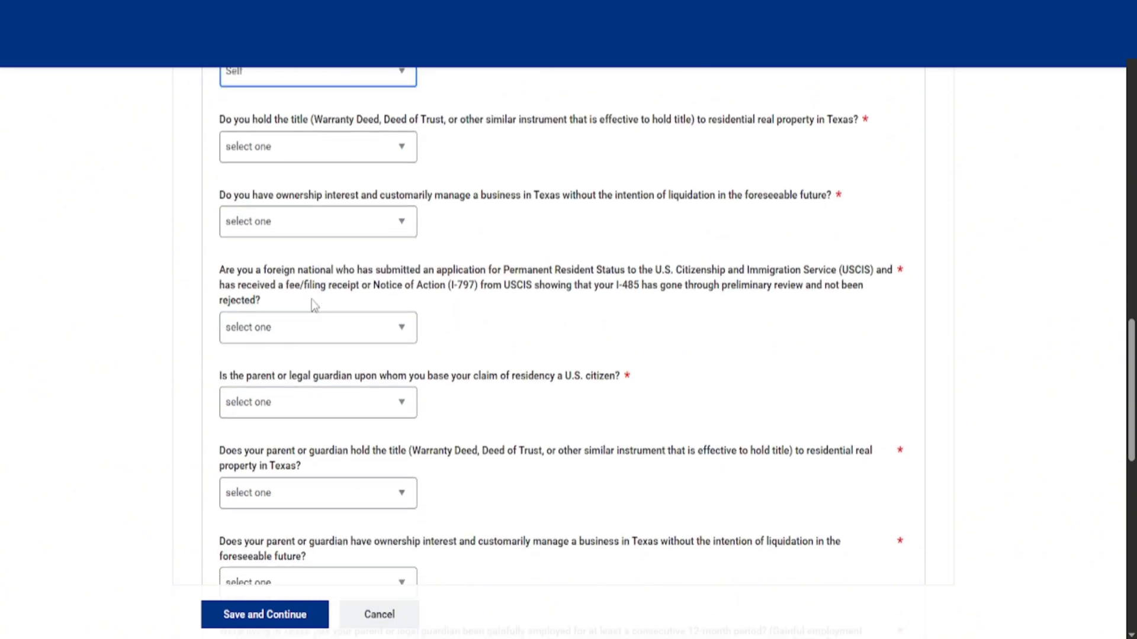
left_click(317, 146)
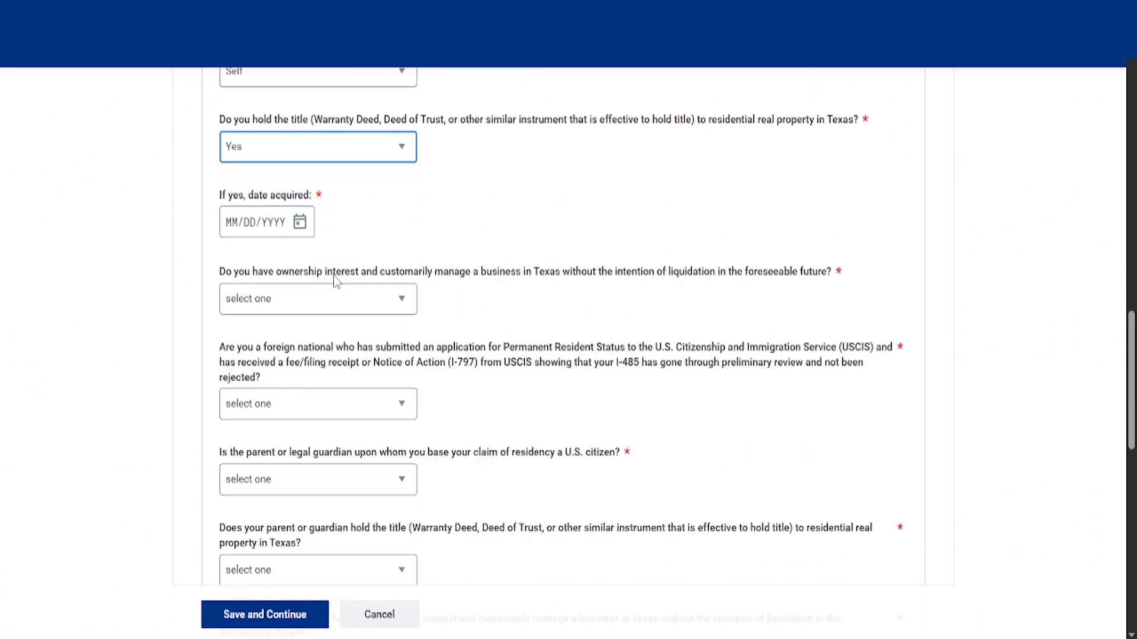
left_click(317, 146)
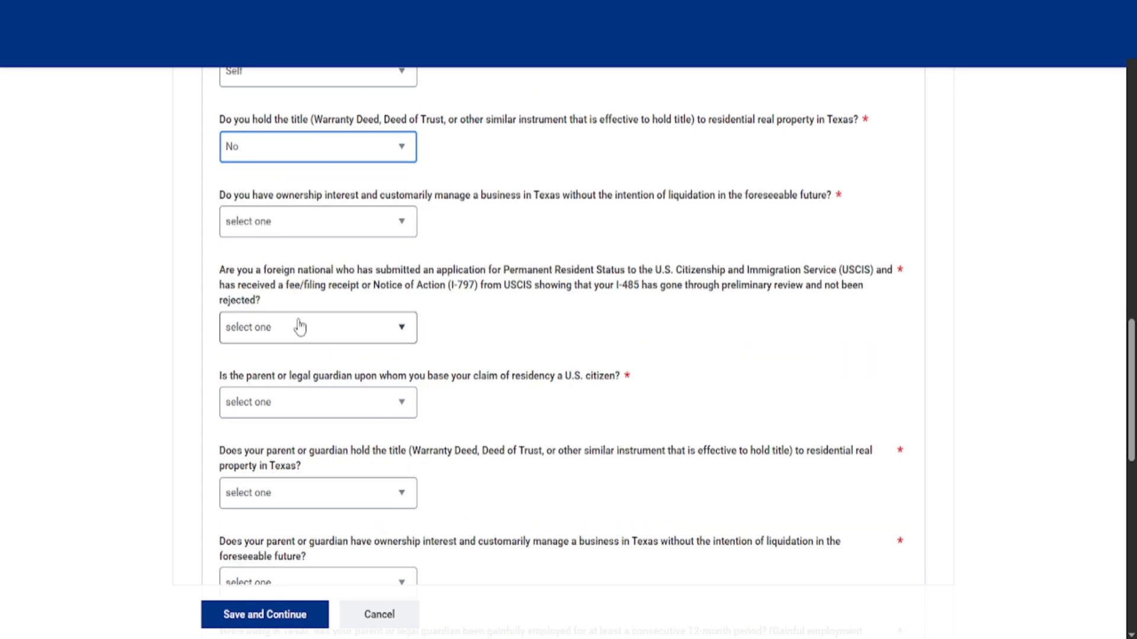
left_click(316, 221)
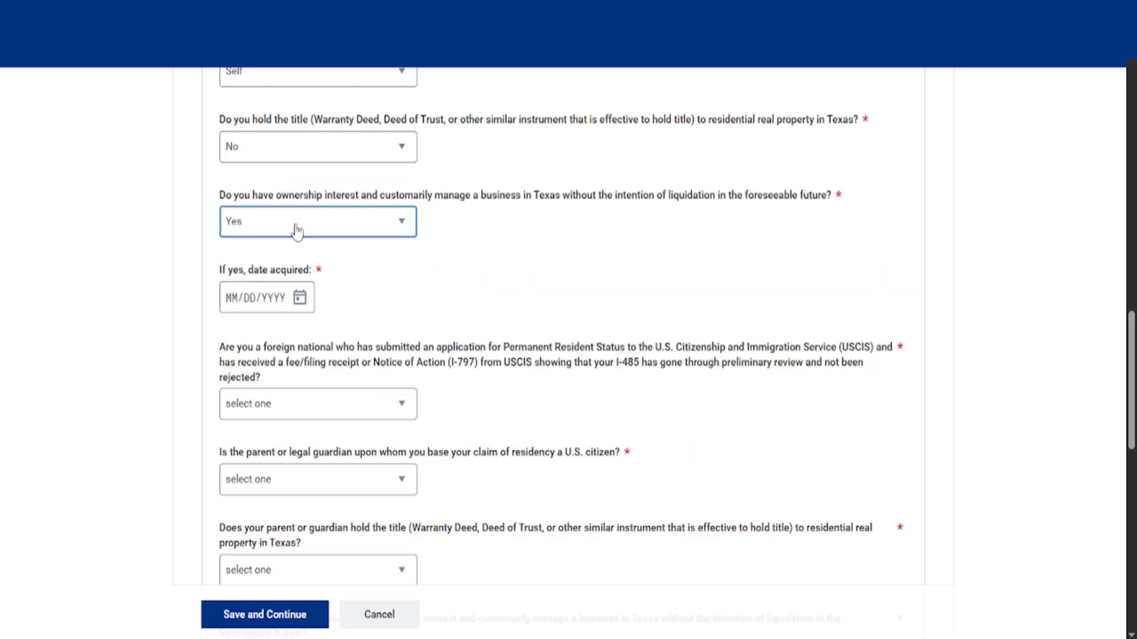
left_click(317, 221)
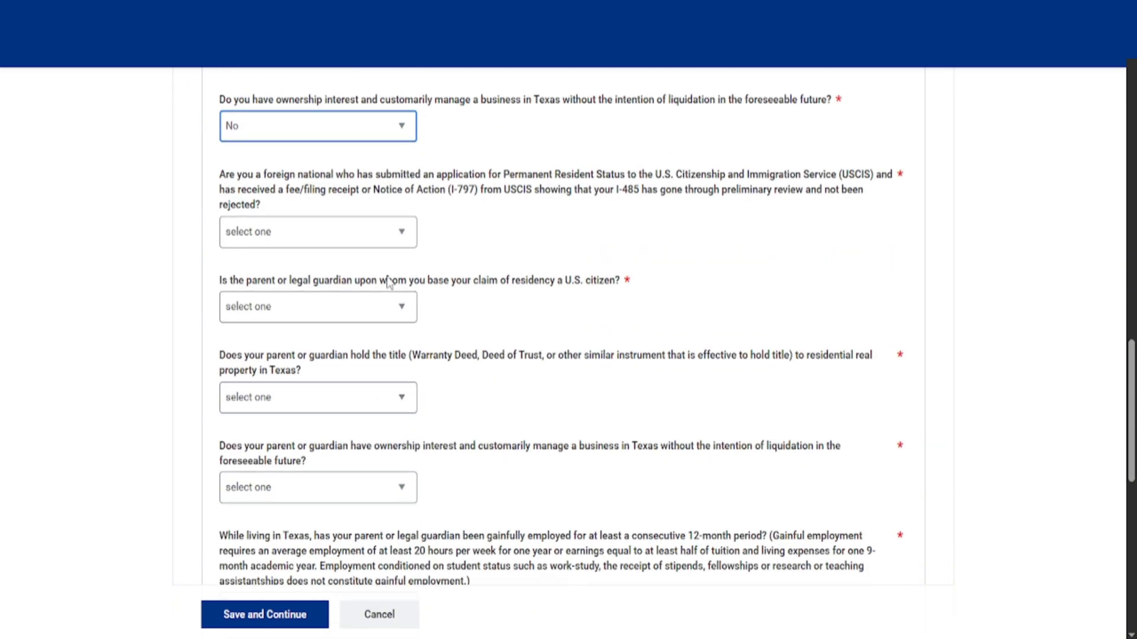
scroll("down", 3)
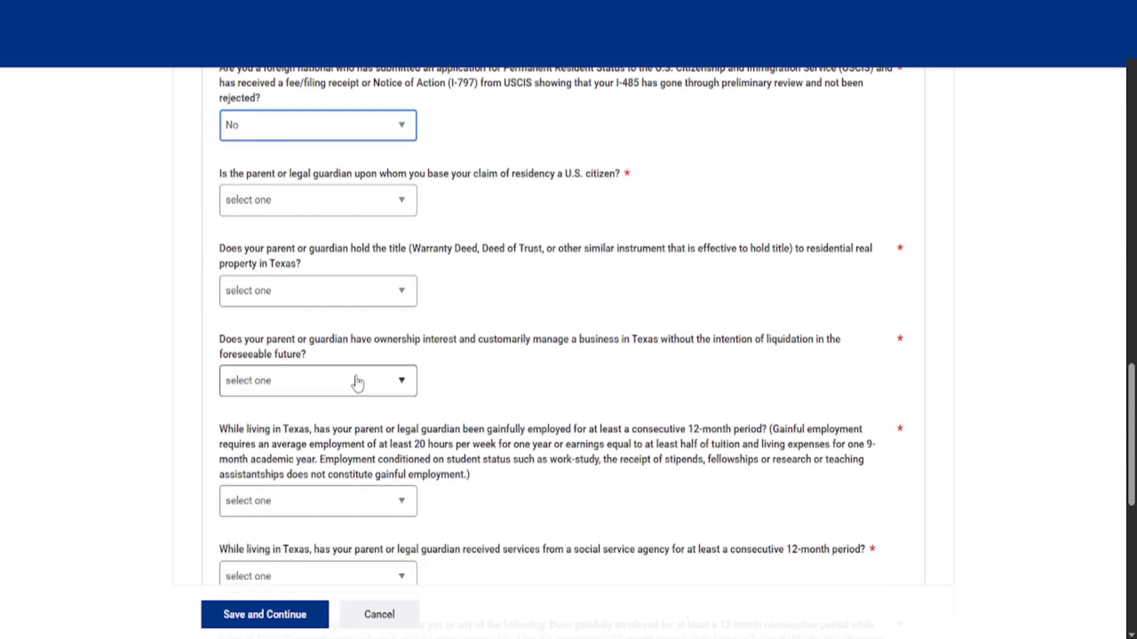
left_click(317, 200)
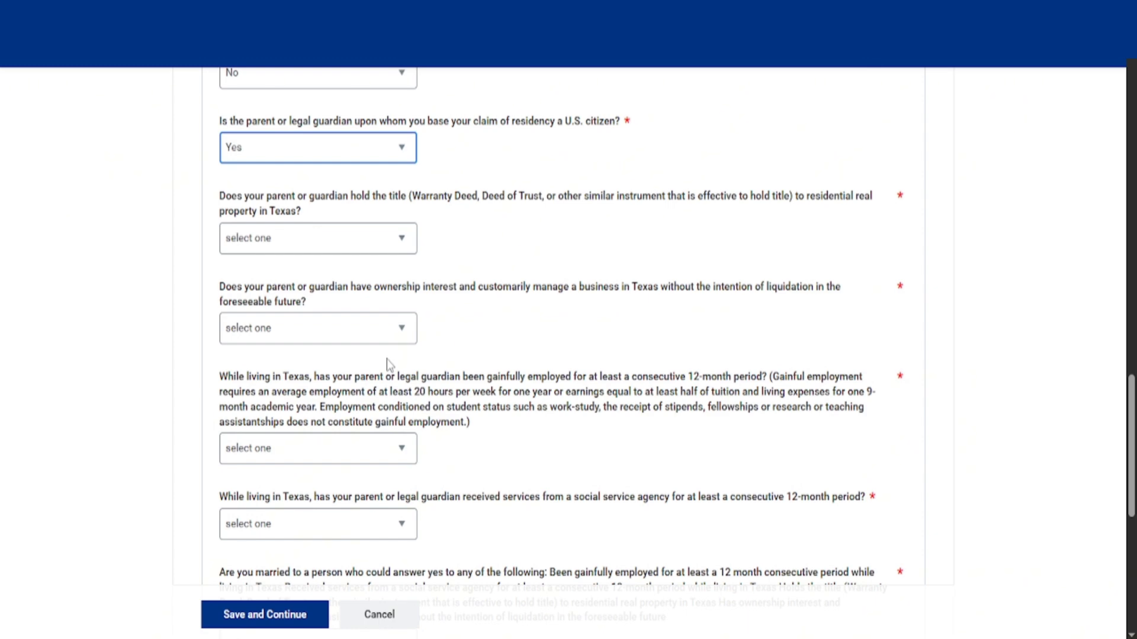
scroll("down", 3)
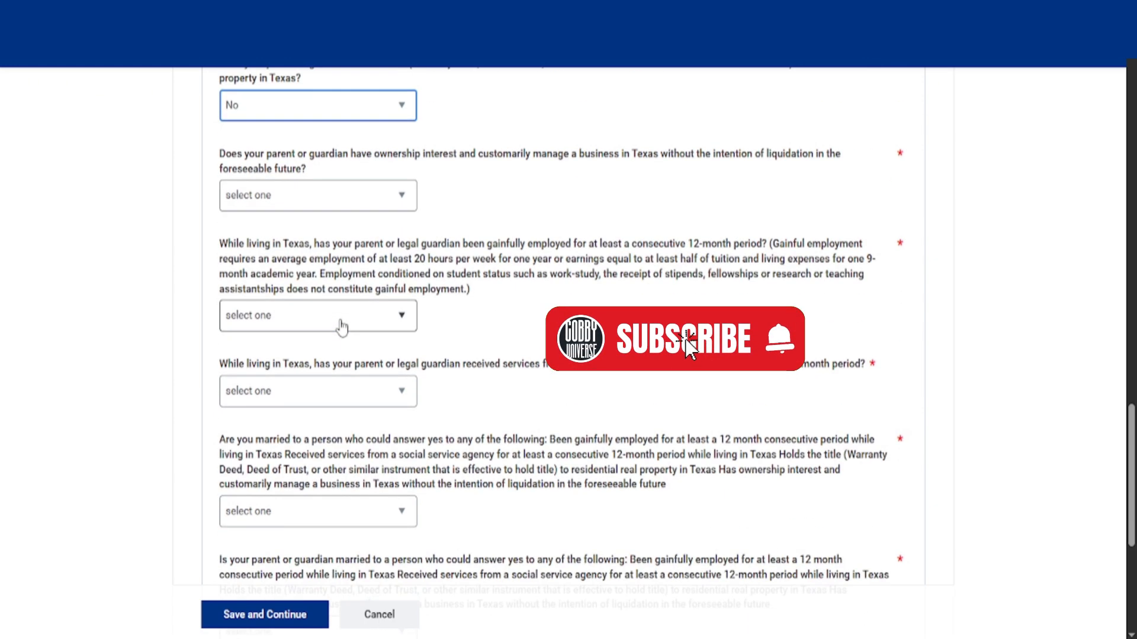
scroll("down", 3)
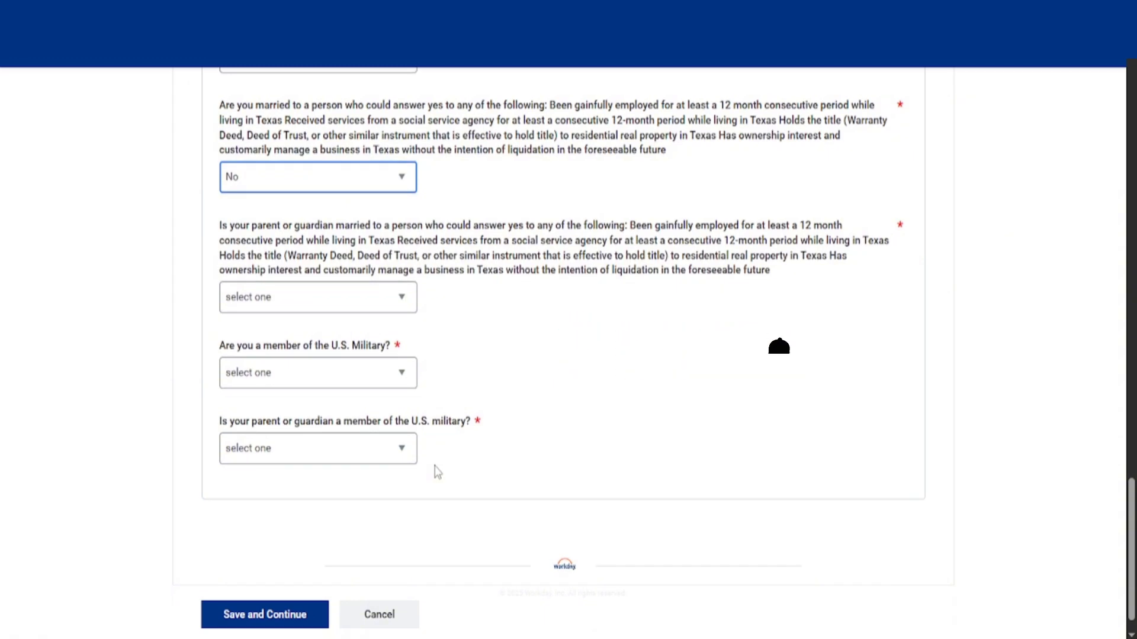
mouse_move(318, 296)
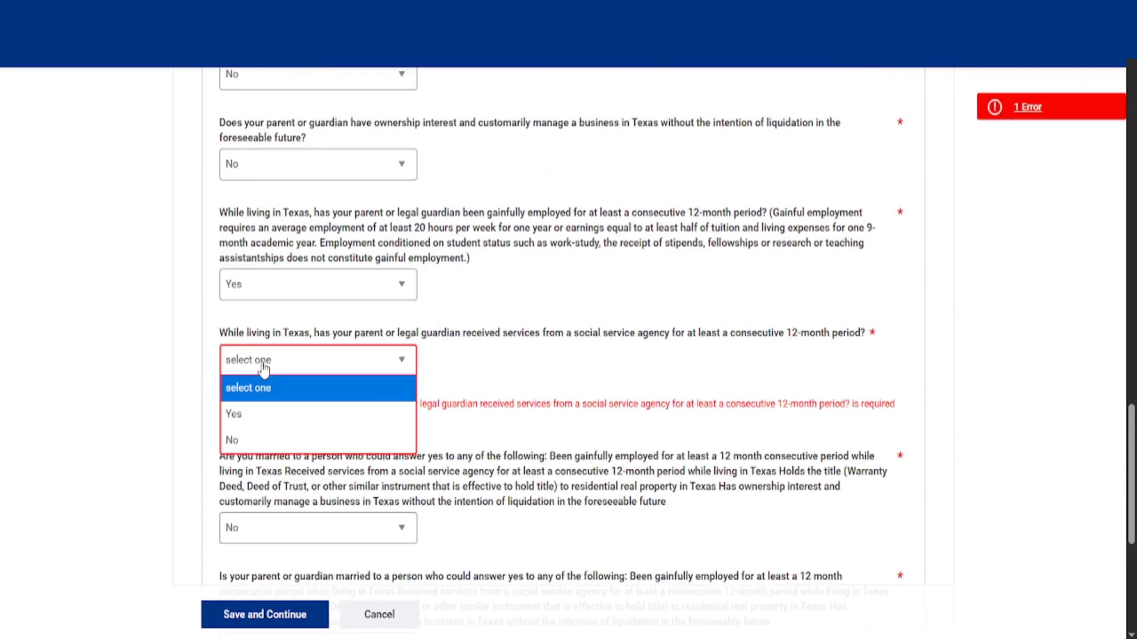
scroll("up", 3)
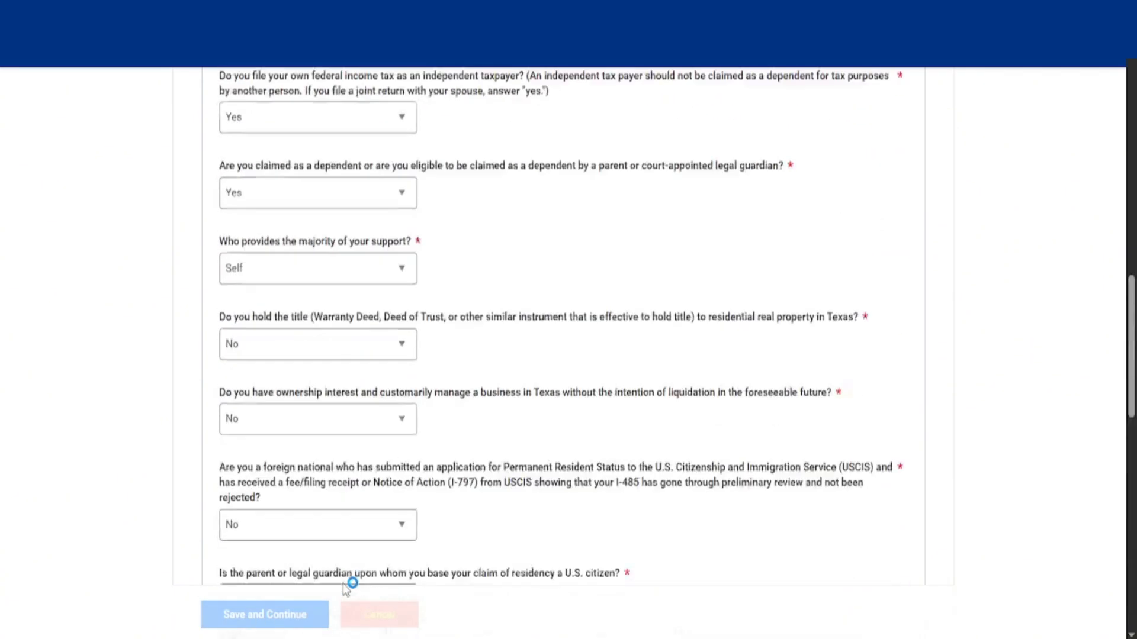
Step: Submit the residency answers, then choose Part-time enrollment and Online courses
left_click(265, 614)
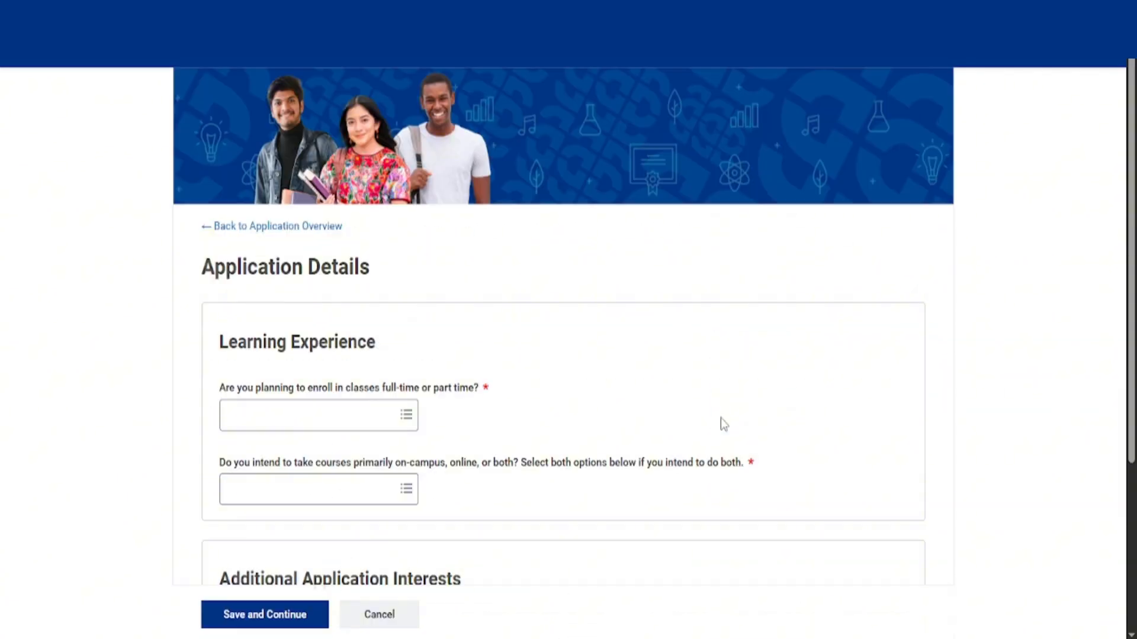
left_click(320, 414)
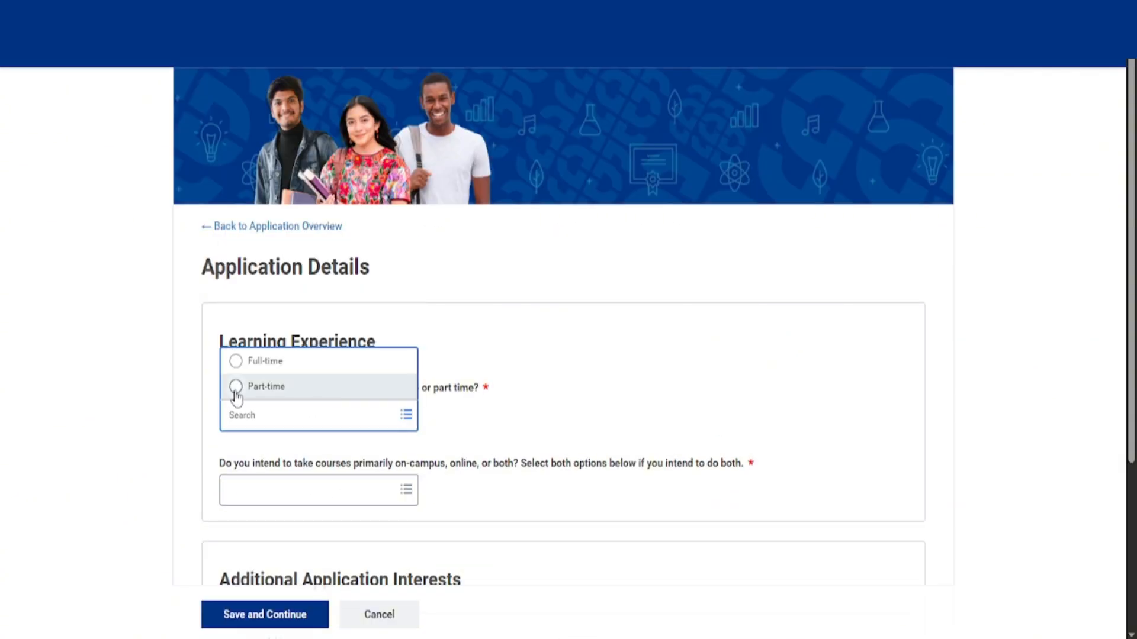
left_click(236, 387)
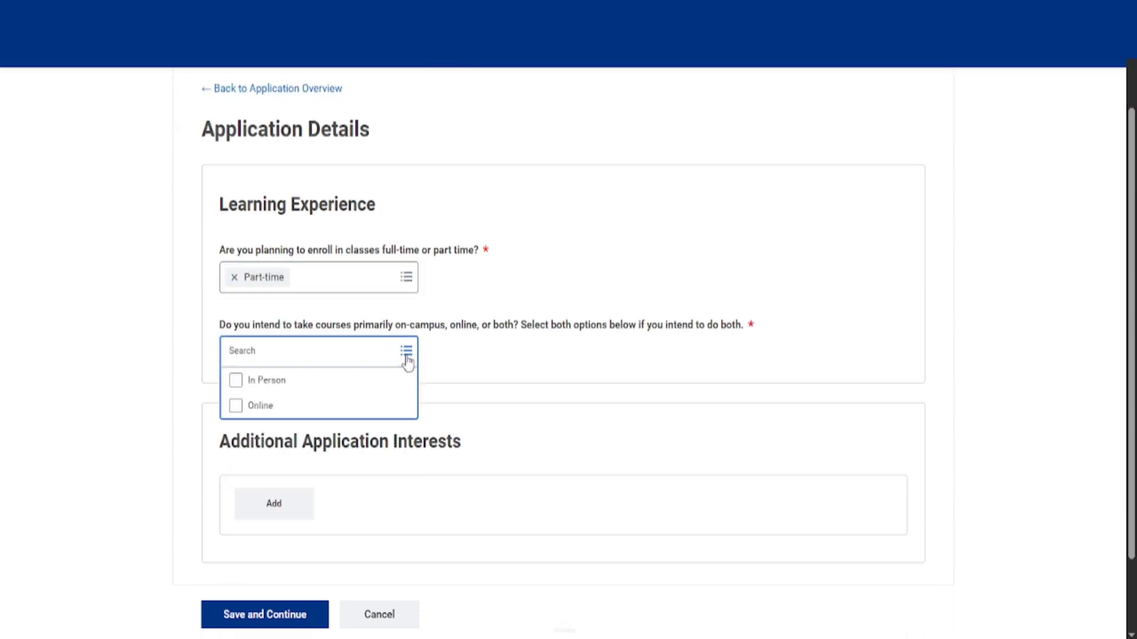
left_click(261, 405)
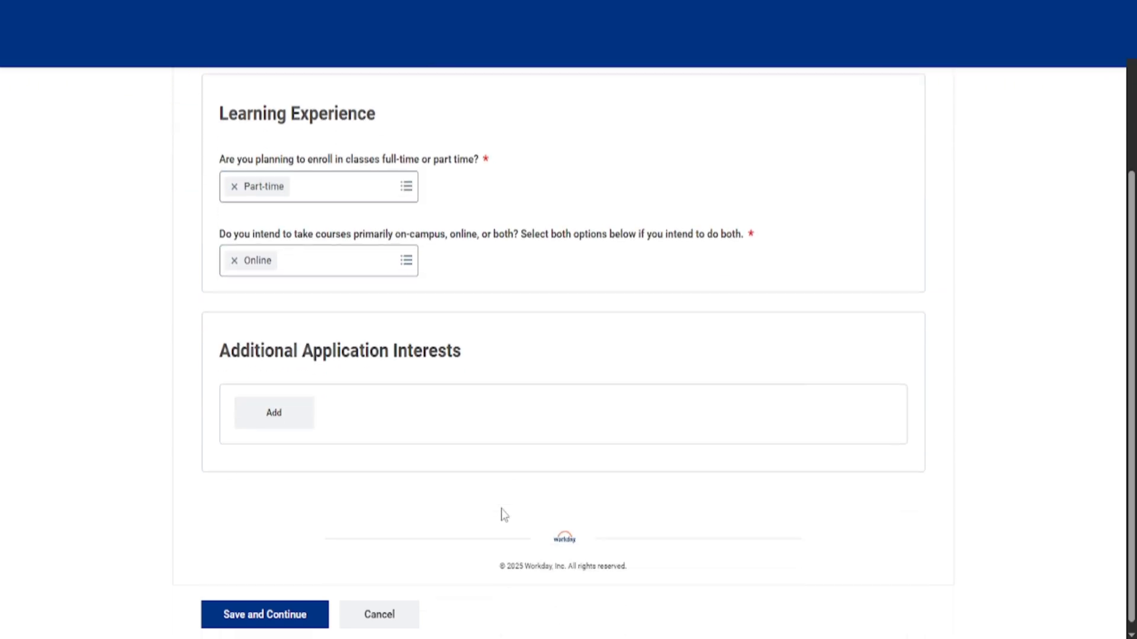
scroll("up", 3)
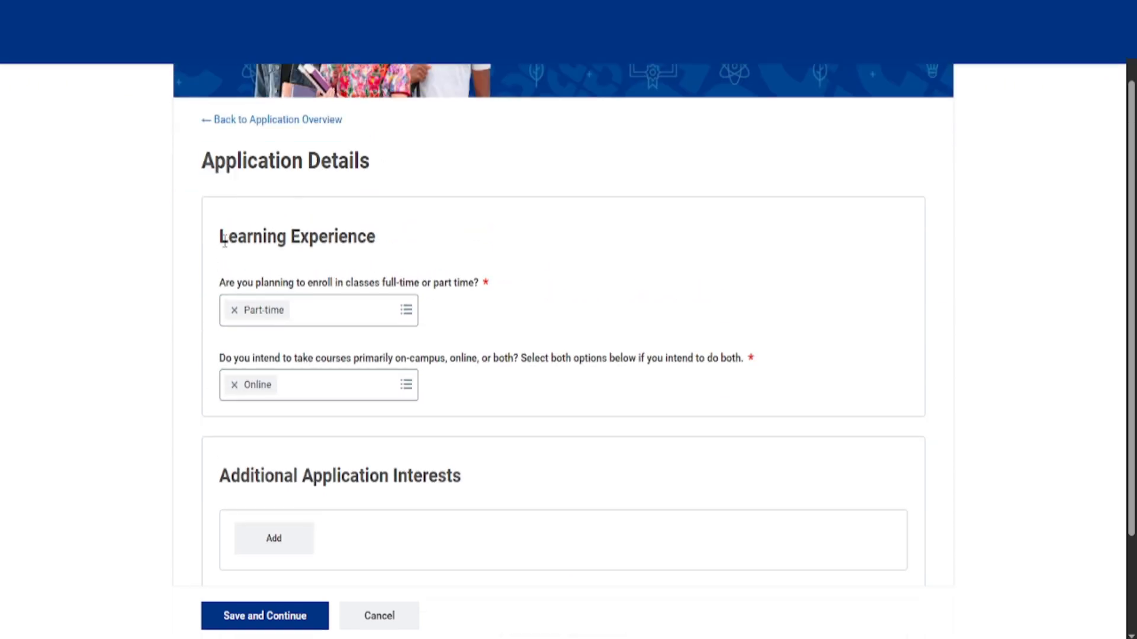
mouse_move(267, 321)
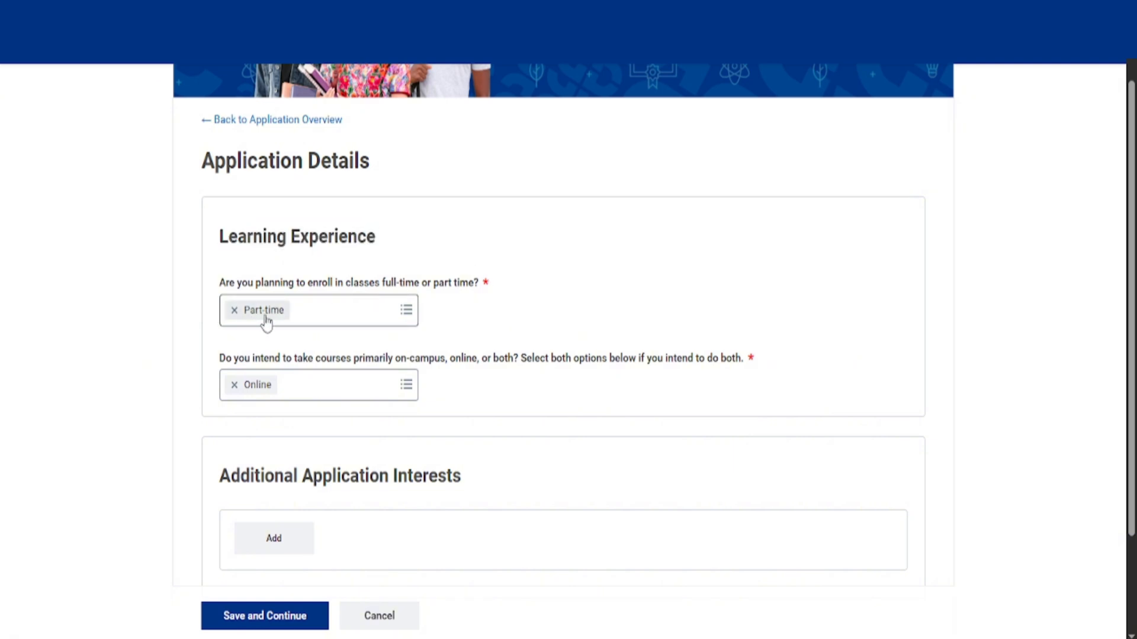
scroll("up", 3)
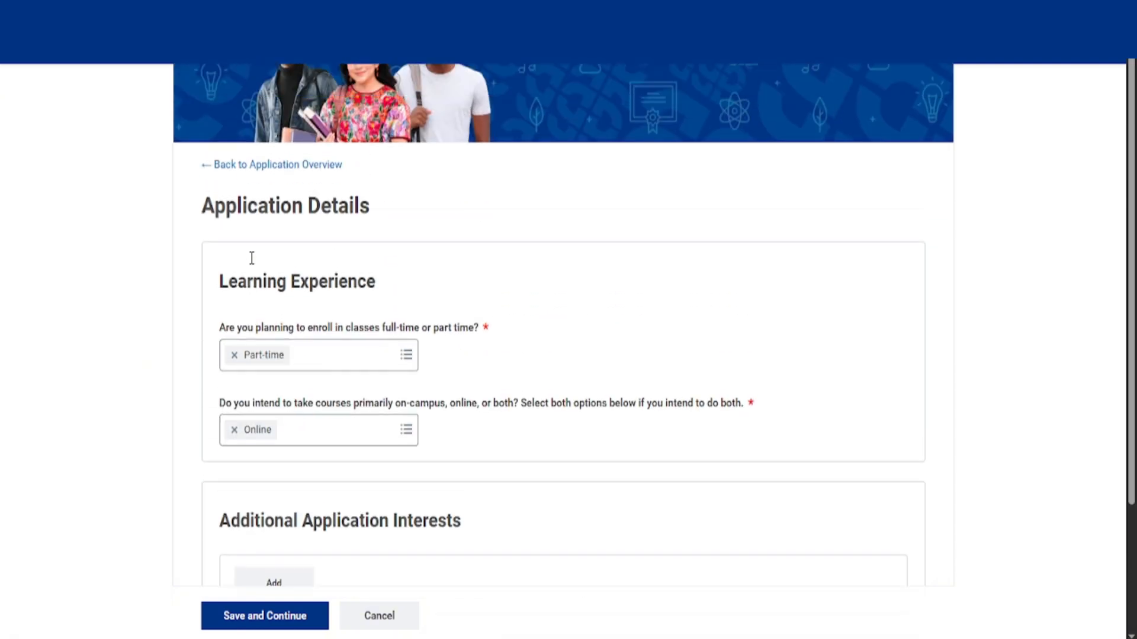
scroll("up", 3)
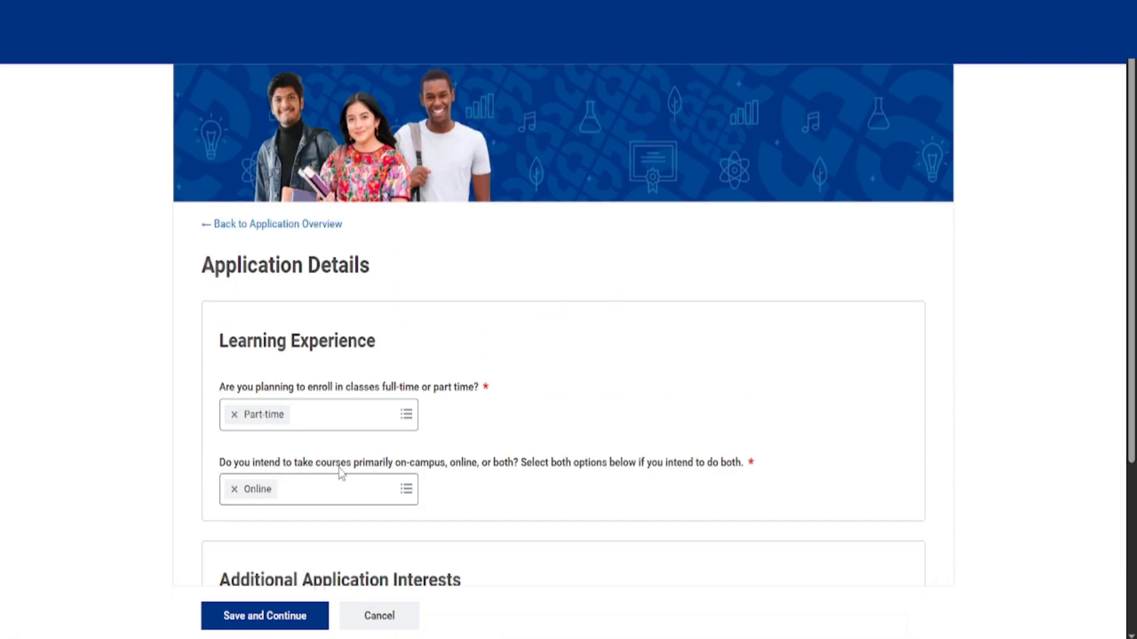
scroll("down", 3)
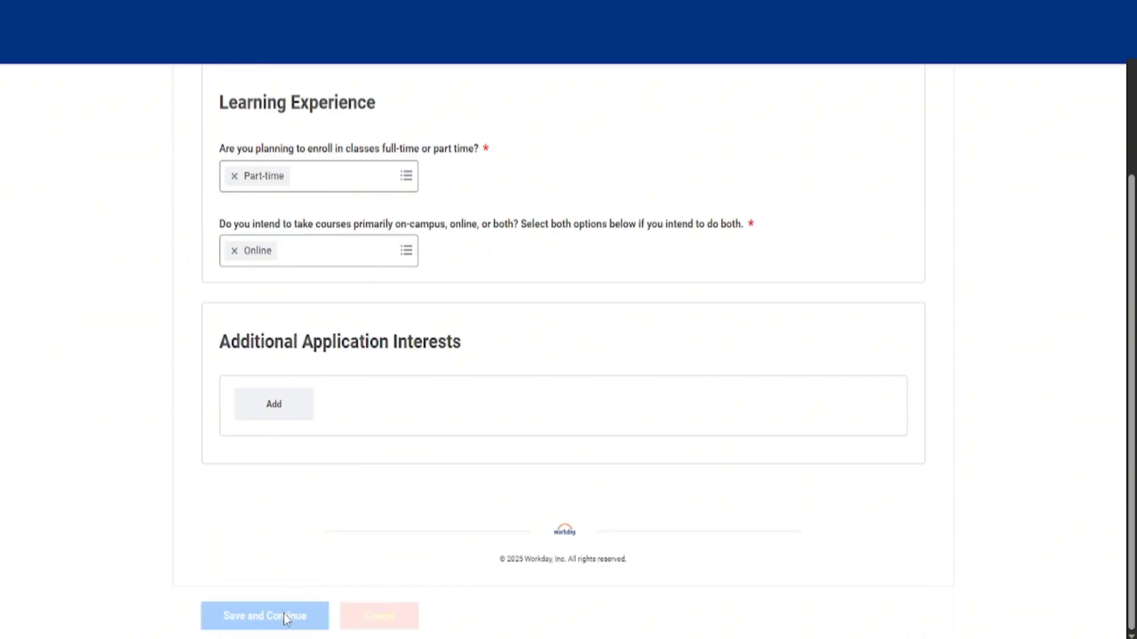
Step: Save the learning experience answers and open the full application review
left_click(264, 616)
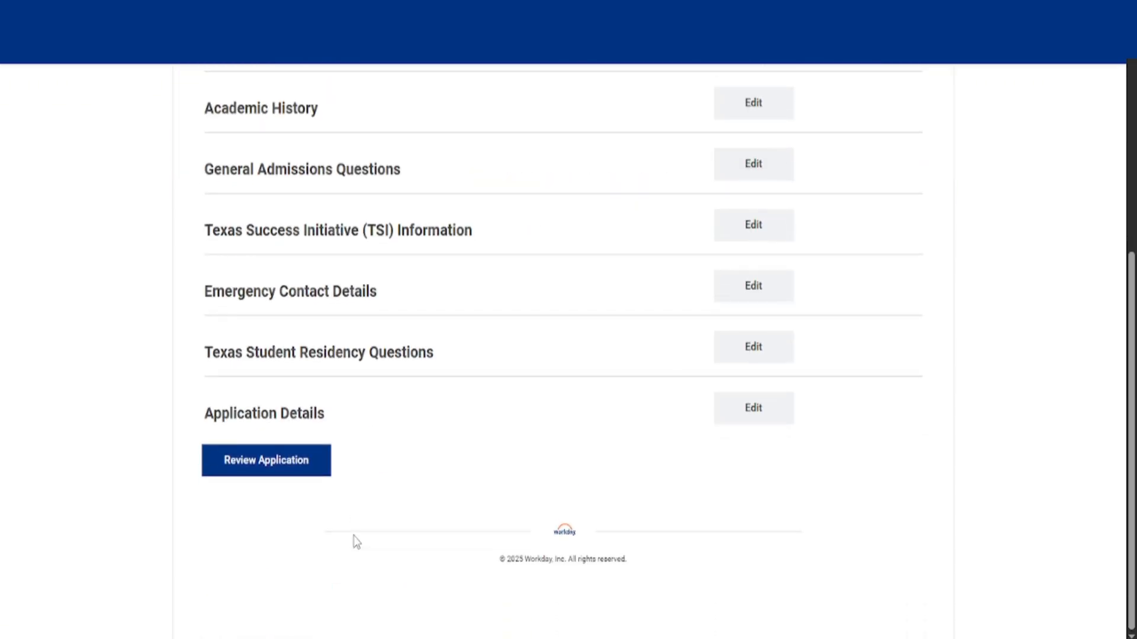
scroll("up", 3)
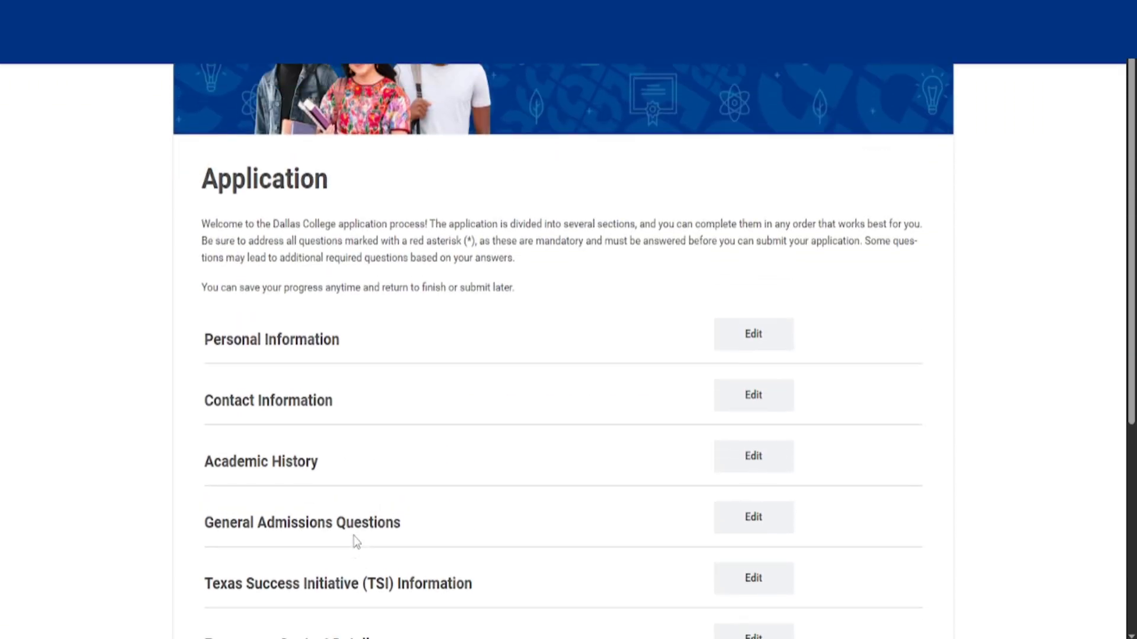
scroll("down", 3)
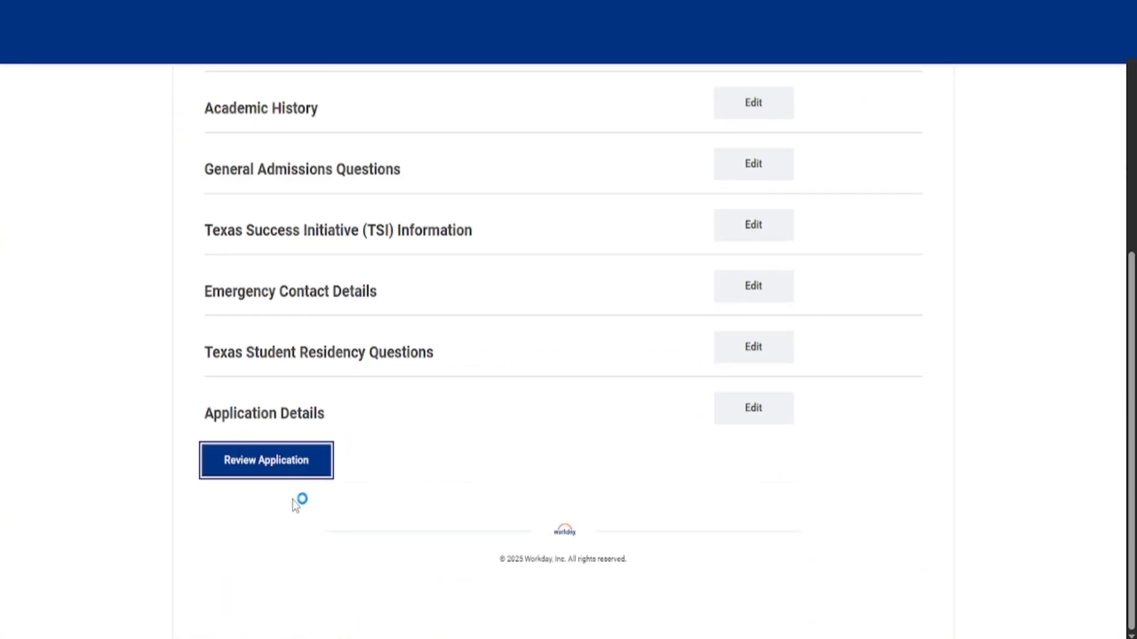
left_click(265, 460)
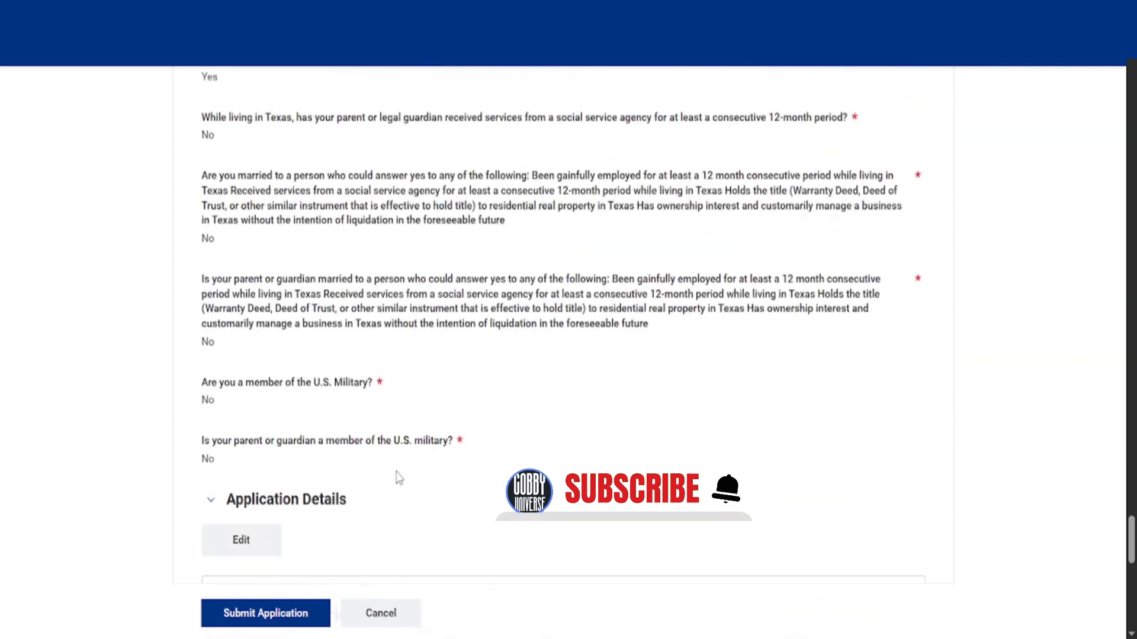
Step: Accept the terms and conditions, submit the application, and dismiss the confirmation
left_click(265, 613)
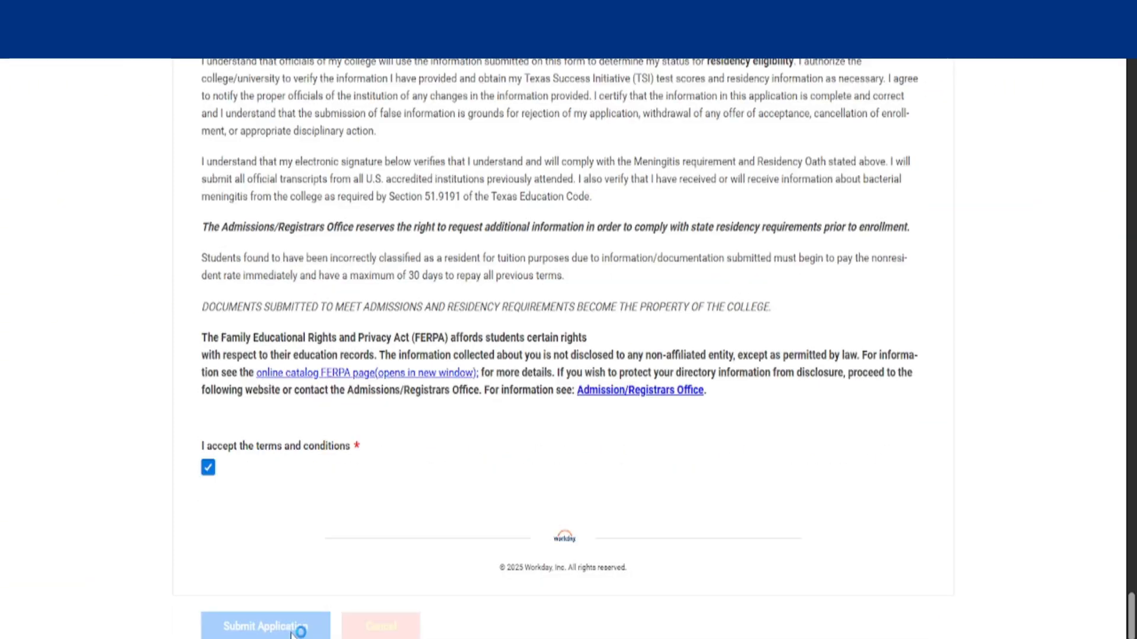
left_click(264, 627)
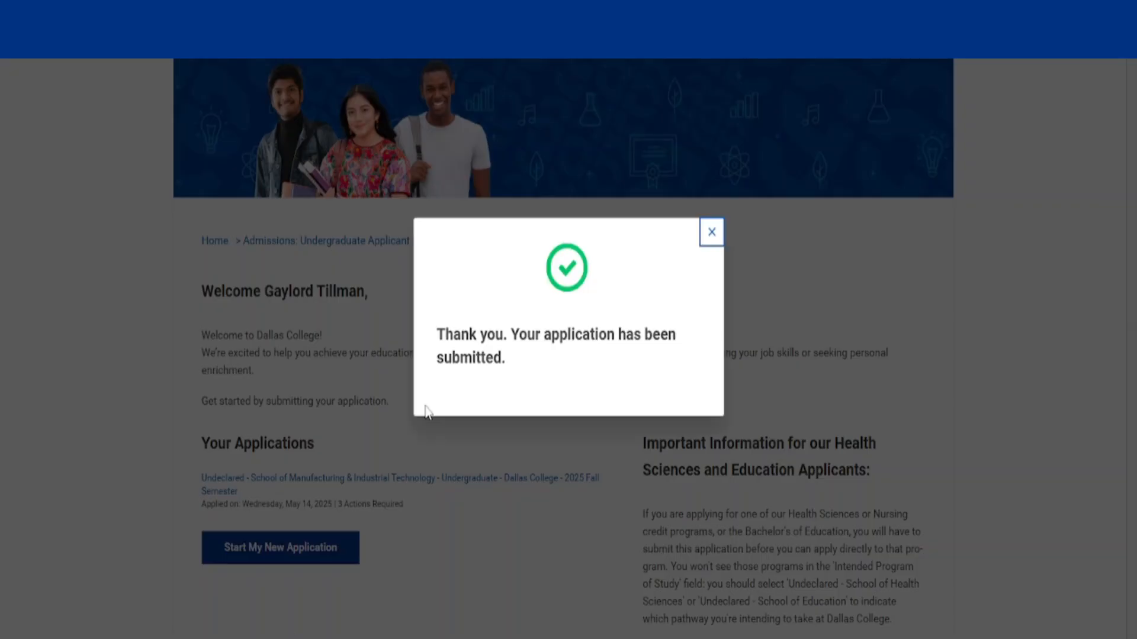
left_click(711, 232)
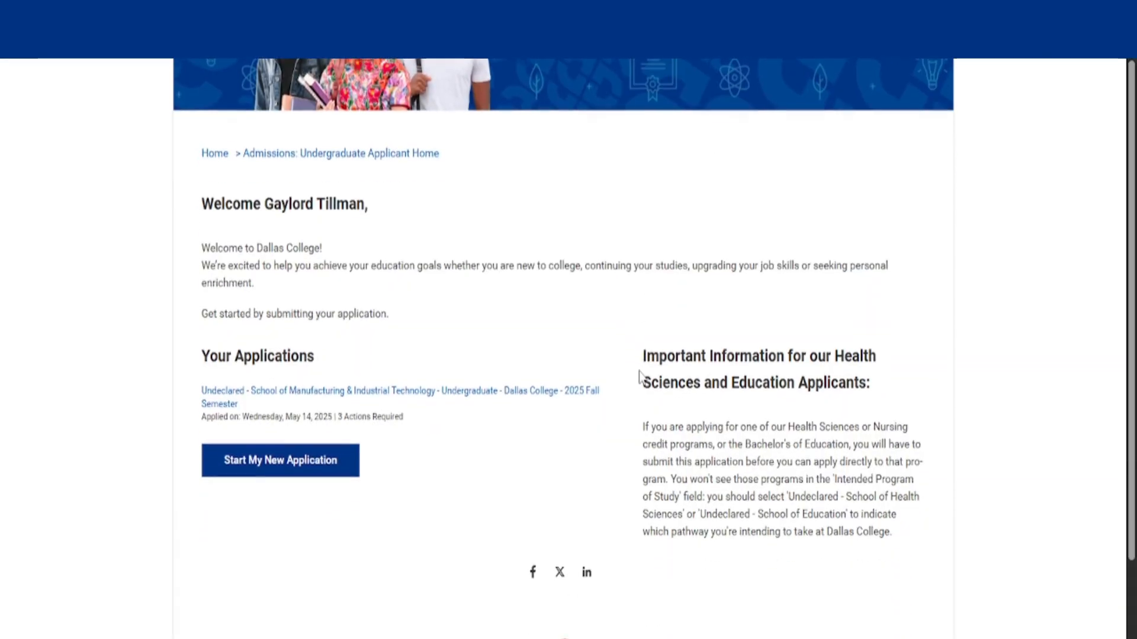
Step: Open the passwordreset.microsoftonline.com link from the 'Your New Student Account' email
left_click(109, 16)
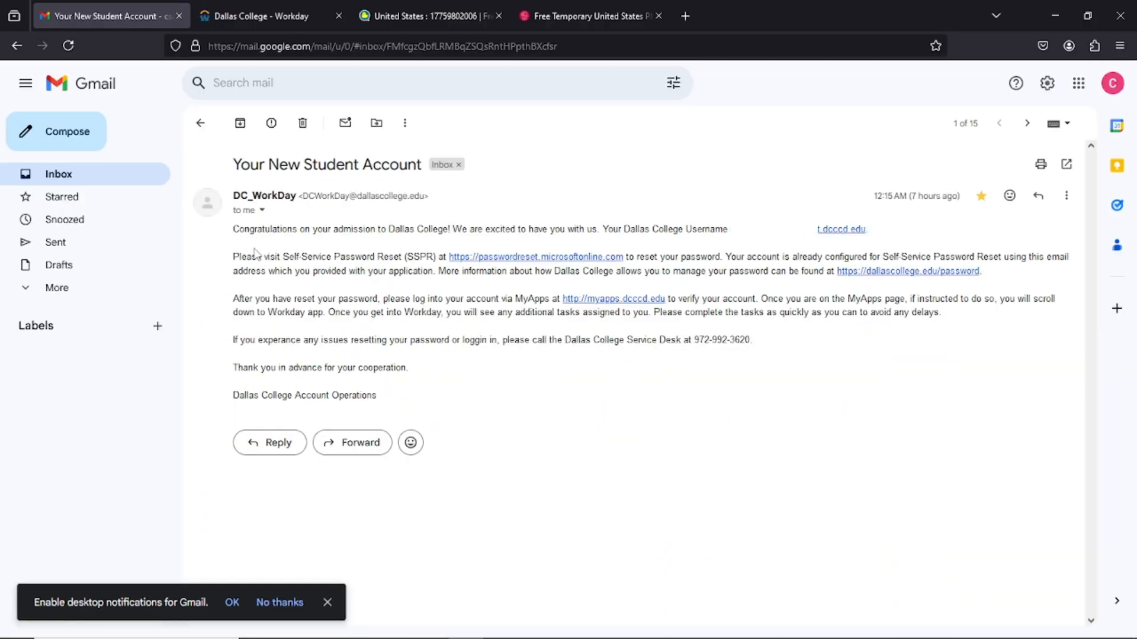
left_click_drag(233, 230, 449, 230)
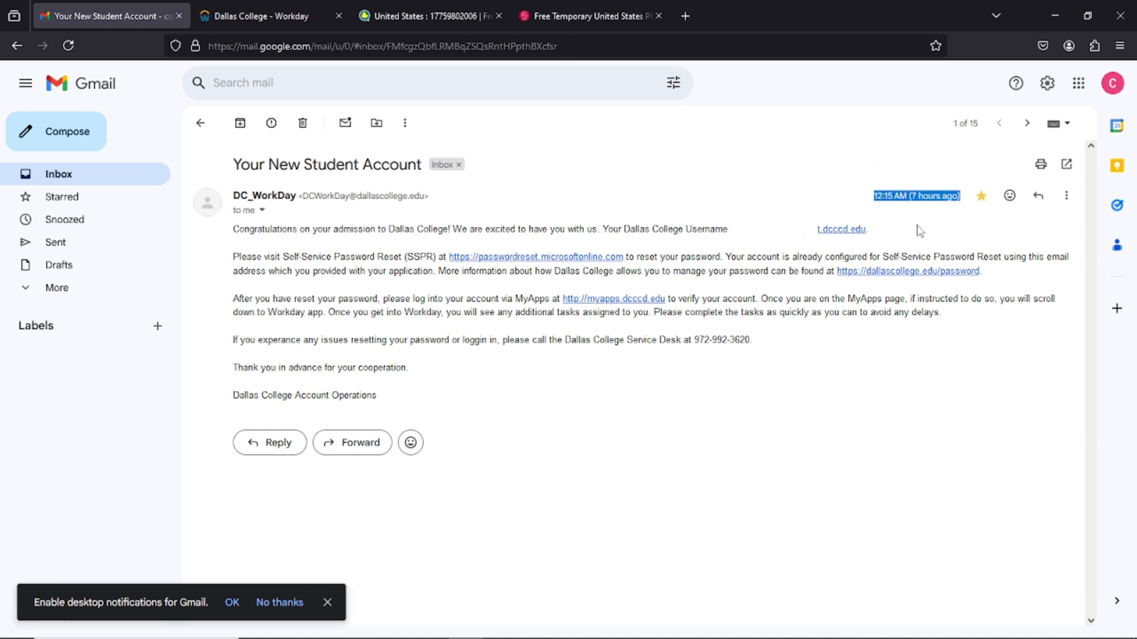
mouse_move(698, 370)
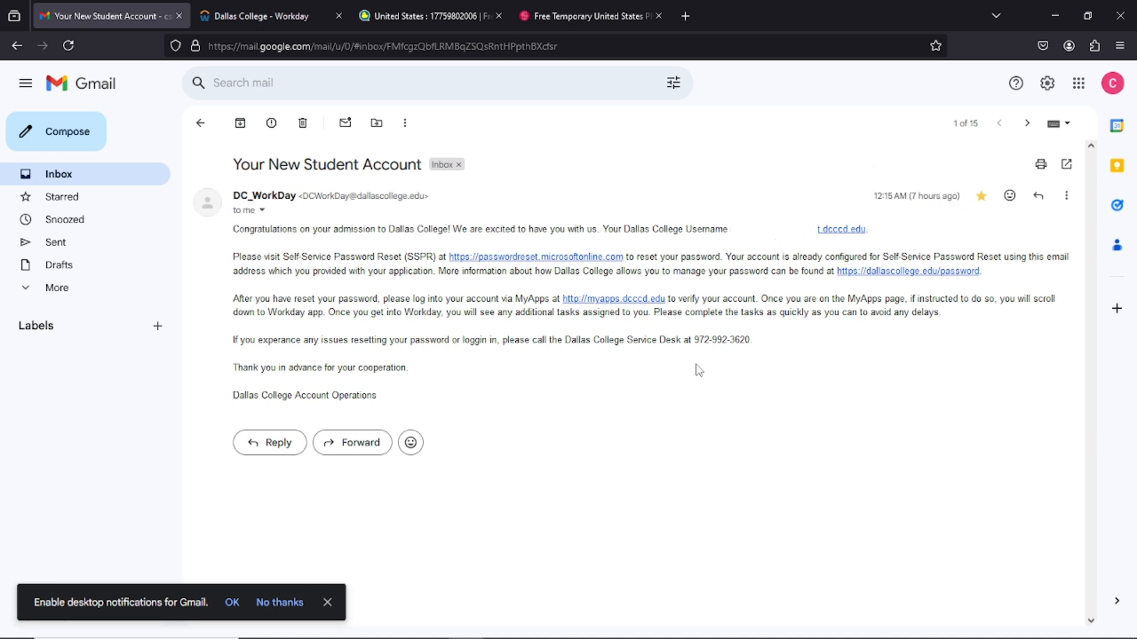
mouse_move(535, 257)
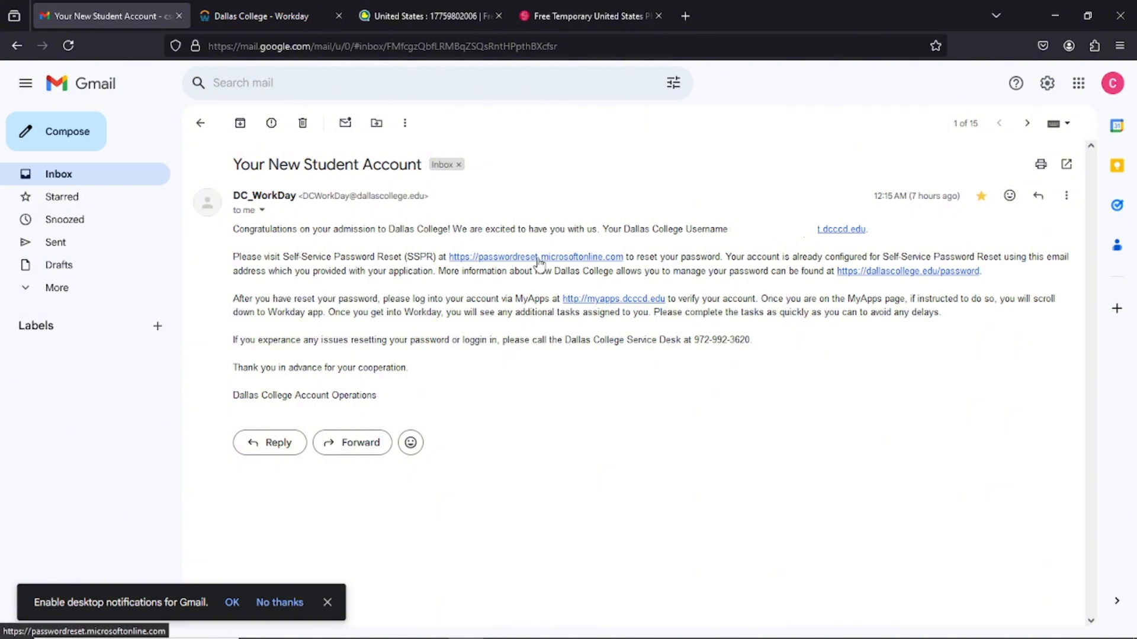
left_click(535, 256)
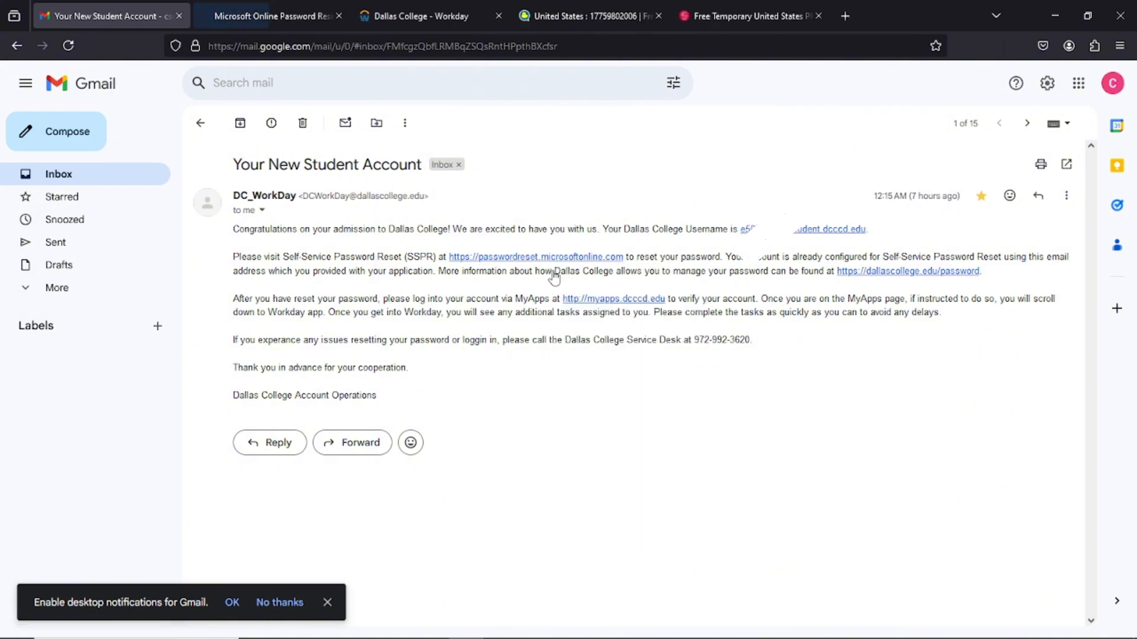
mouse_move(908, 271)
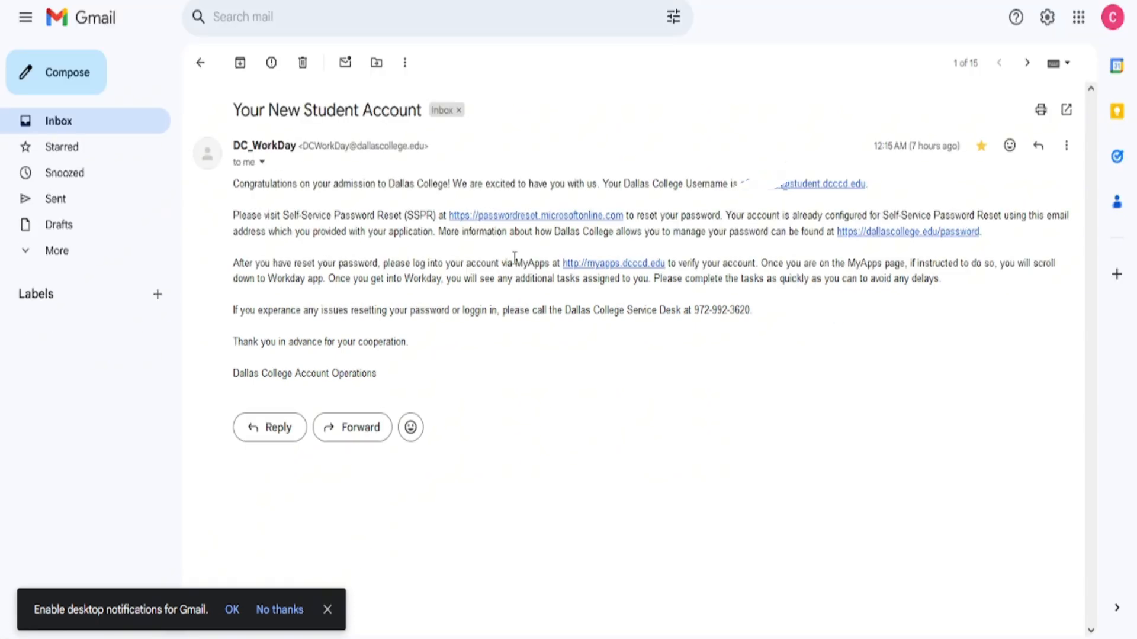
left_click(533, 215)
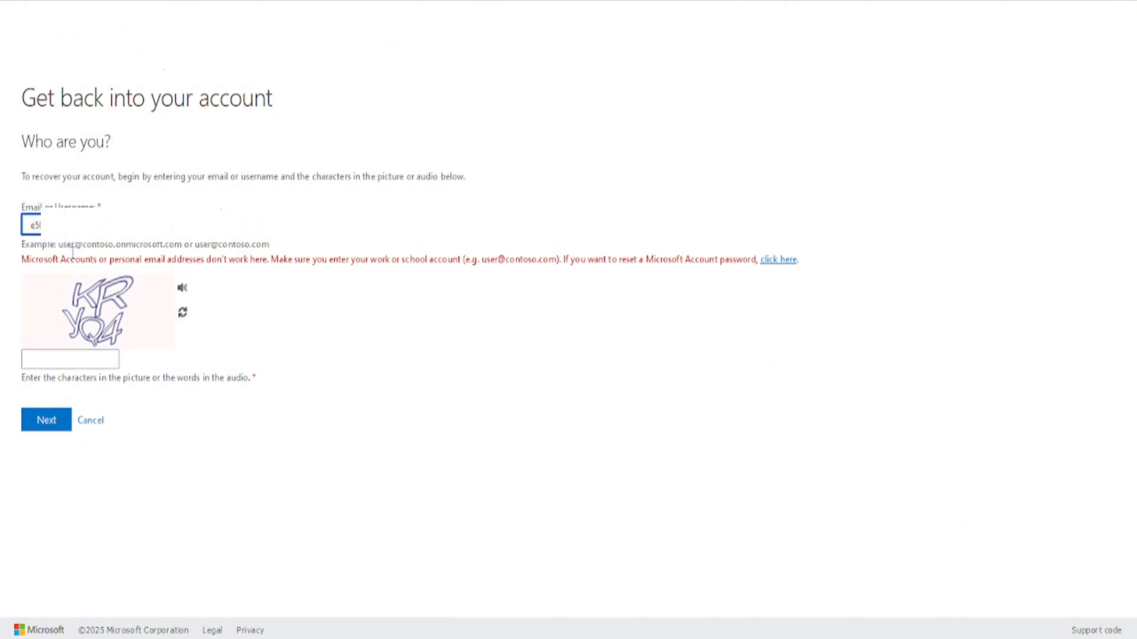
Step: Enter captcha characters KRYQ4 and choose the 'I forgot my password' option
left_click(70, 359)
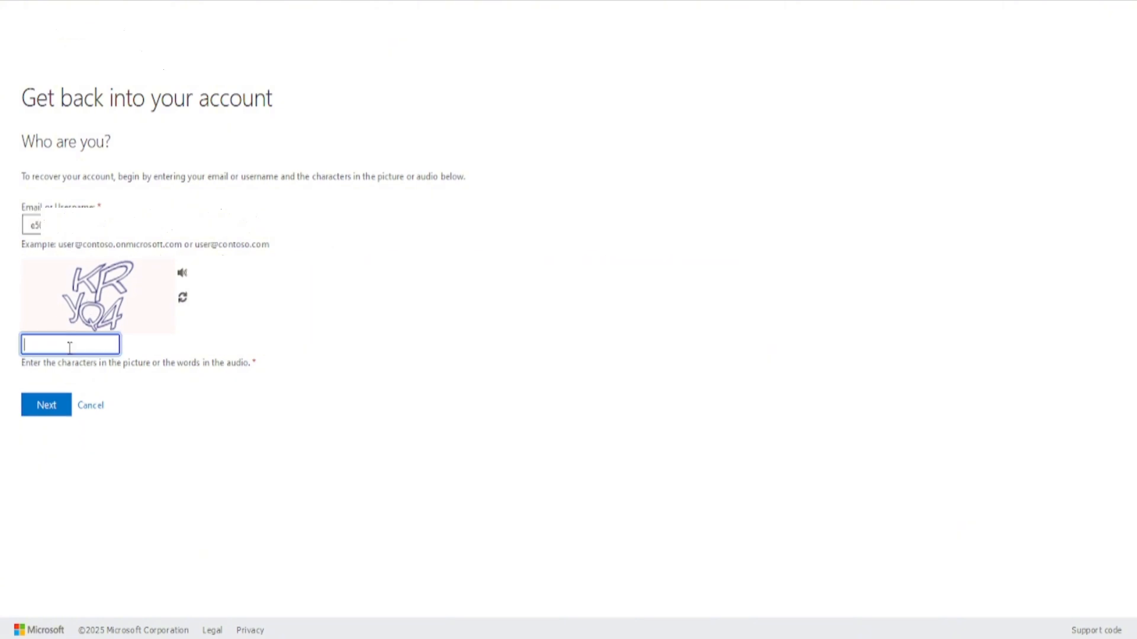
type("KR")
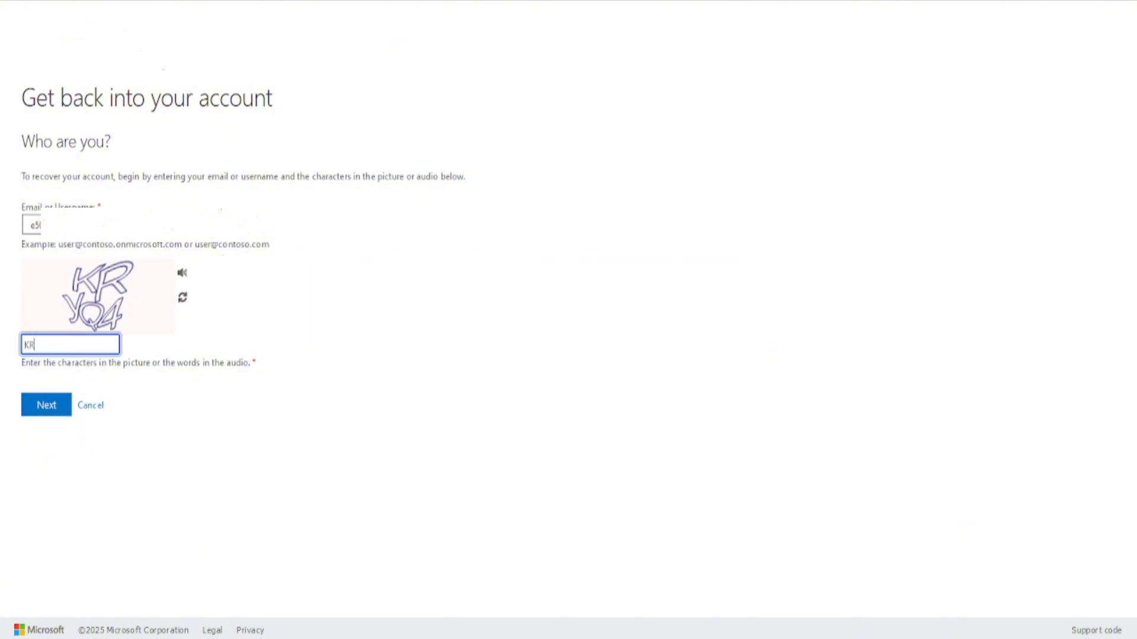
type("YQ4")
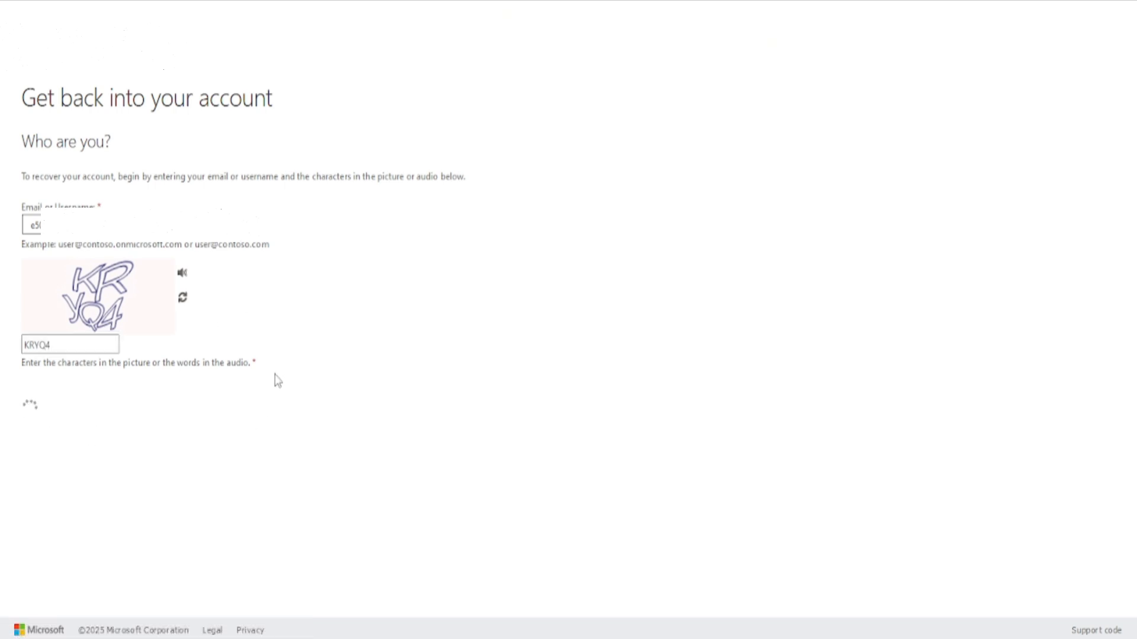
left_click(29, 404)
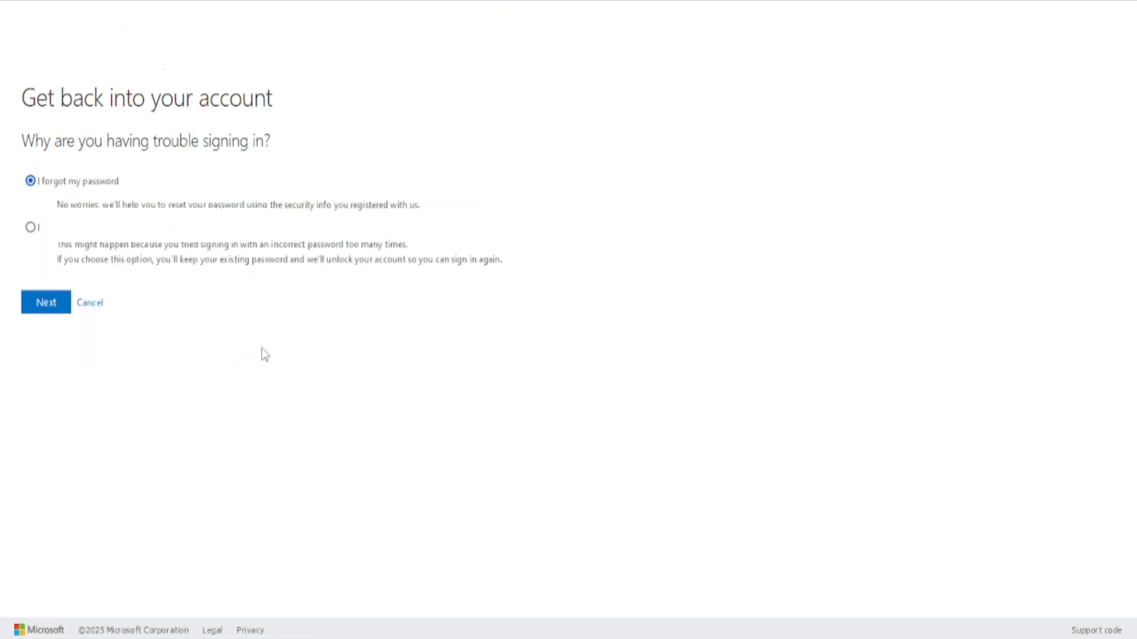
left_click(45, 303)
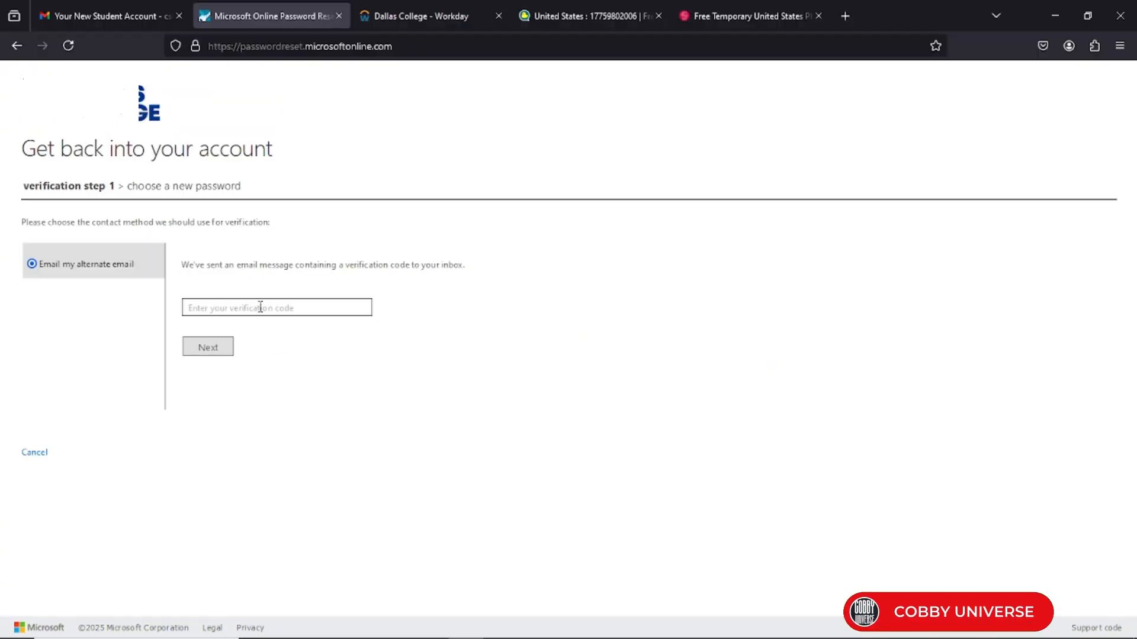
left_click(109, 15)
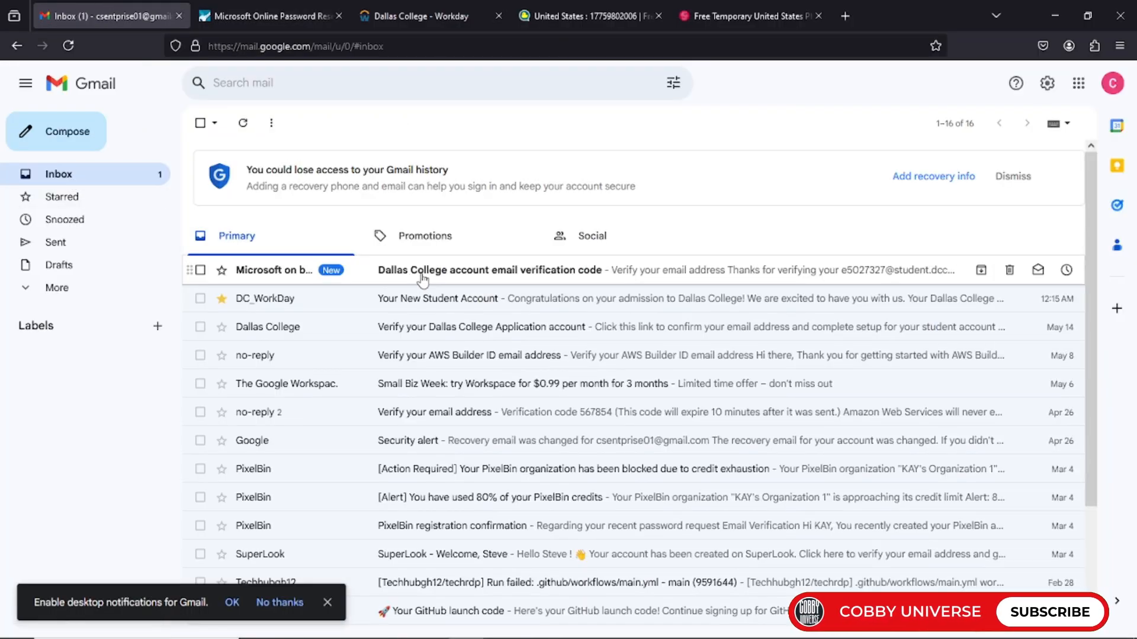
left_click(490, 270)
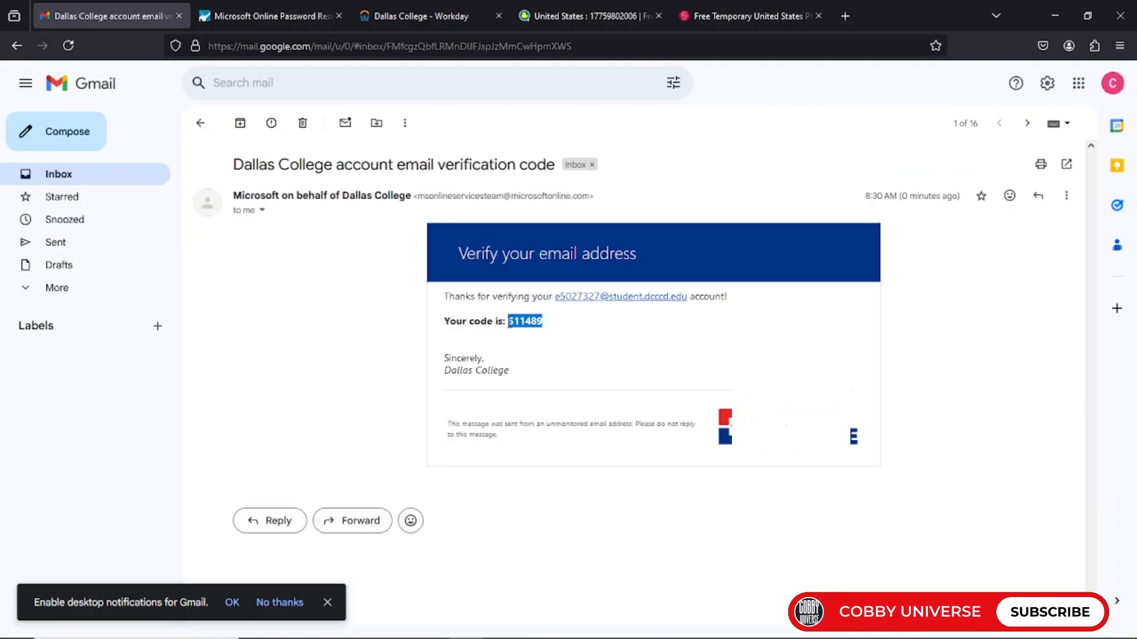
left_click(270, 16)
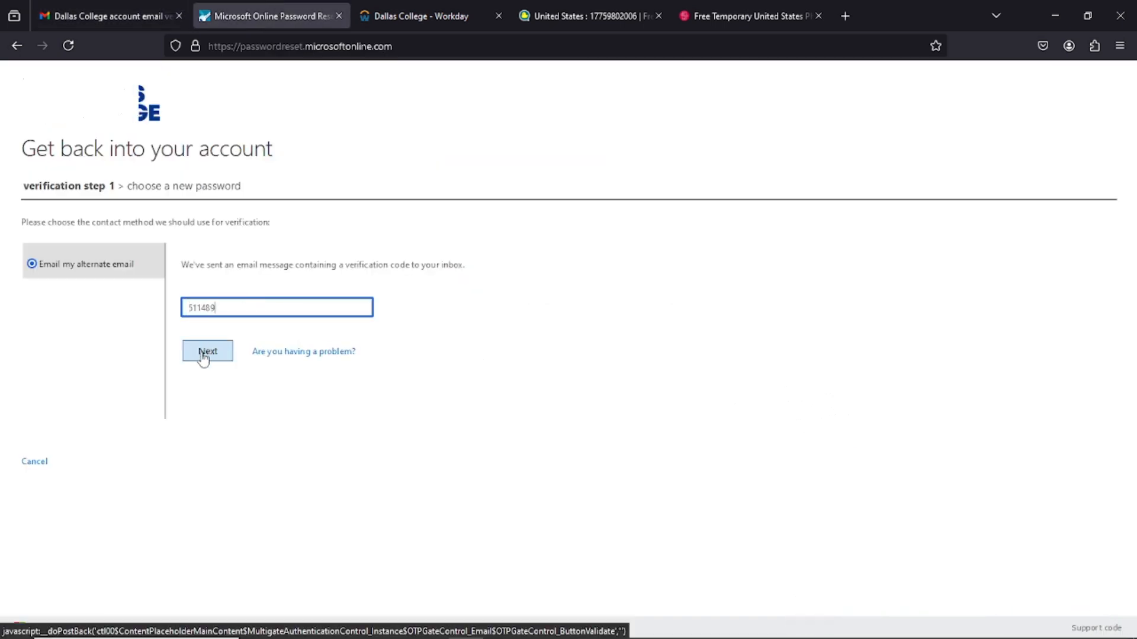
Step: Submit the verification code and confirm the new student account password
left_click(206, 351)
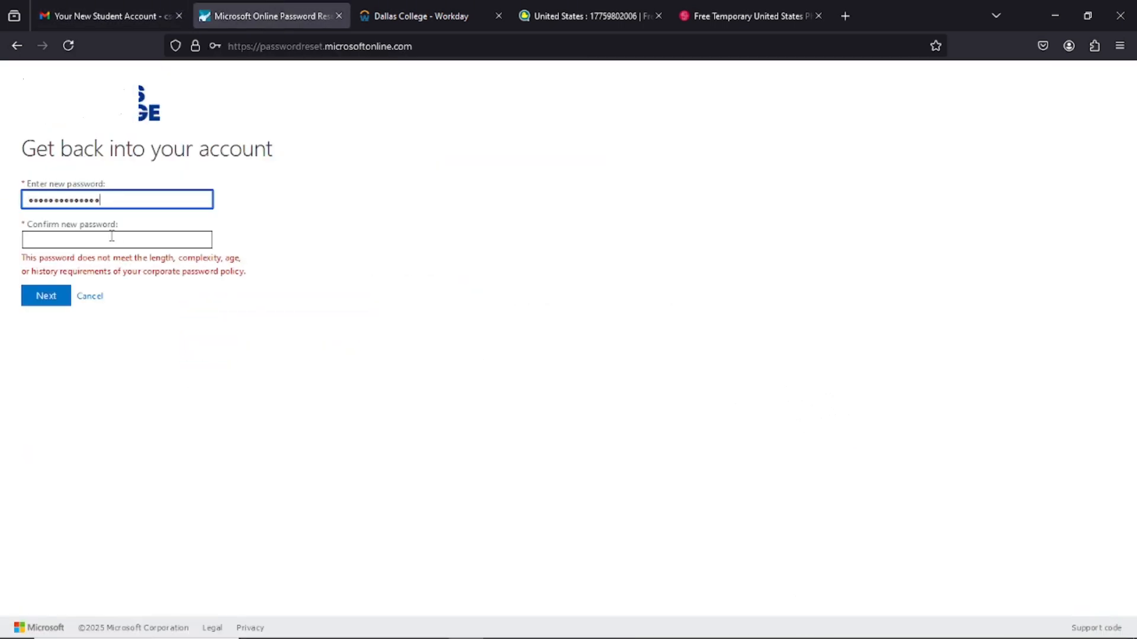
left_click(45, 296)
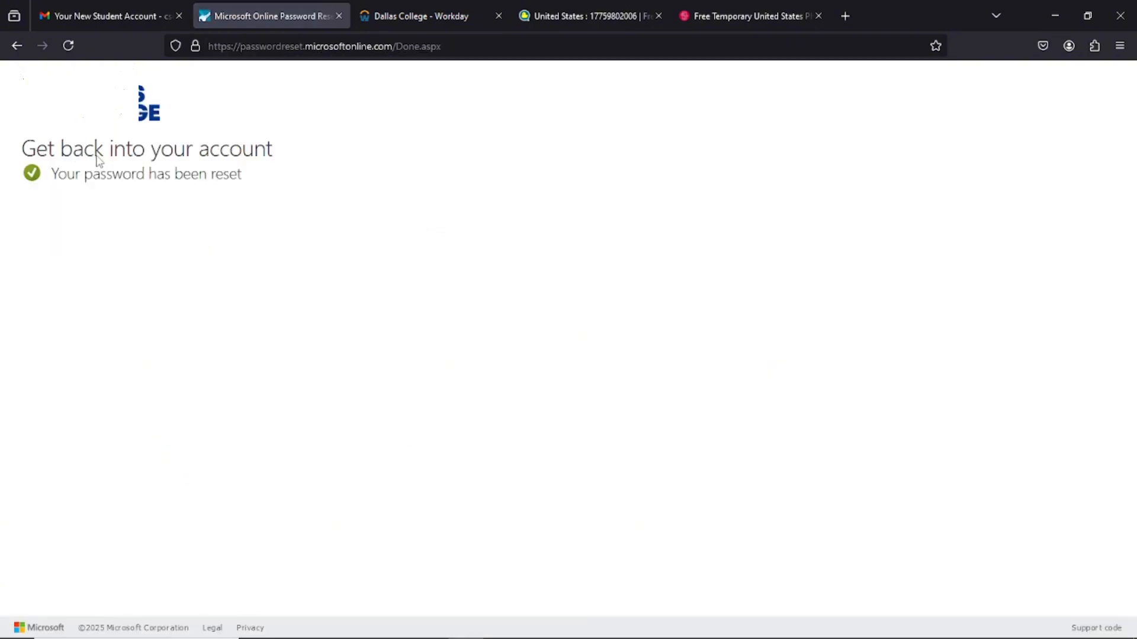
Step: Sign in through the email's MyApps link, trusting the dcccd.edu account prompt
left_click(109, 16)
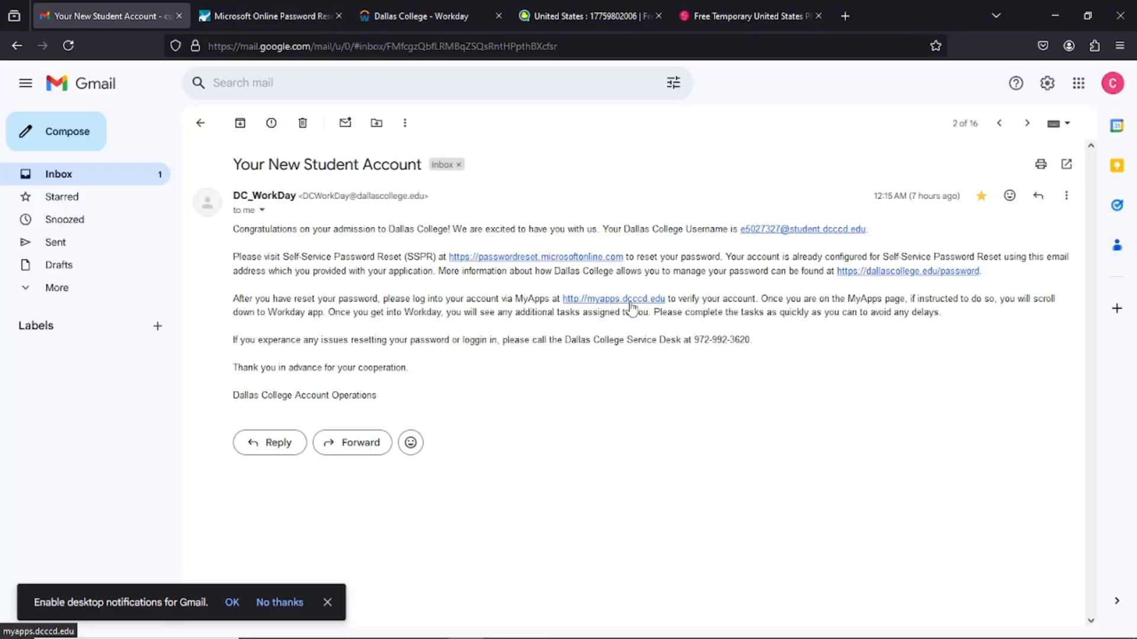
left_click(613, 298)
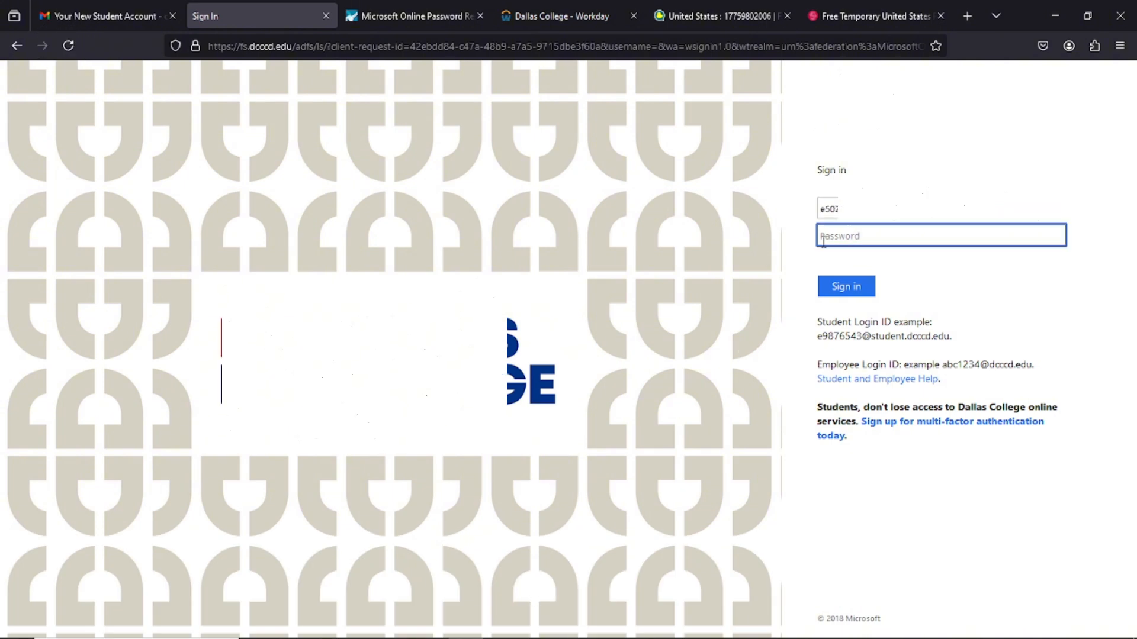
left_click(846, 285)
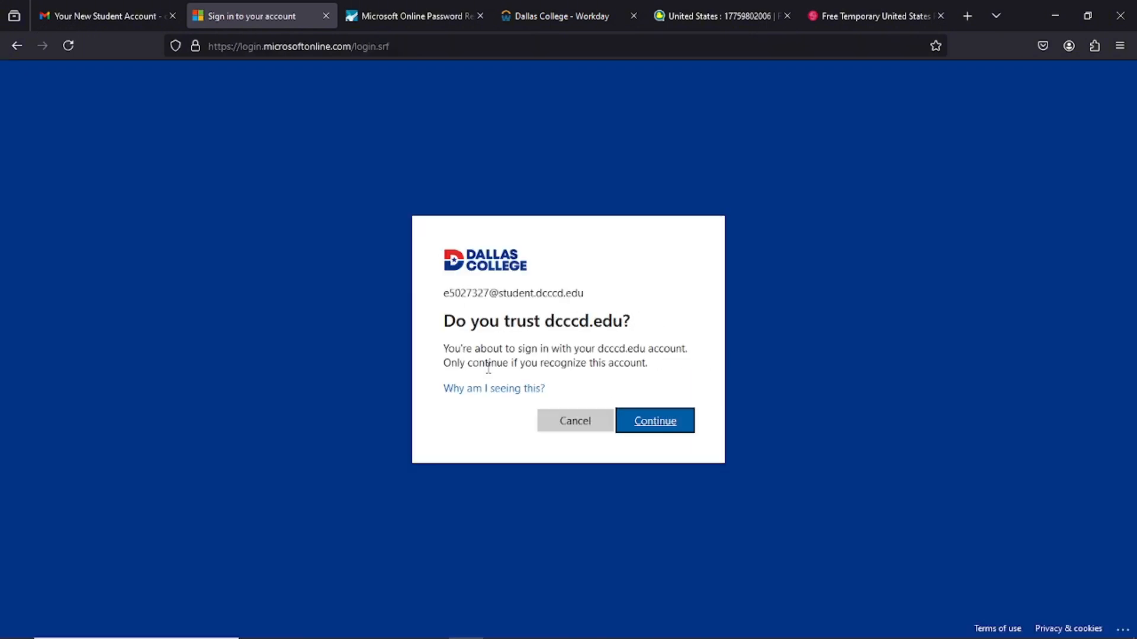
left_click(653, 420)
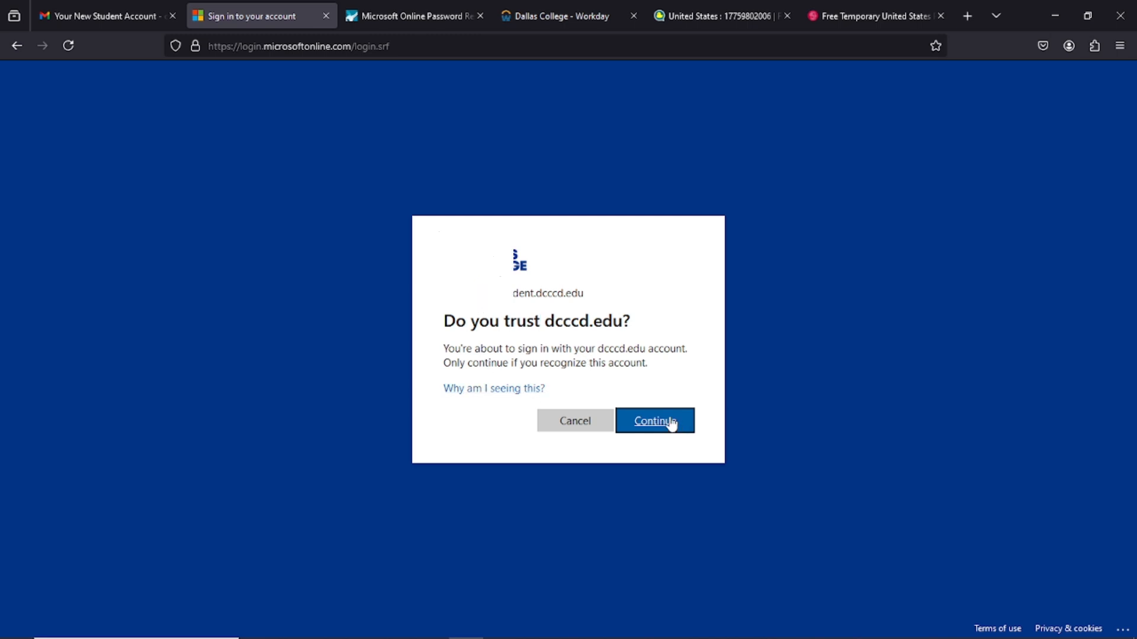
left_click(653, 420)
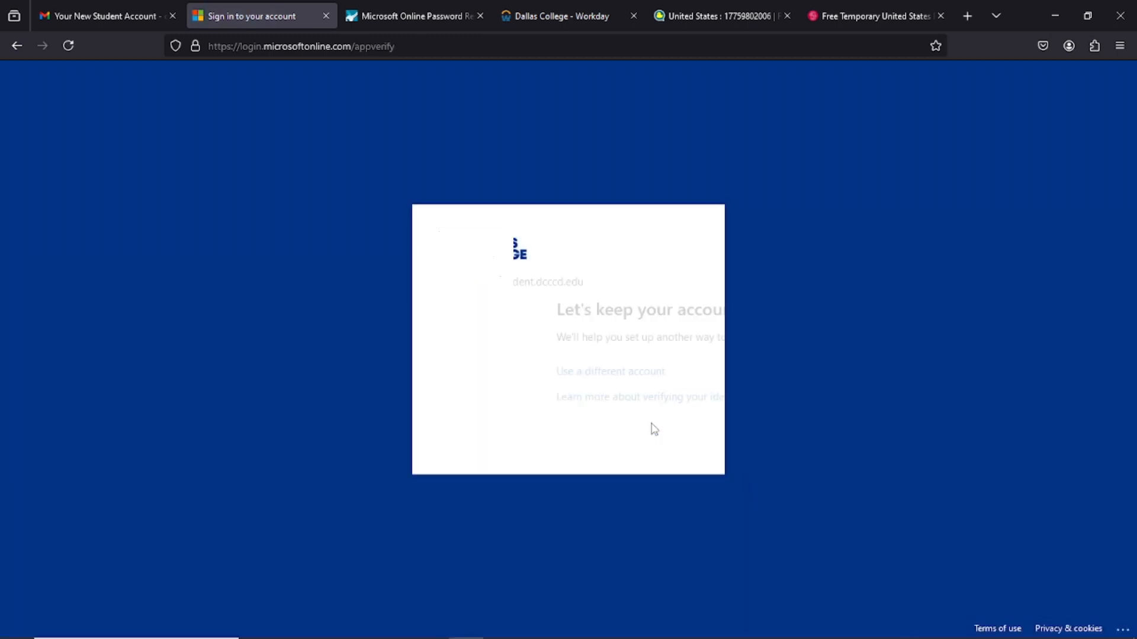
left_click(653, 432)
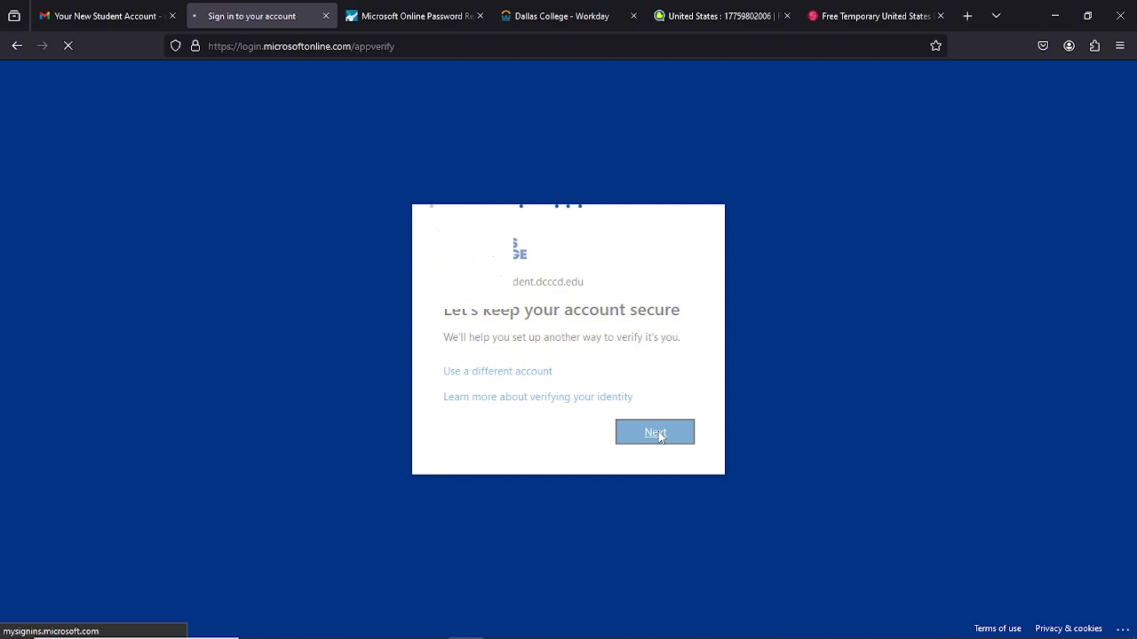
left_click(653, 432)
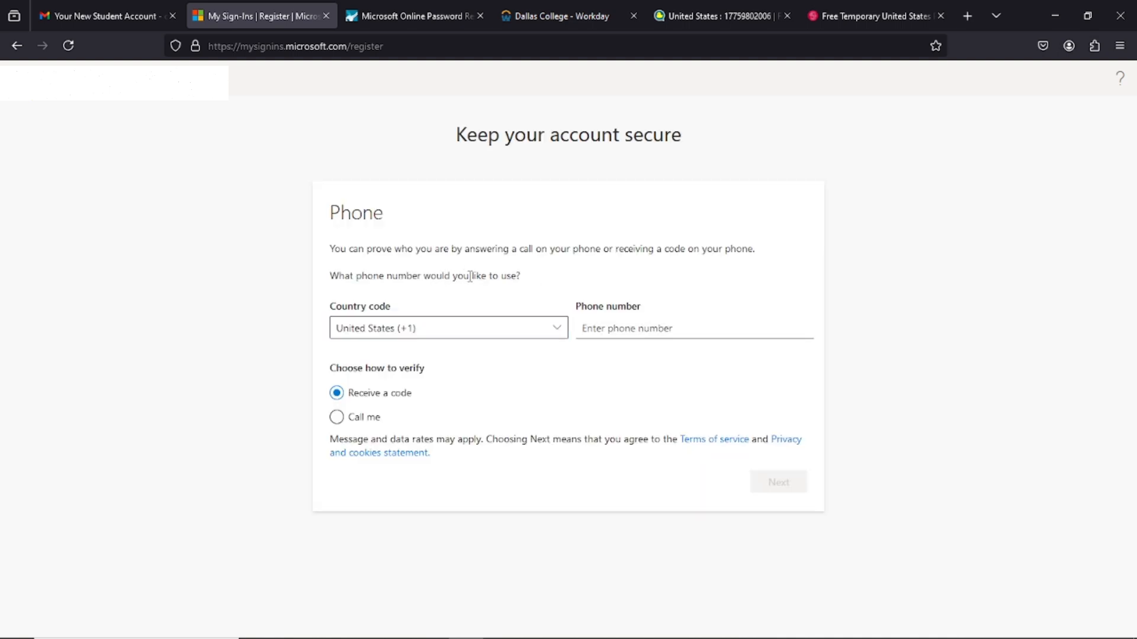
left_click(556, 328)
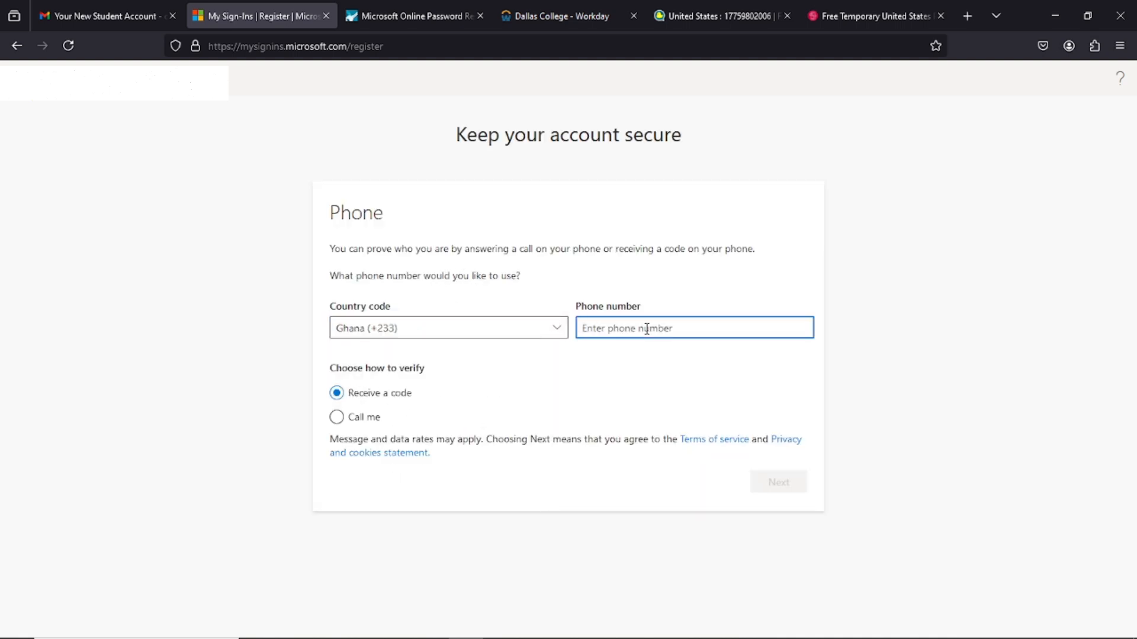
type("0542")
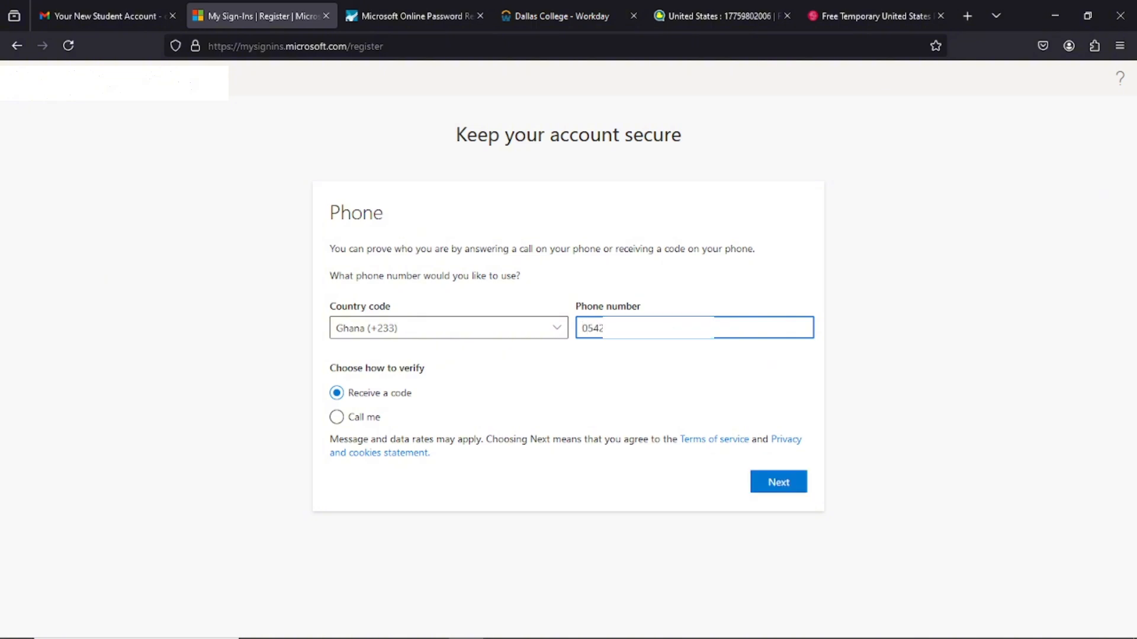
left_click(777, 481)
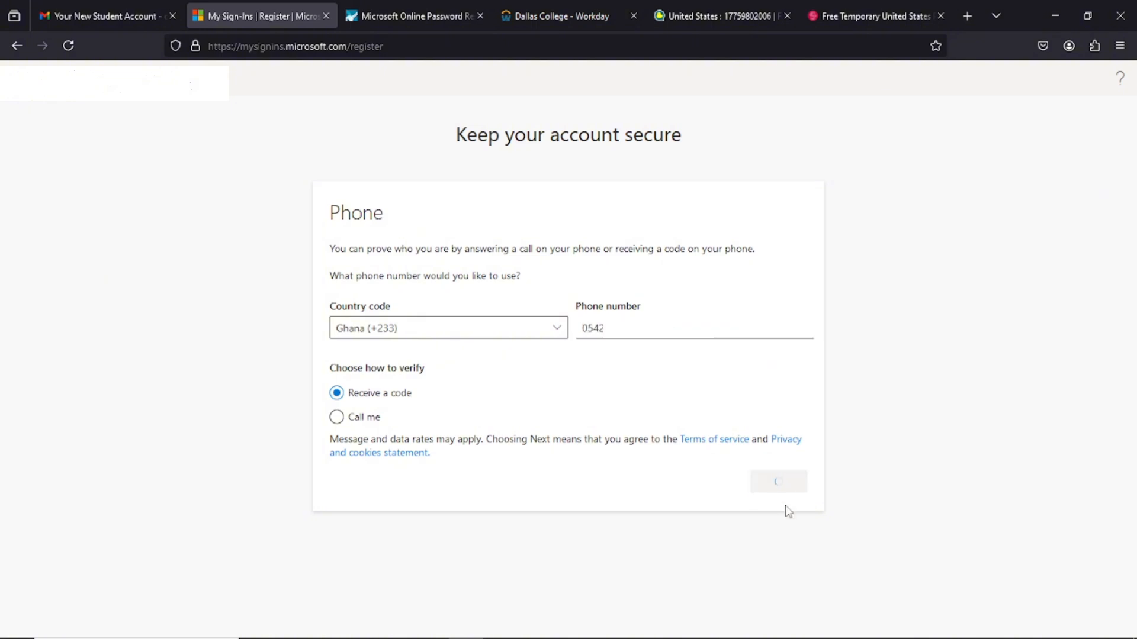
left_click(777, 481)
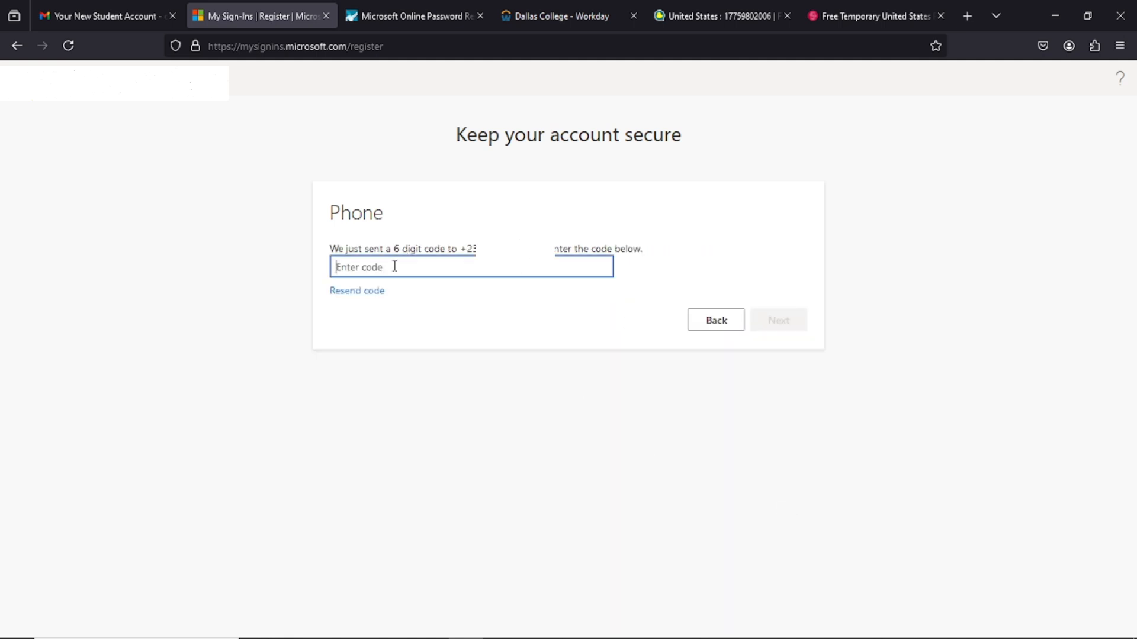
mouse_move(456, 270)
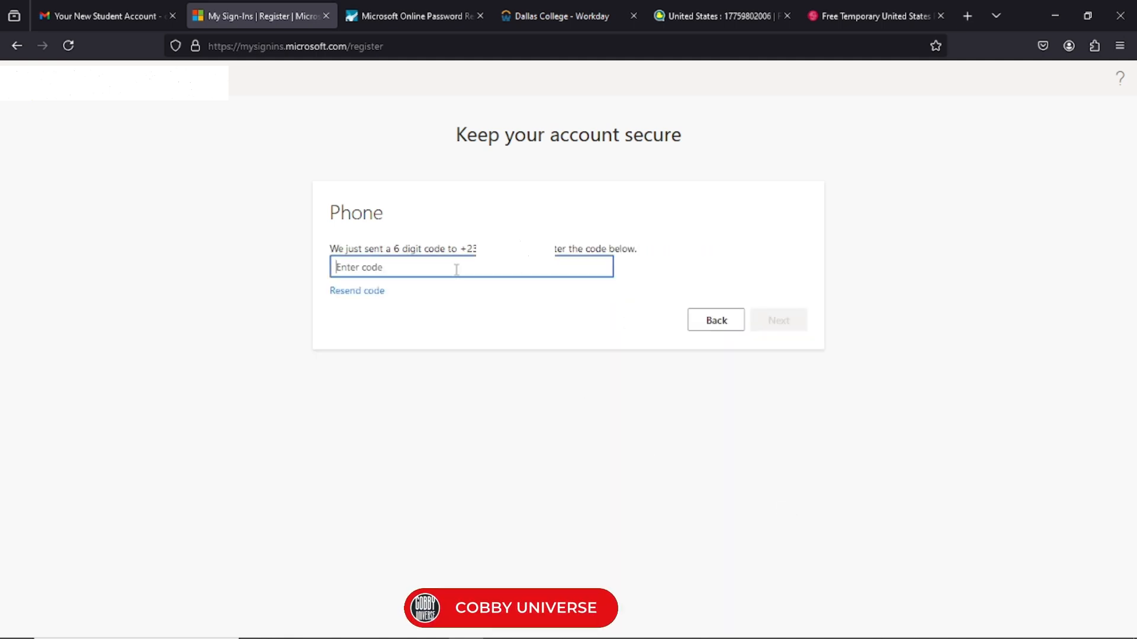
type("1")
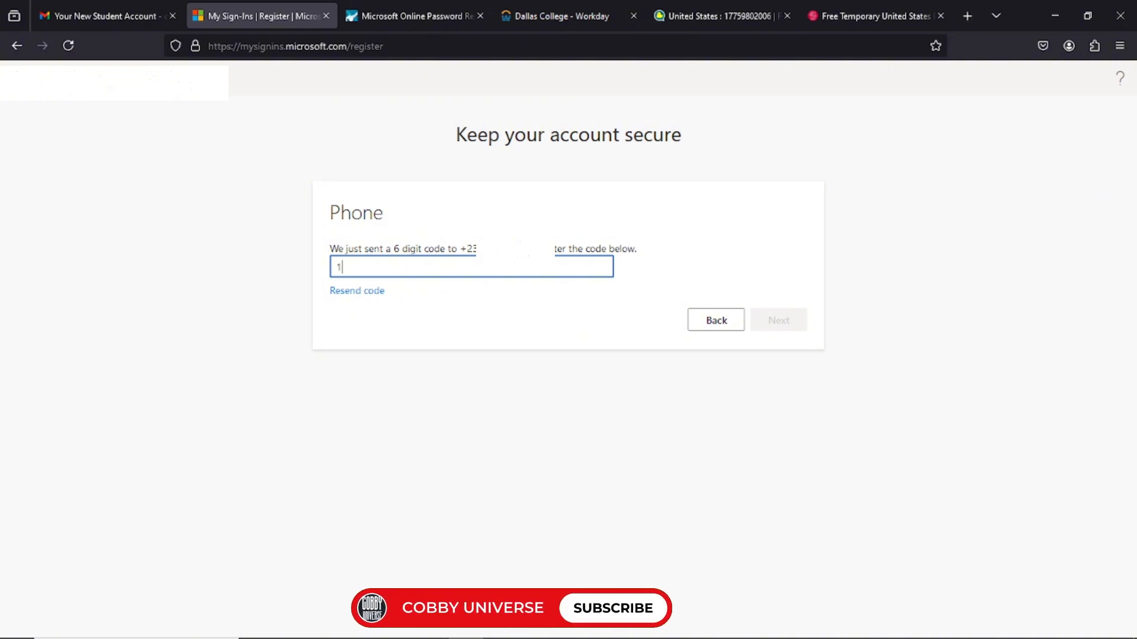
type("72")
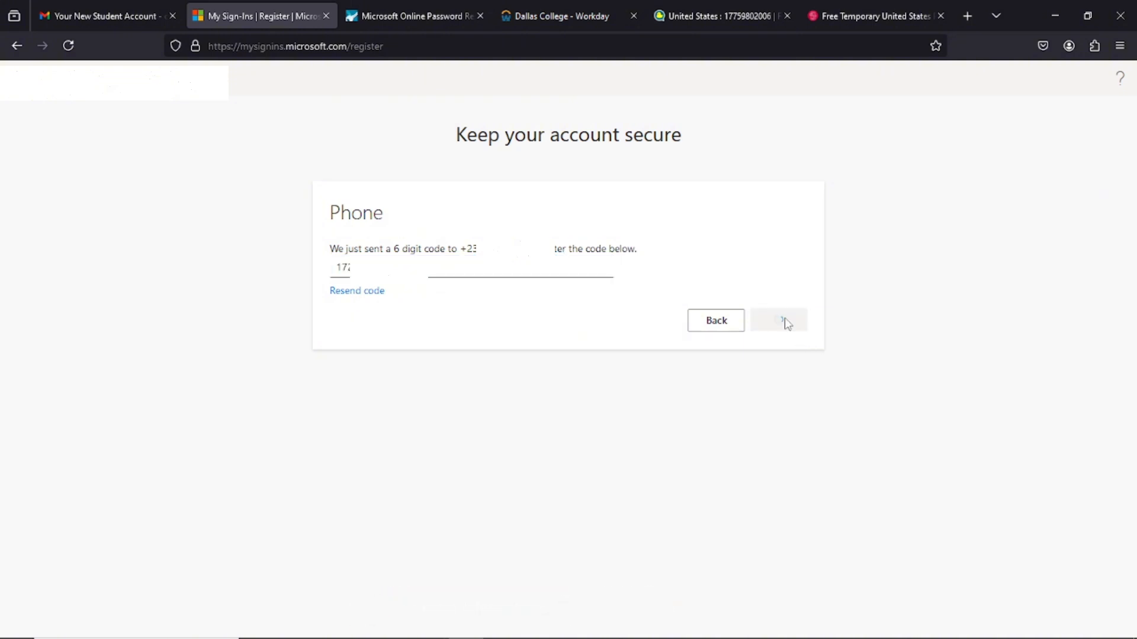
left_click(778, 320)
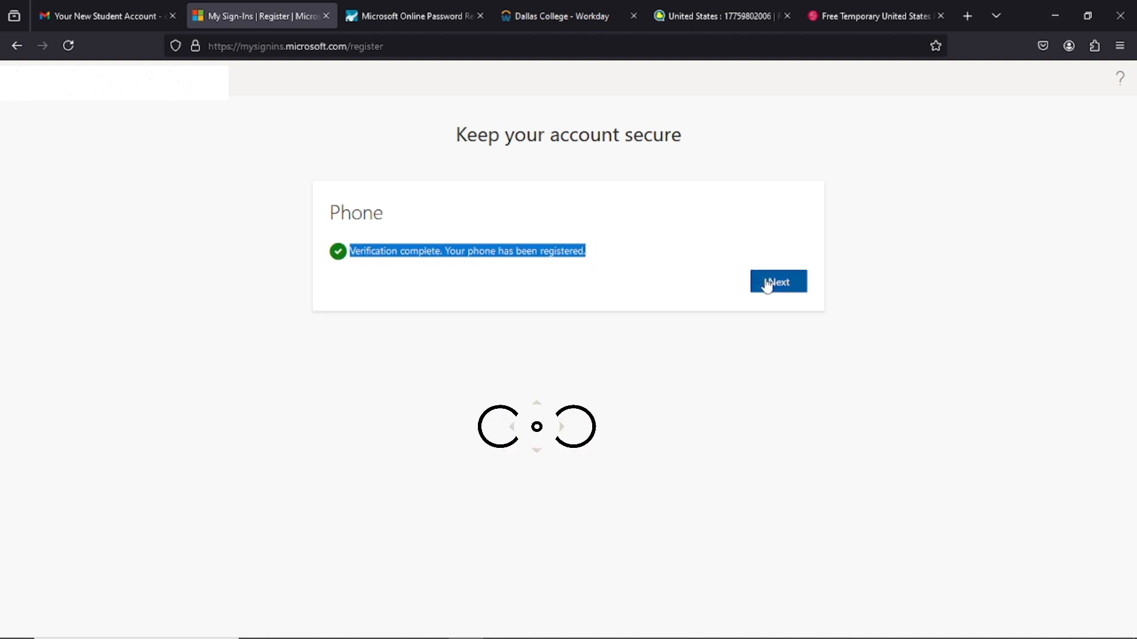
left_click(778, 282)
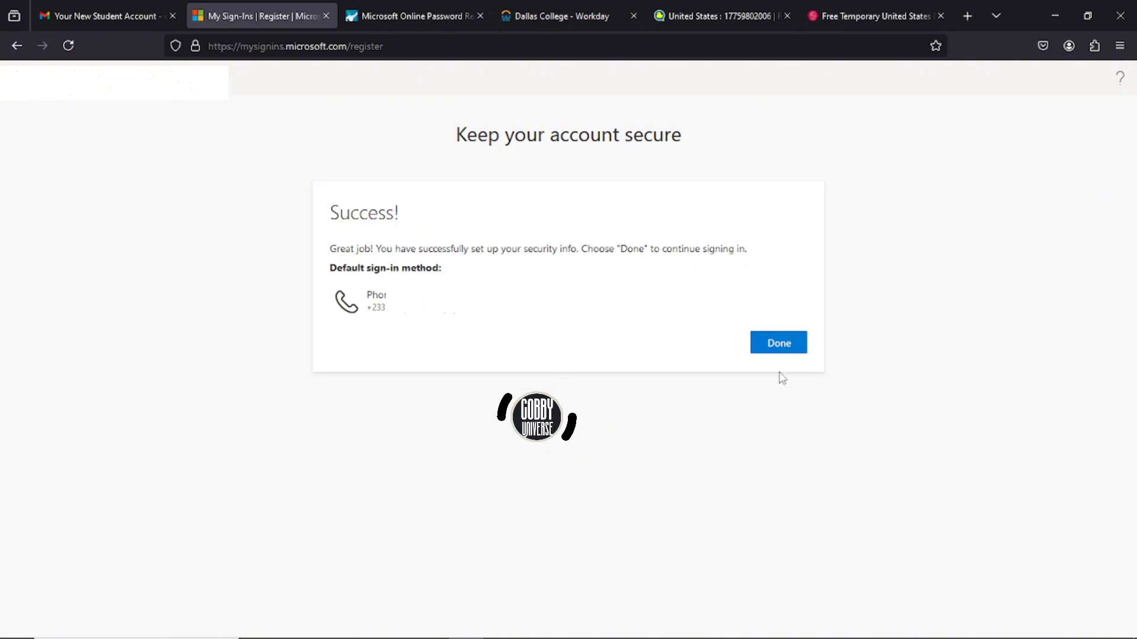
left_click(778, 343)
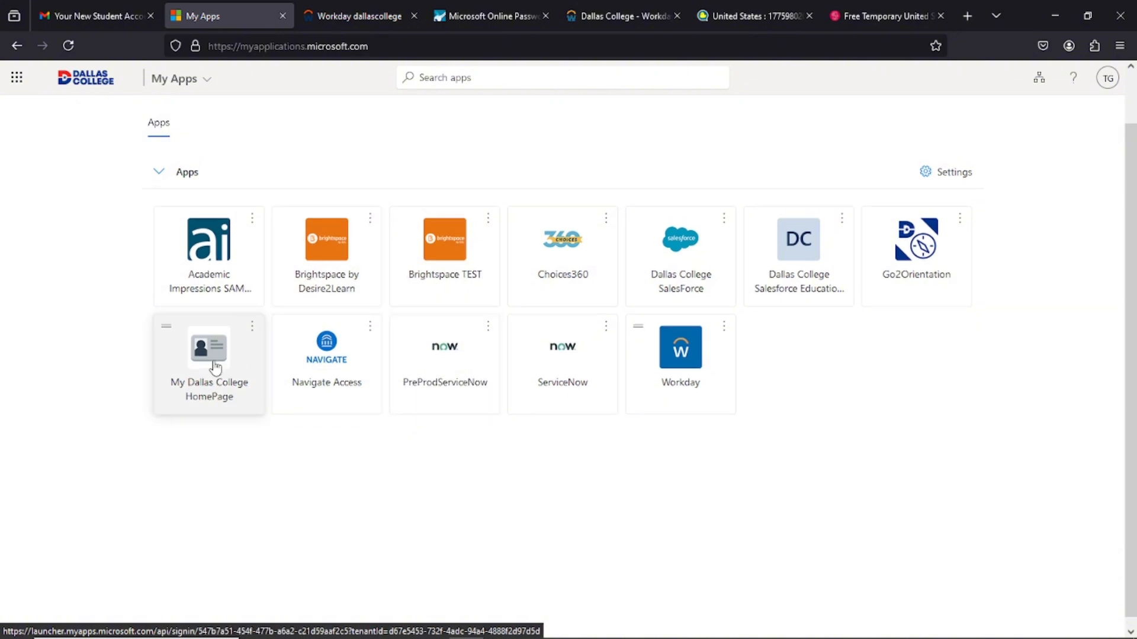
Step: Open the My Dallas College HomePage tile and remember this device for Workday
left_click(679, 348)
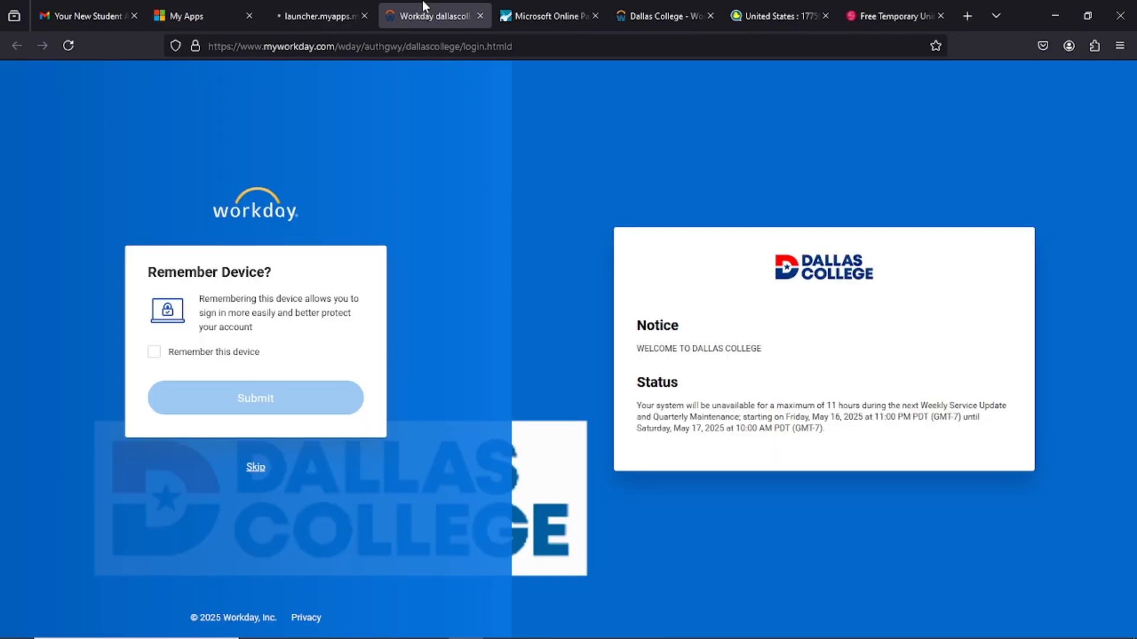
mouse_move(323, 296)
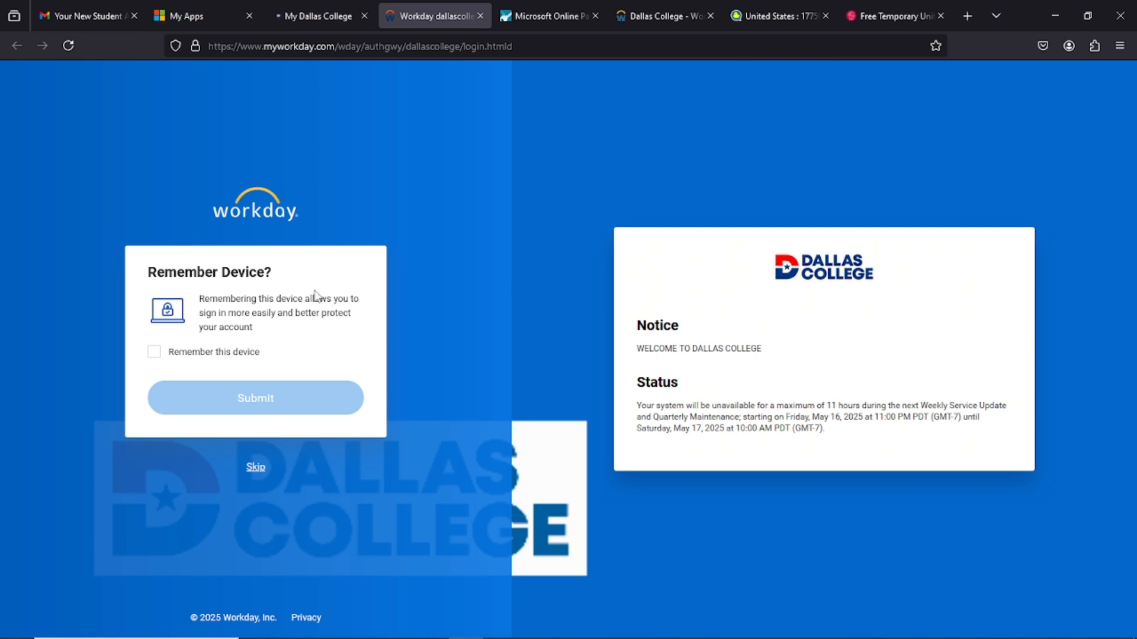
left_click(154, 351)
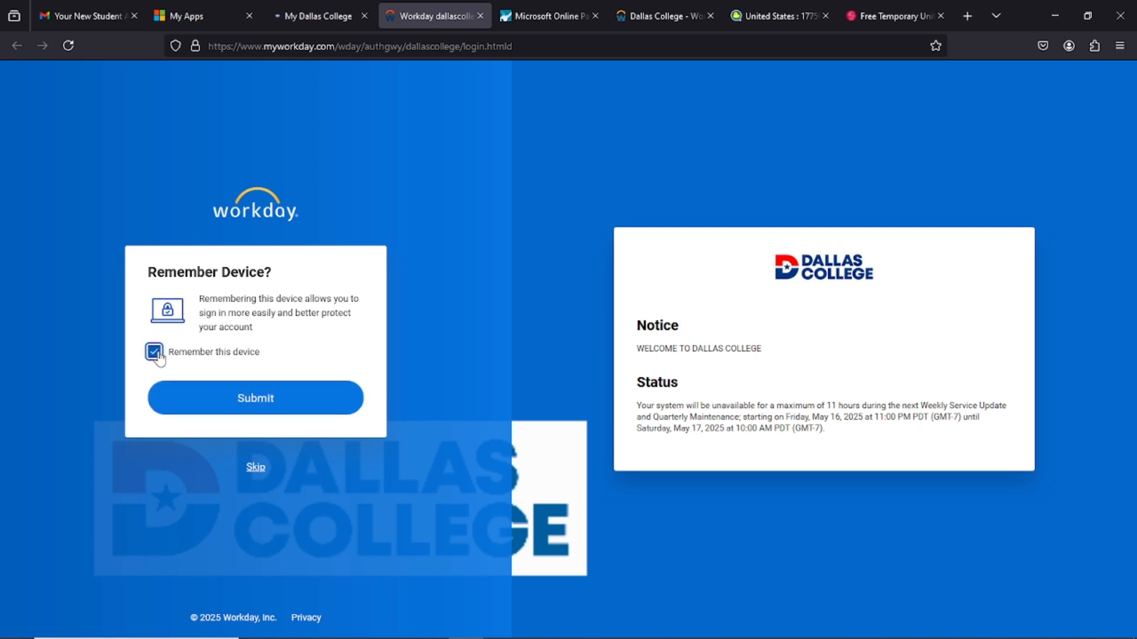
left_click(254, 397)
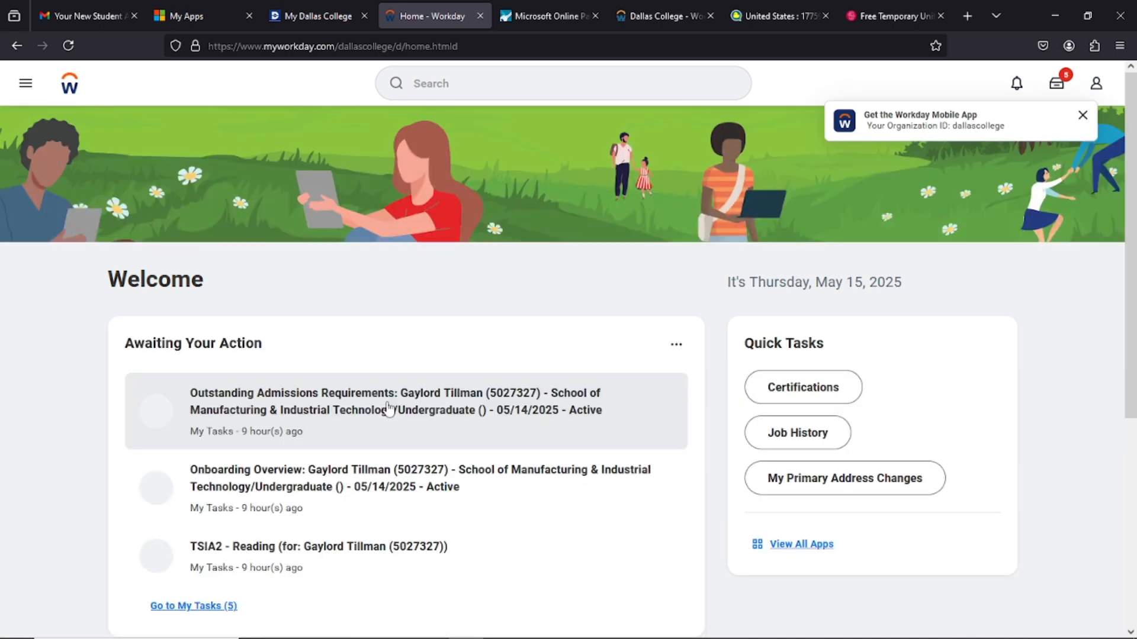
scroll("down", 3)
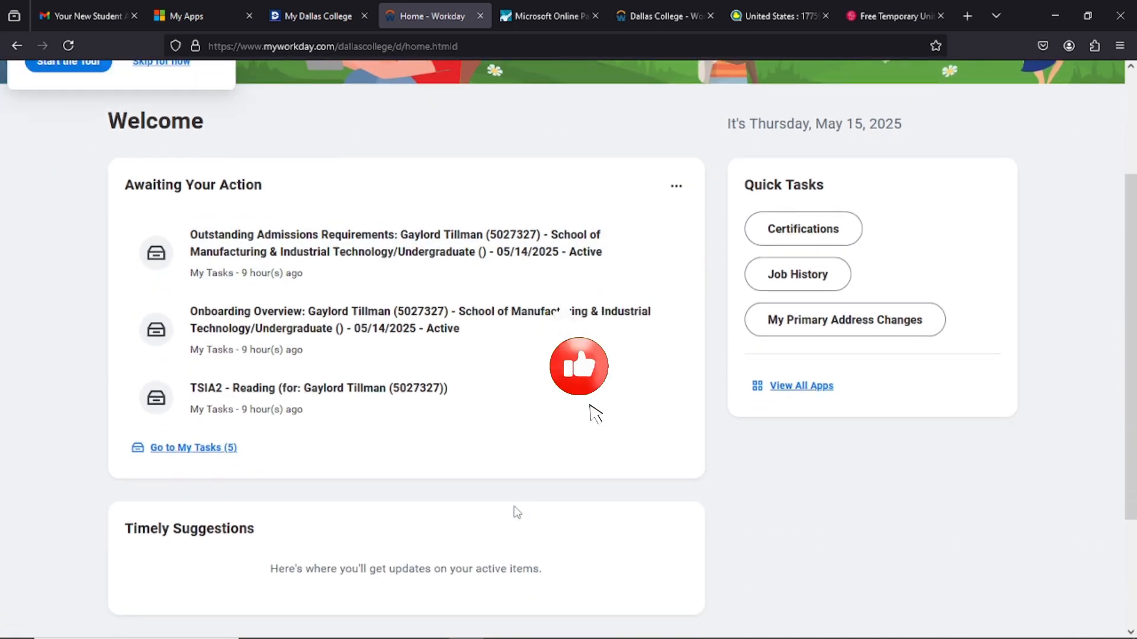
scroll("up", 3)
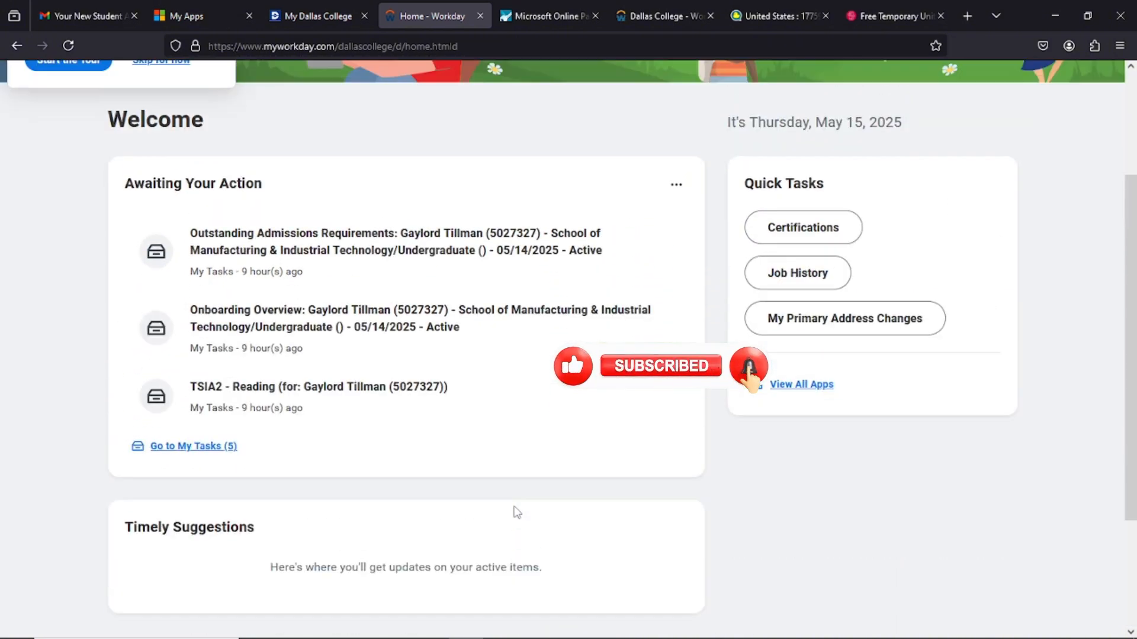
scroll("up", 3)
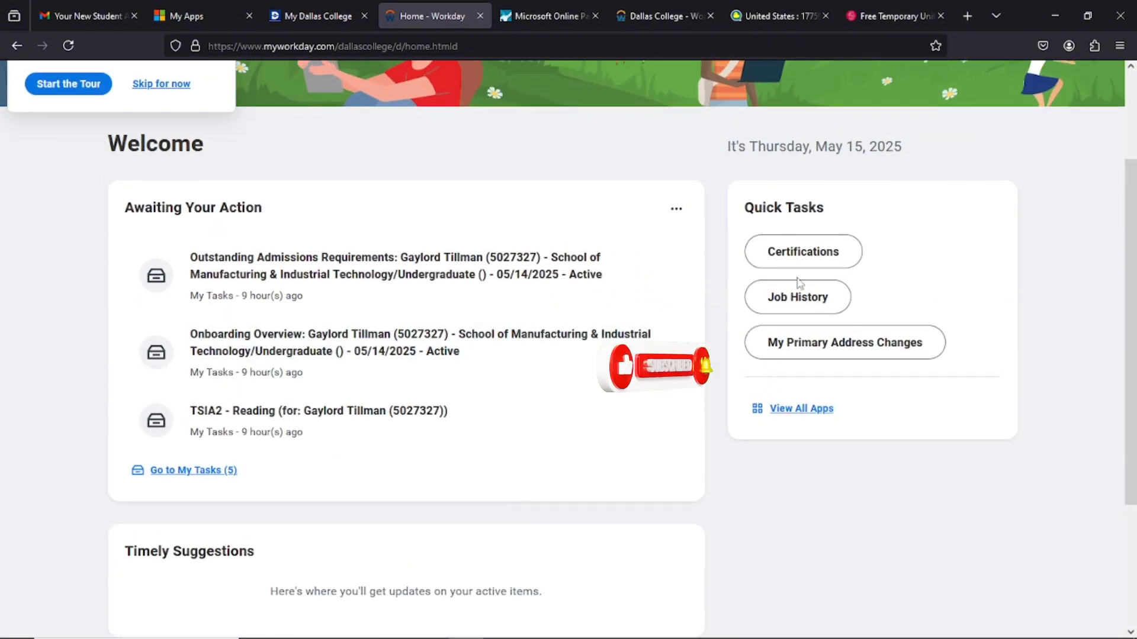